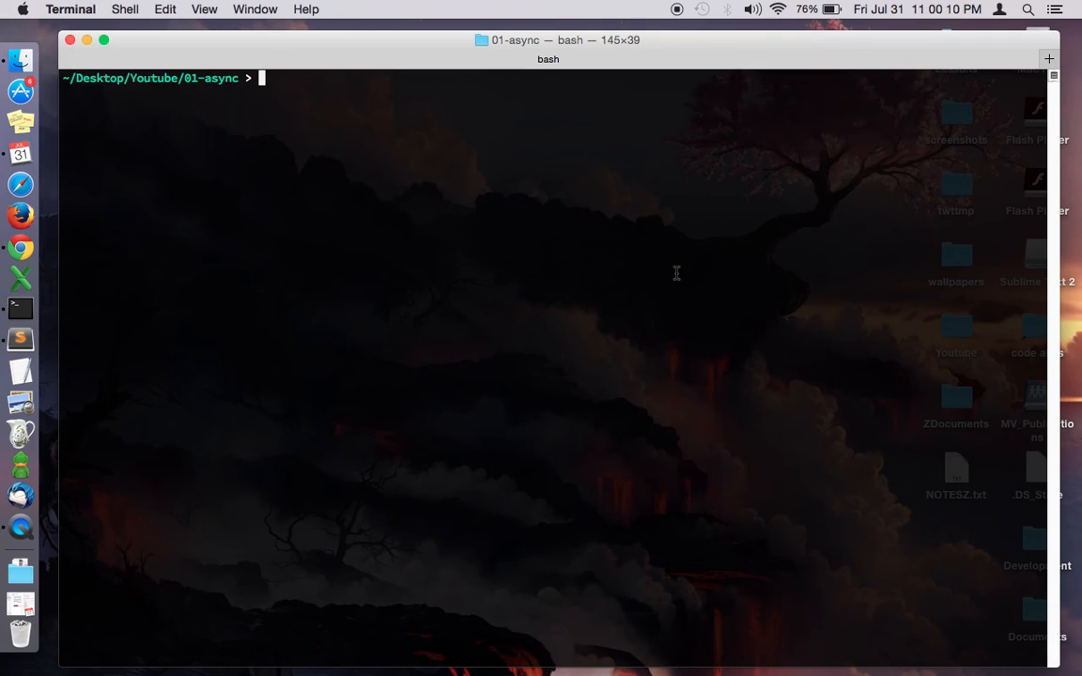
# Initialise package.json via npm init with the name async-example, accepting the other defaults
pyautogui.write('npm init')
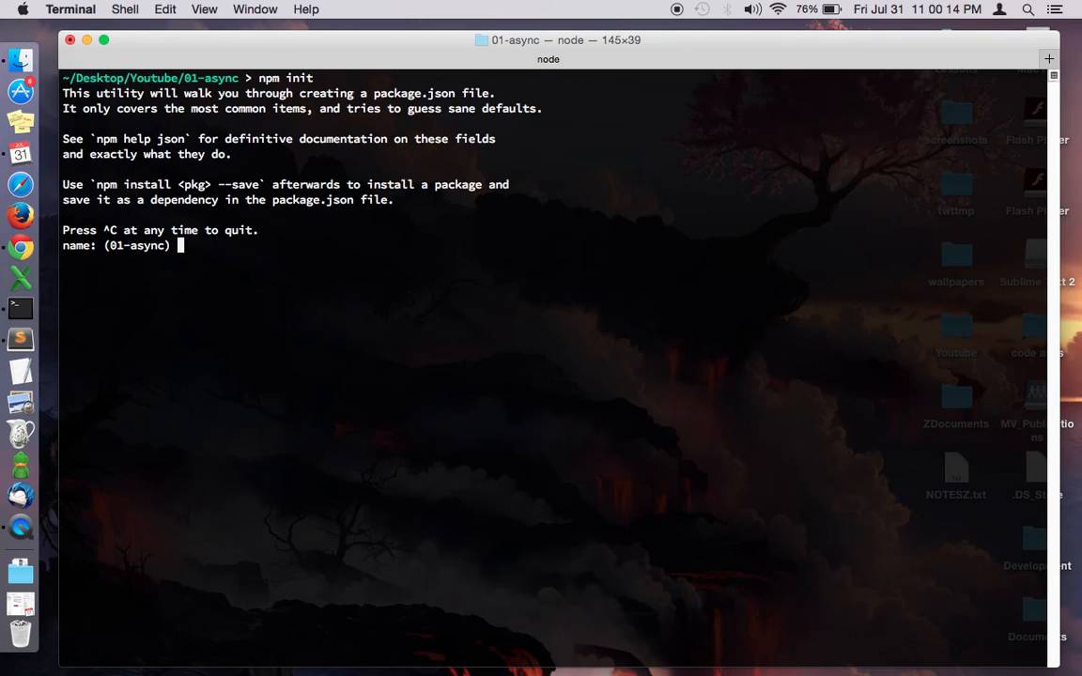
pyautogui.write('async-example')
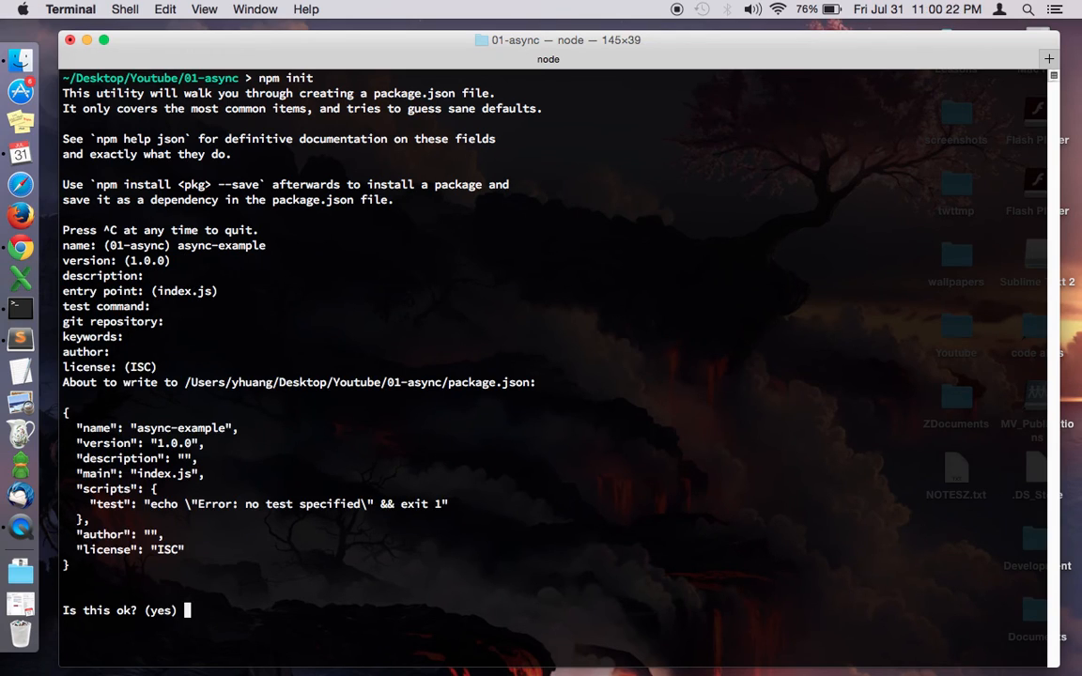
pyautogui.press('Return')
pyautogui.write('ls')
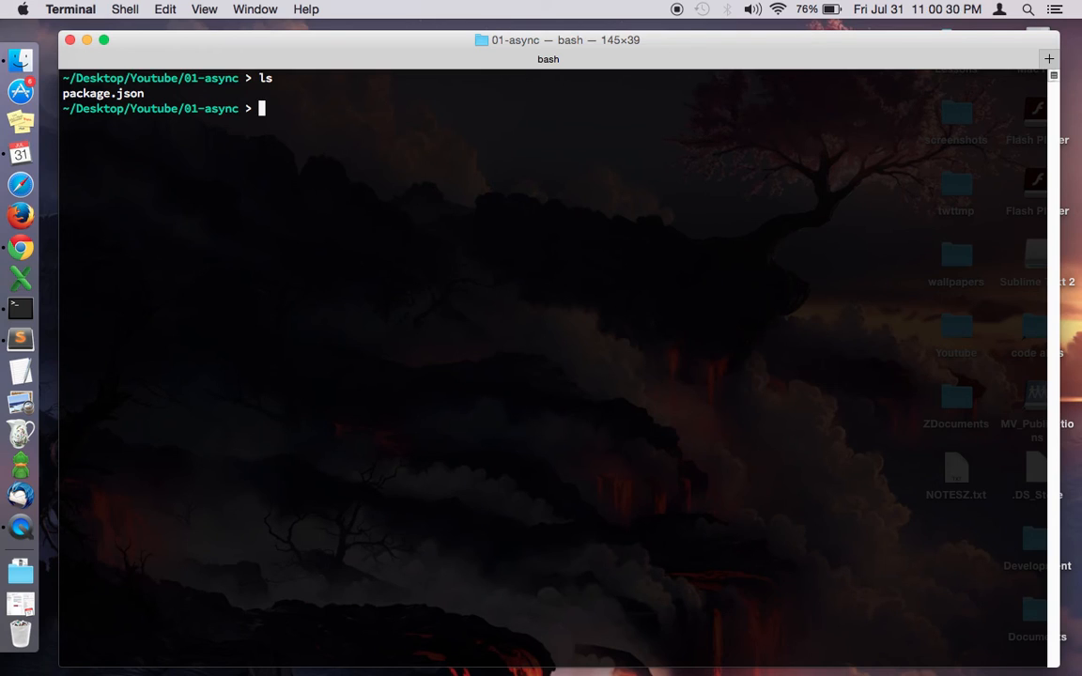
# Install async with npm install async --save and list the folder contents
pyautogui.write('npm install')
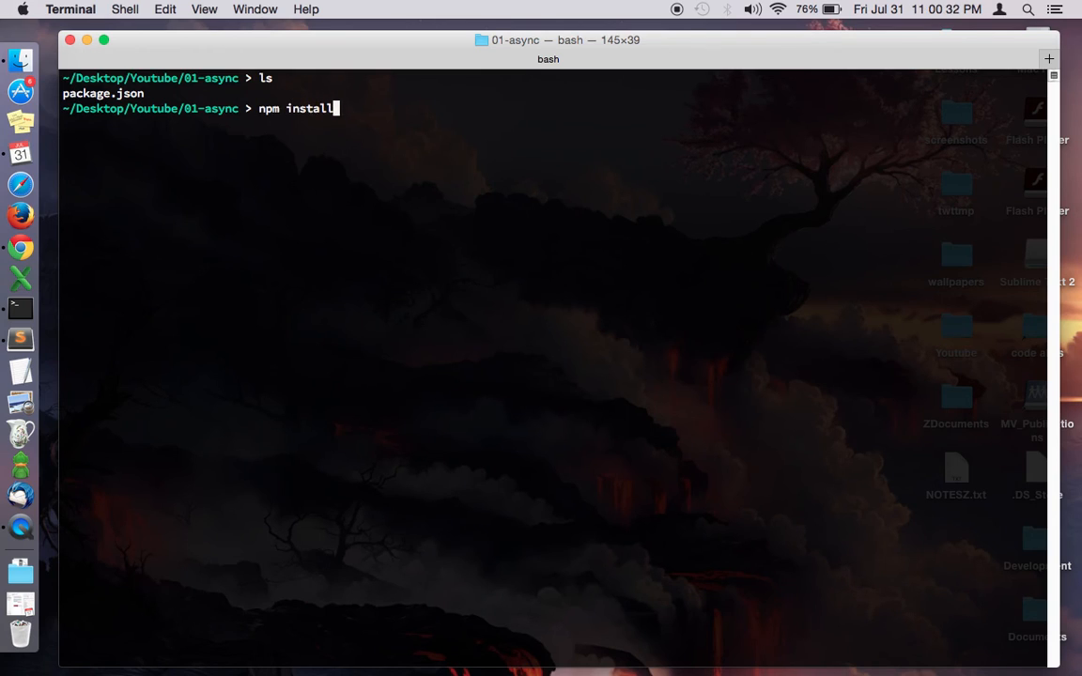
pyautogui.write('async')
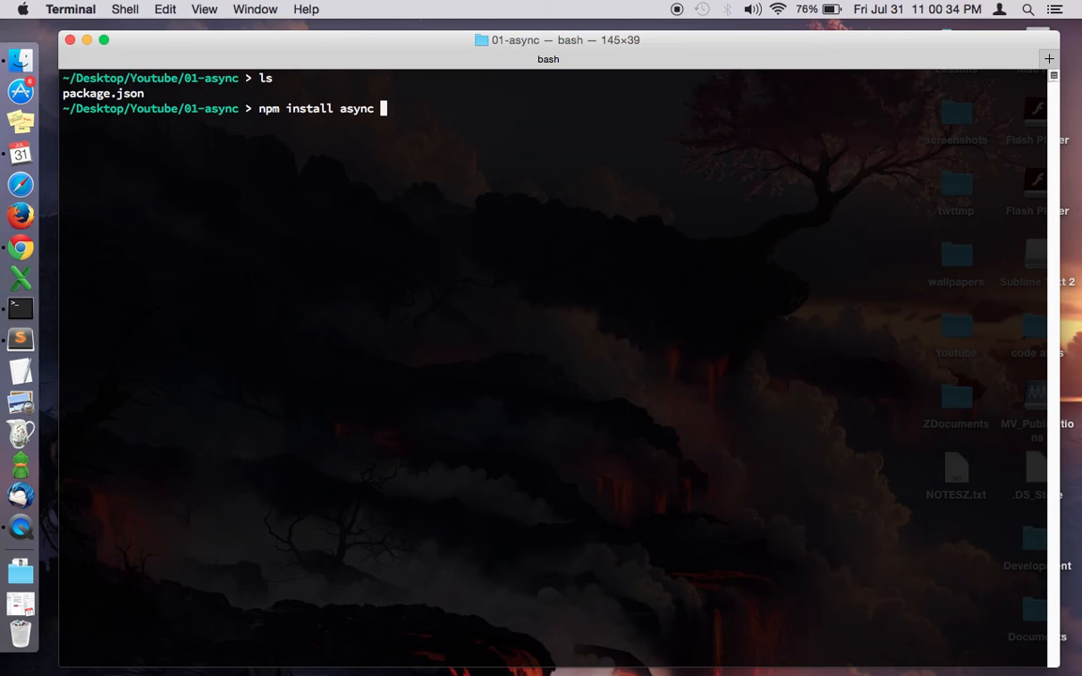
pyautogui.press('Return')
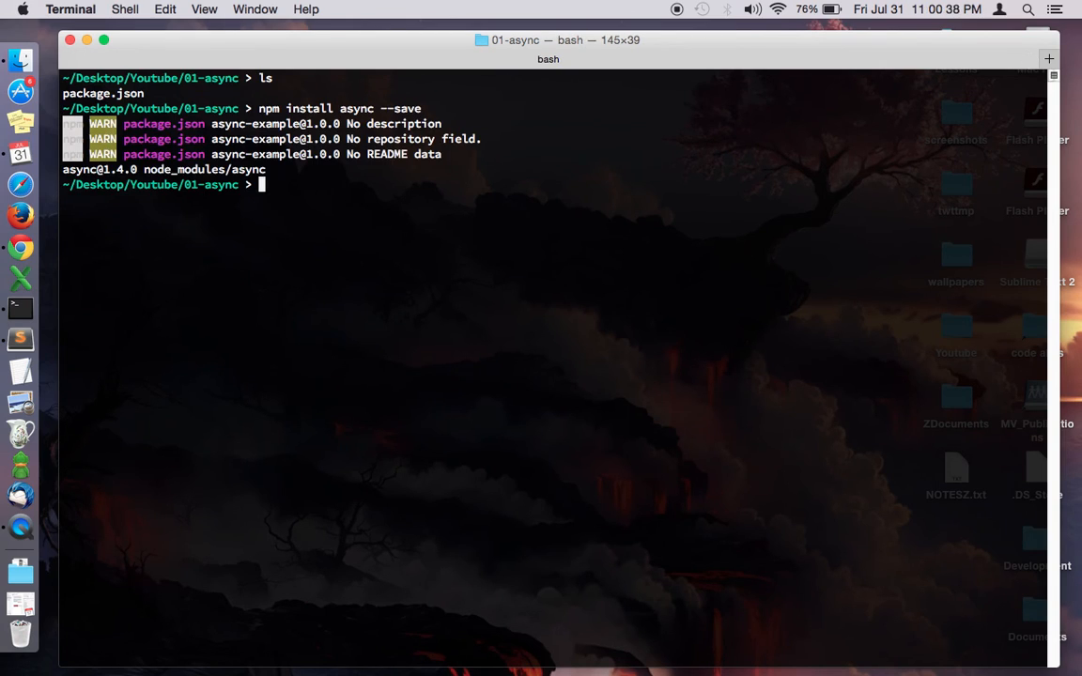
pyautogui.press('Return')
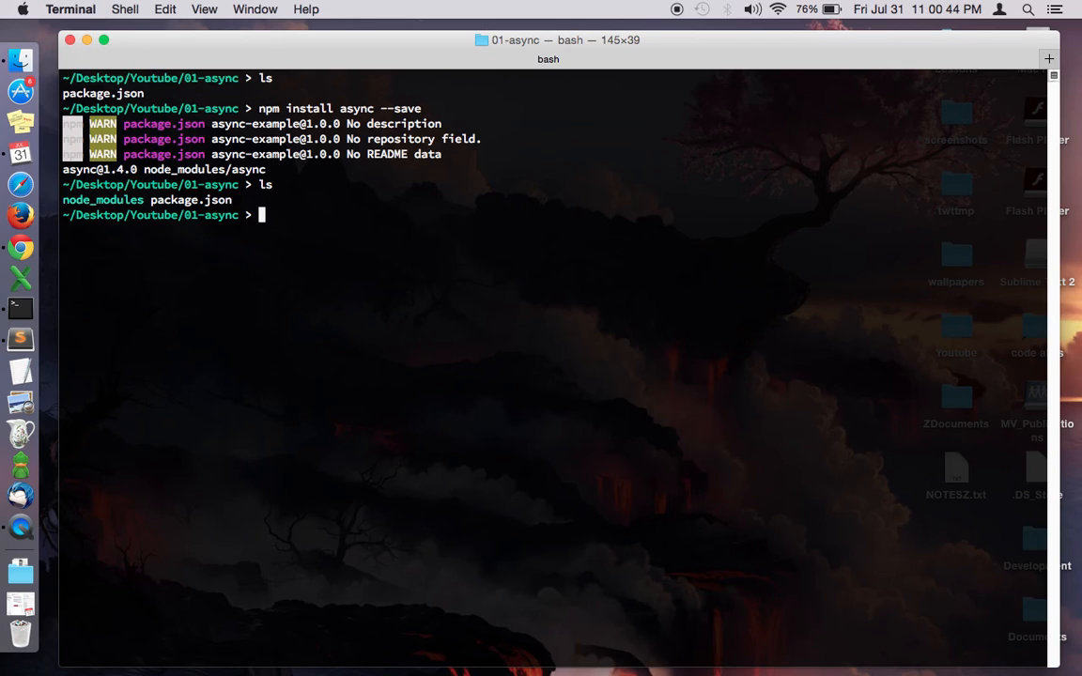
# Create an empty index.js with touch and prepare the subl index.js command
pyautogui.write('touch index.js')
pyautogui.write('su')
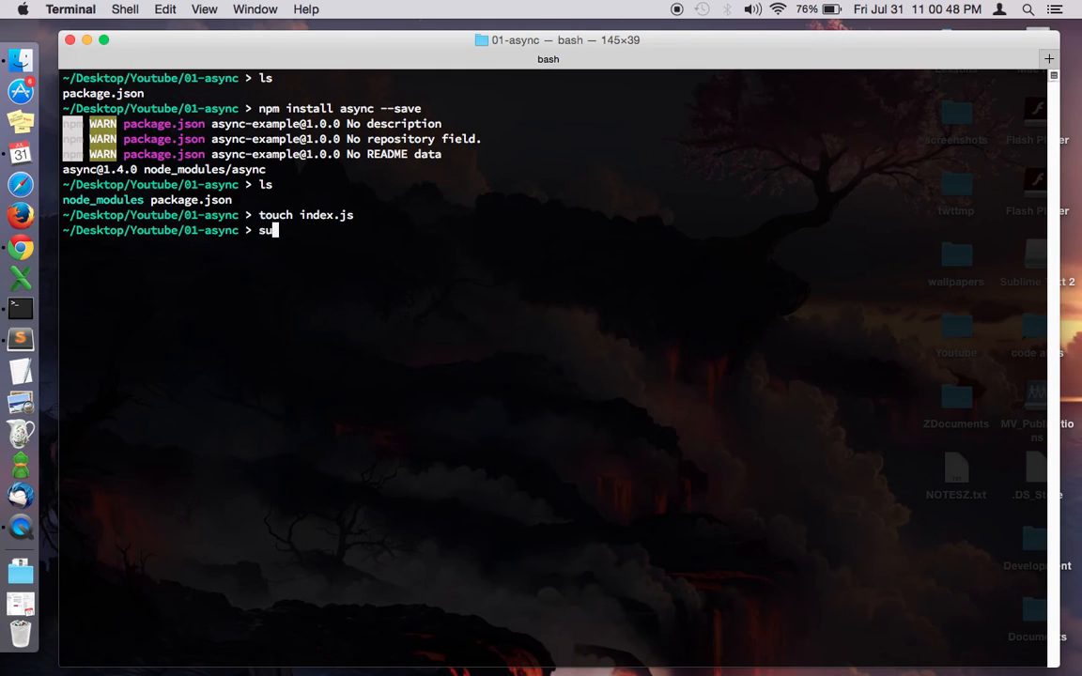
pyautogui.write('bl in')
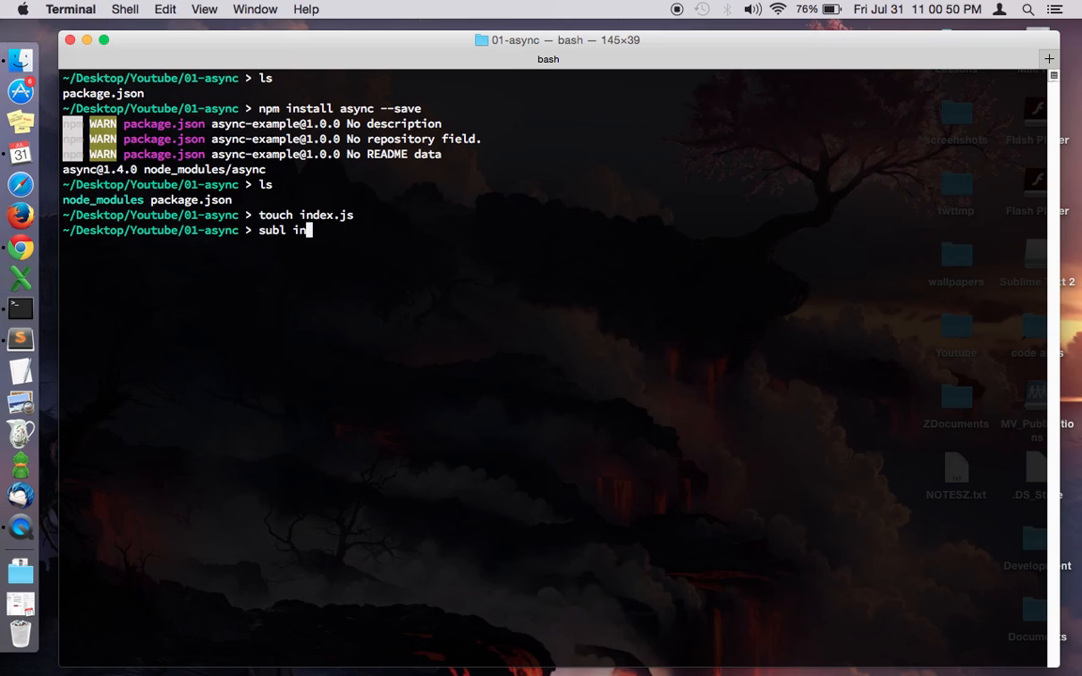
pyautogui.write('dex.js')
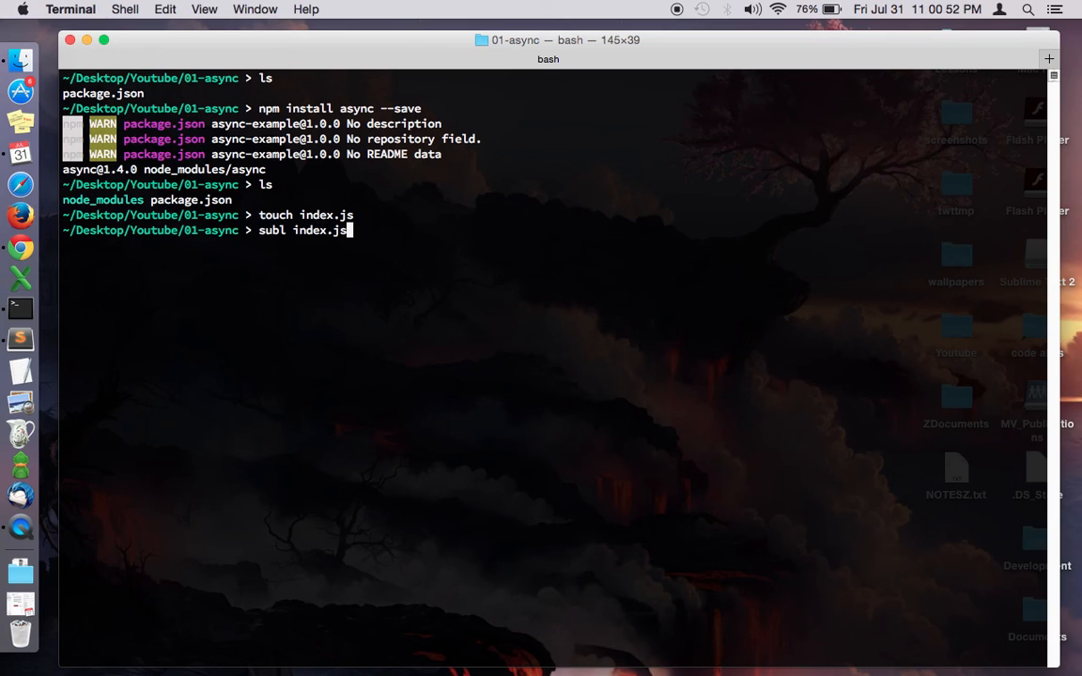
# Open index.js in a maximized editor and write var async = require('async'); on its first line
pyautogui.press('Return')
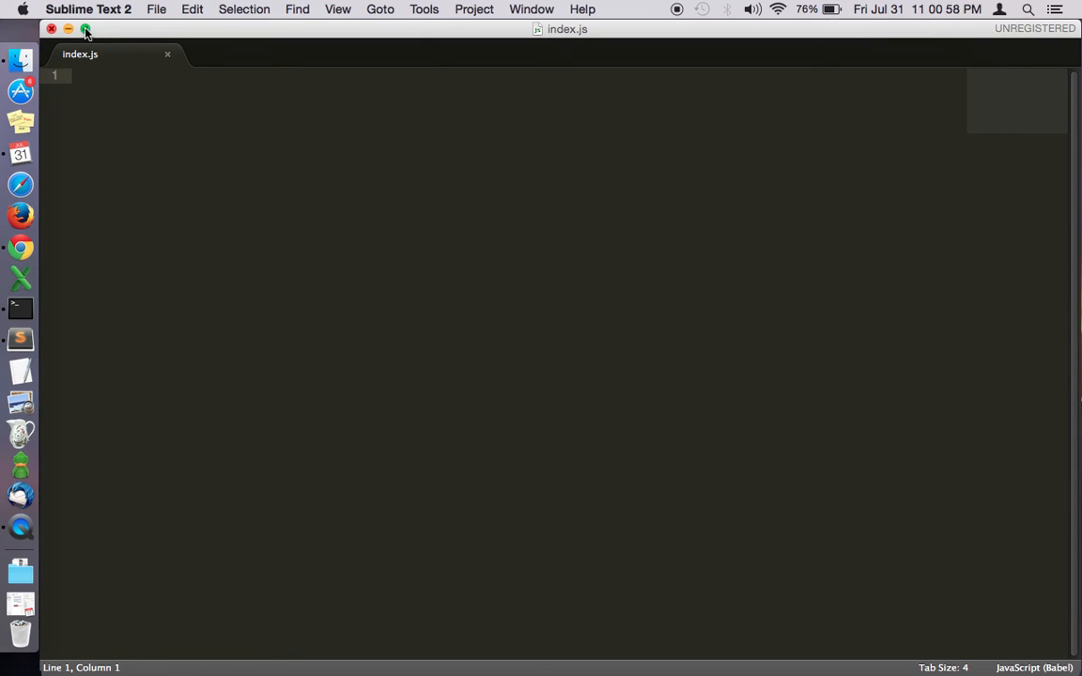
pyautogui.click(84, 28)
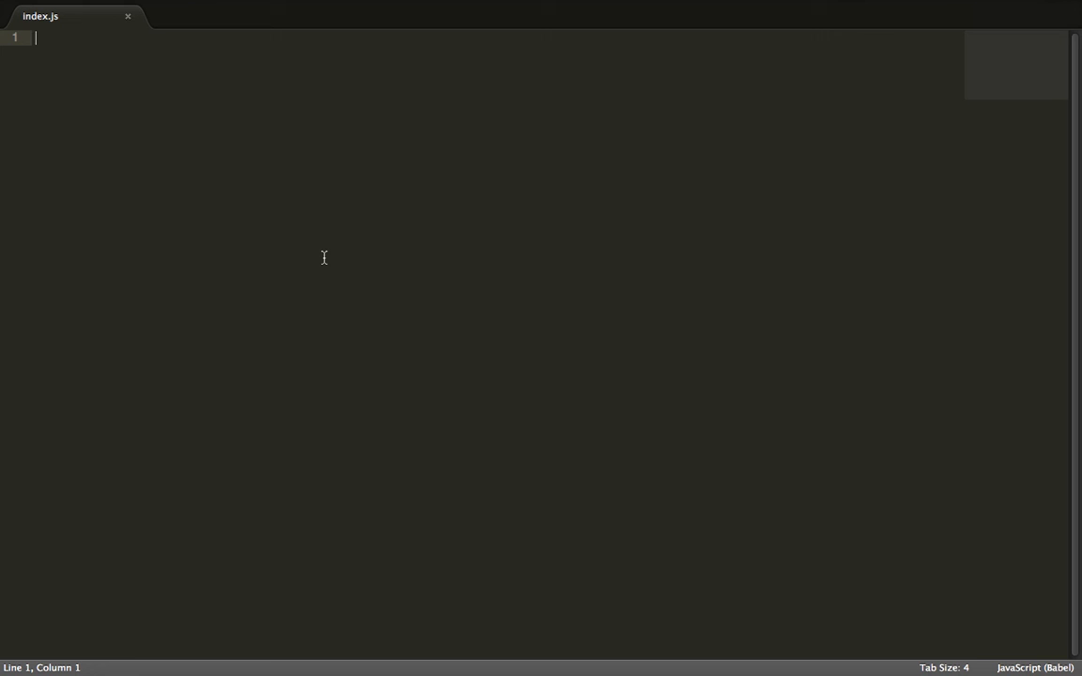
pyautogui.write('var asyn')
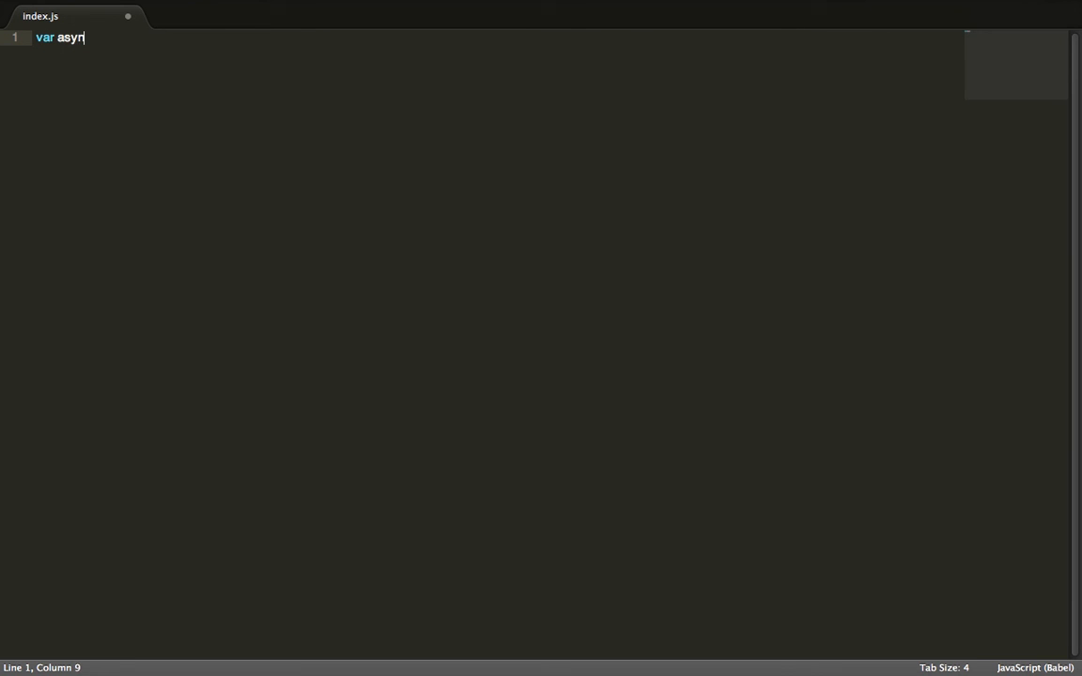
pyautogui.write("c = require('')")
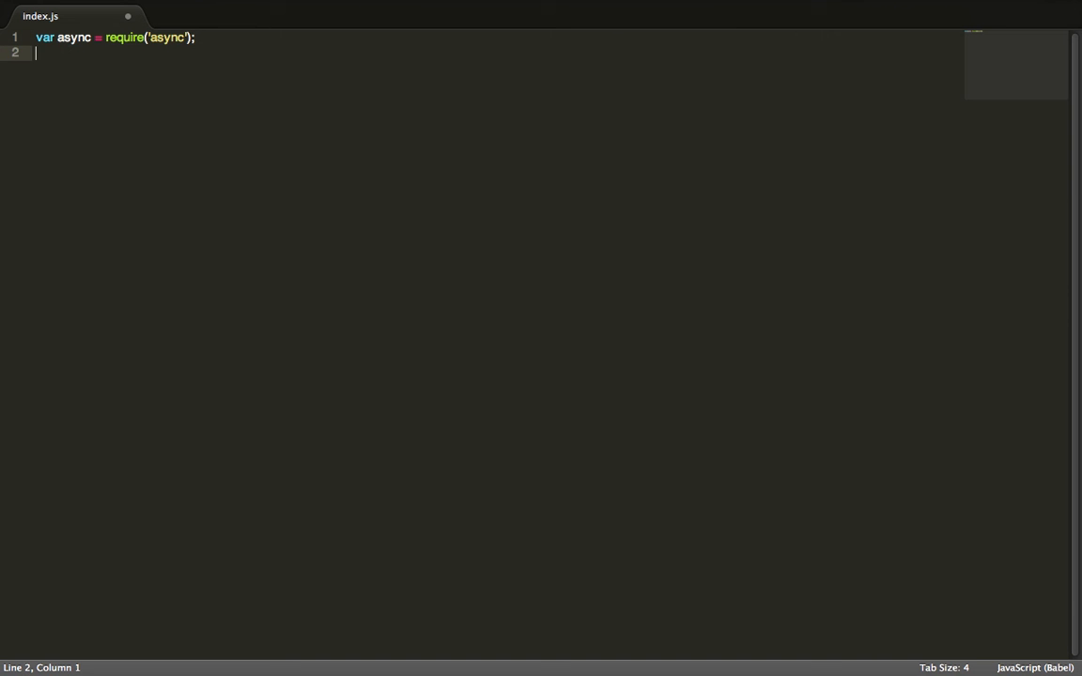
pyautogui.press('enter')
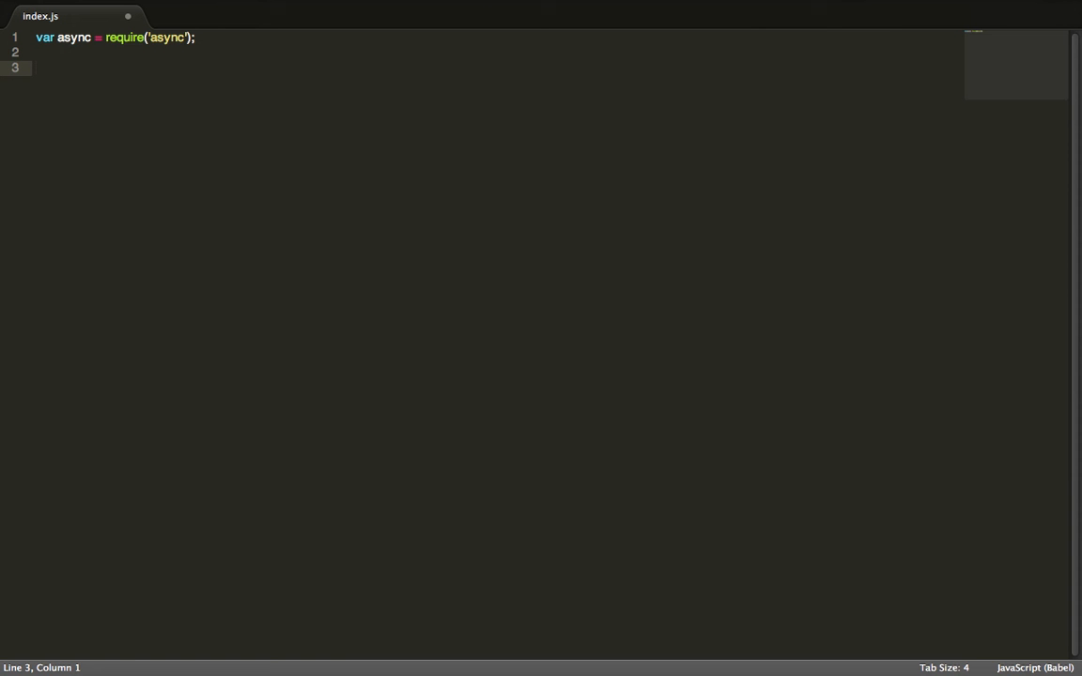
# Declare var stack = []; and functionOne as a function taking a callback parameter
pyautogui.write('var stack')
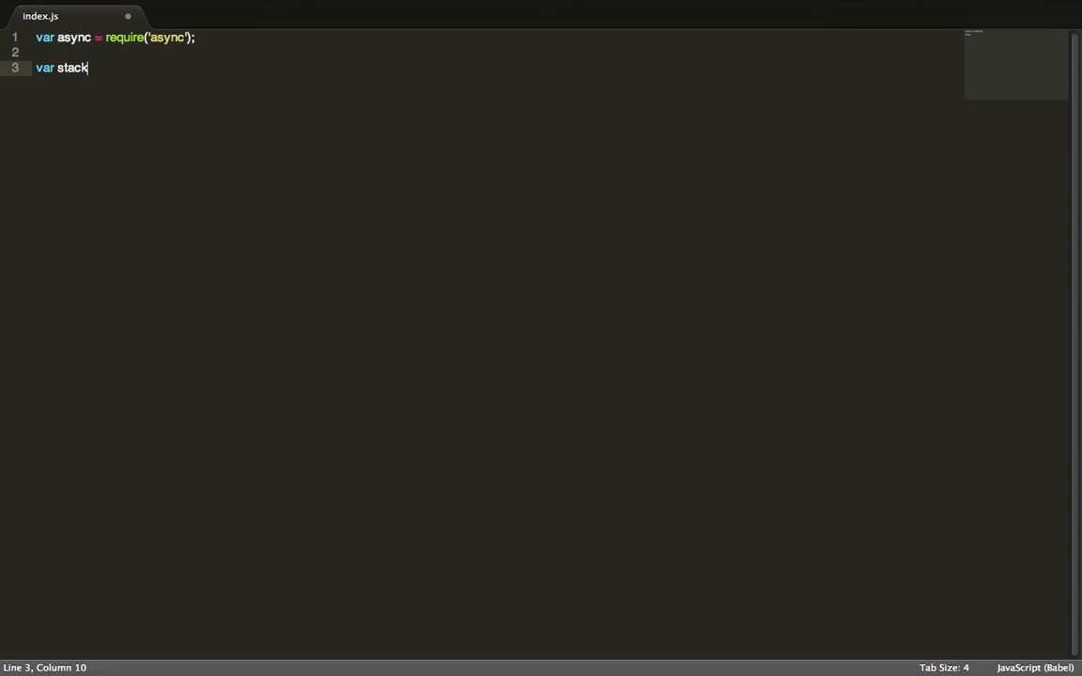
pyautogui.write('= []')
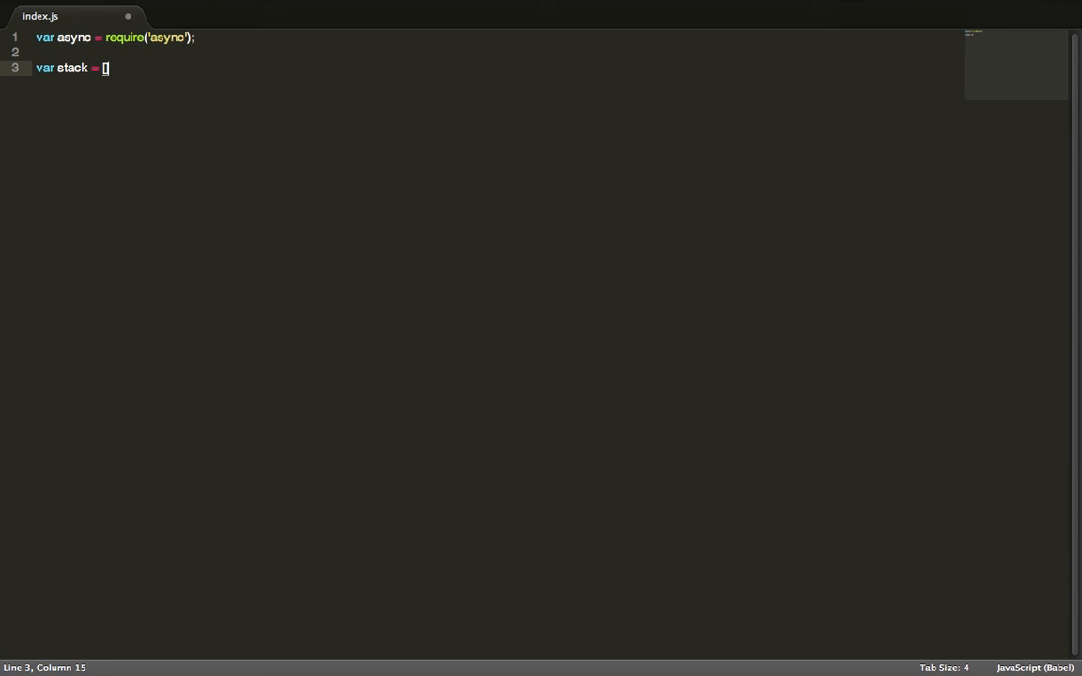
pyautogui.write(';')
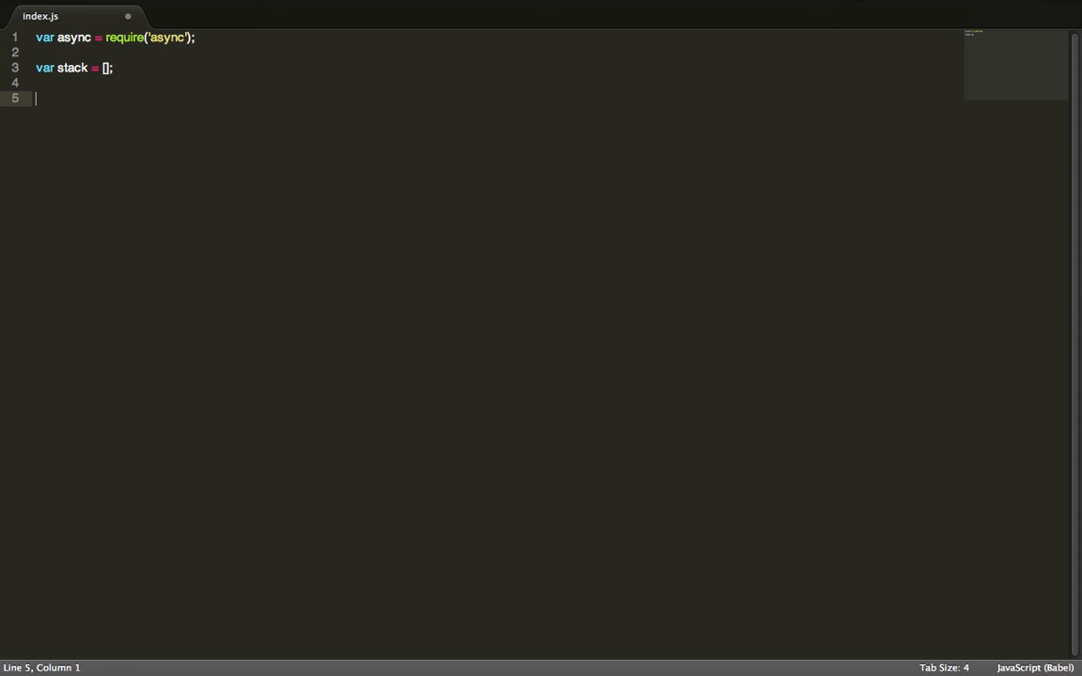
pyautogui.write('var functio')
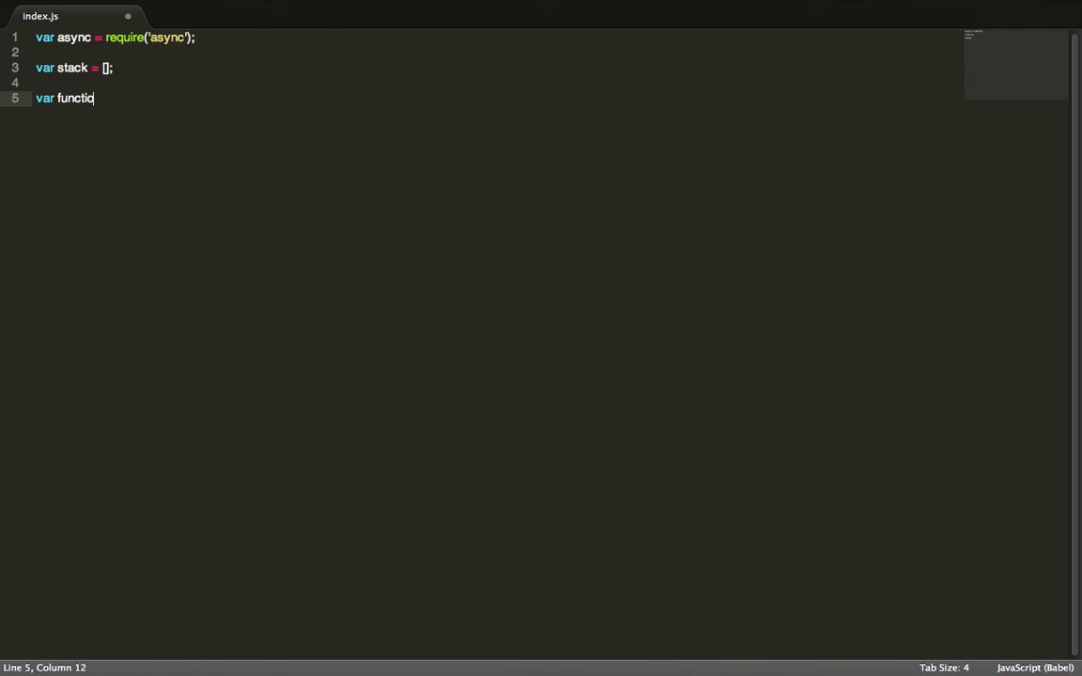
pyautogui.write('nOne = ()')
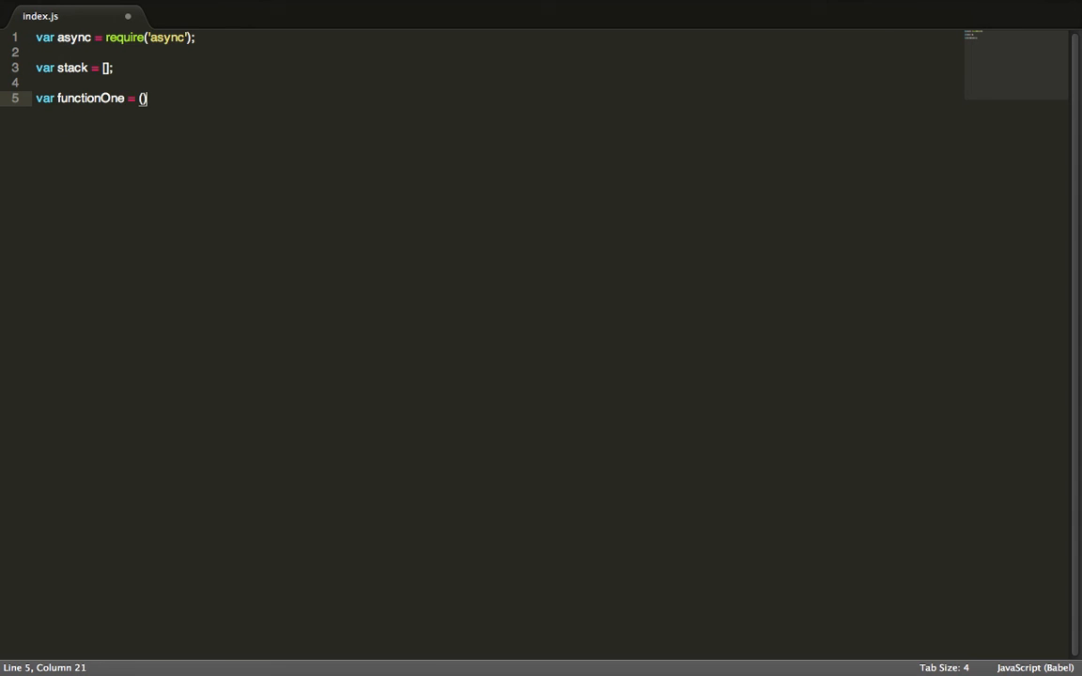
pyautogui.write('c')
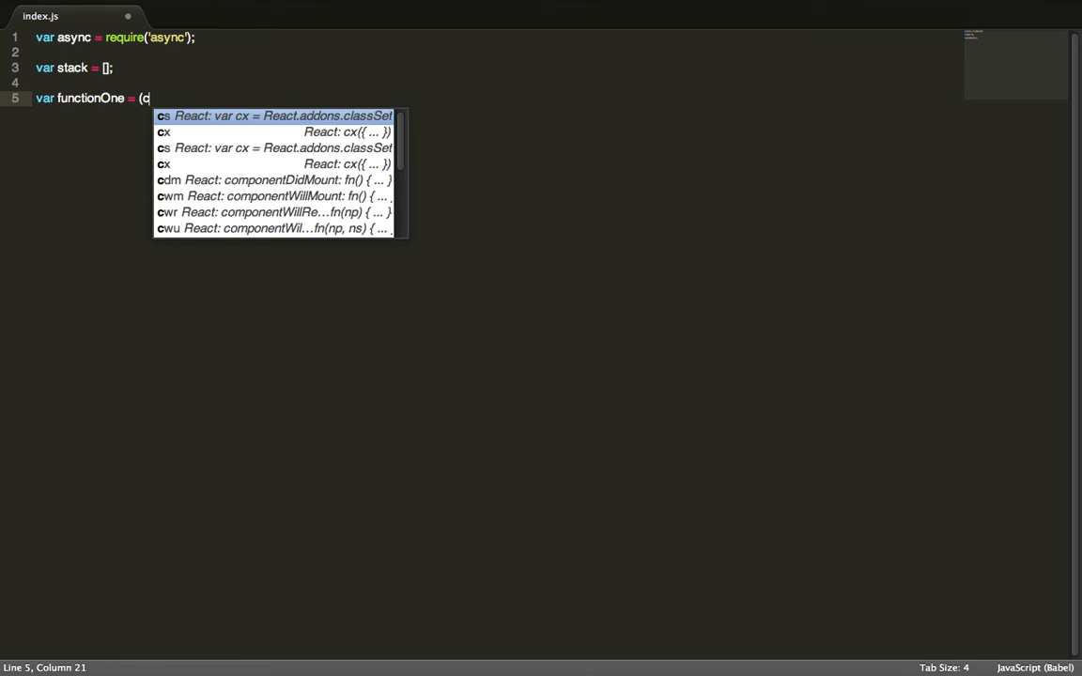
pyautogui.write('allbac')
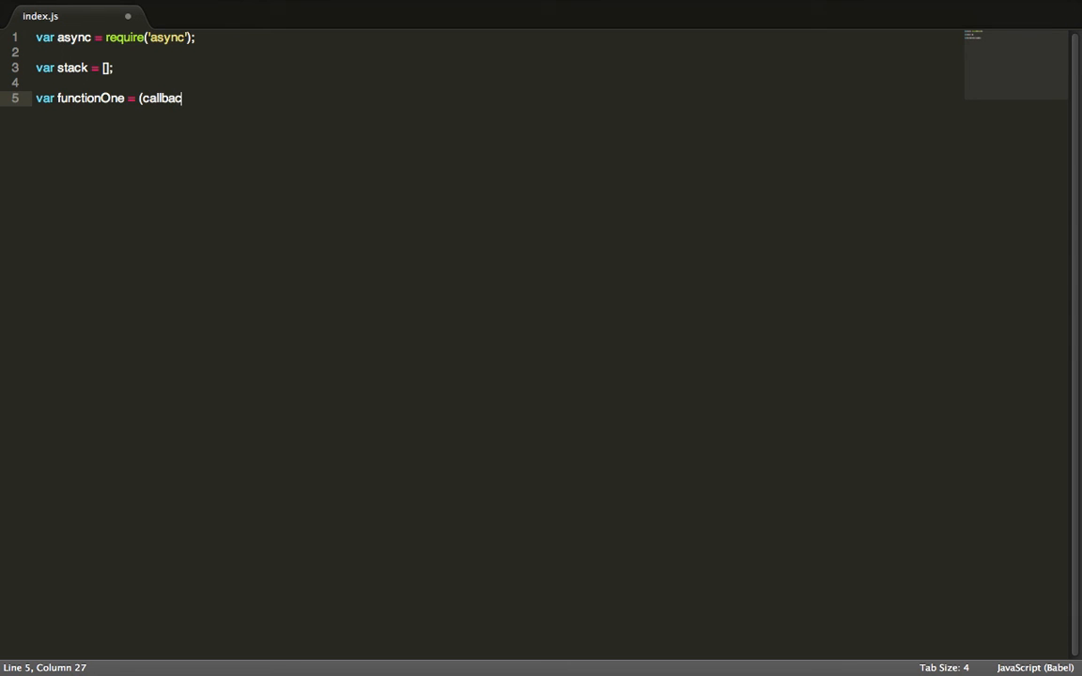
pyautogui.press('Backspace')
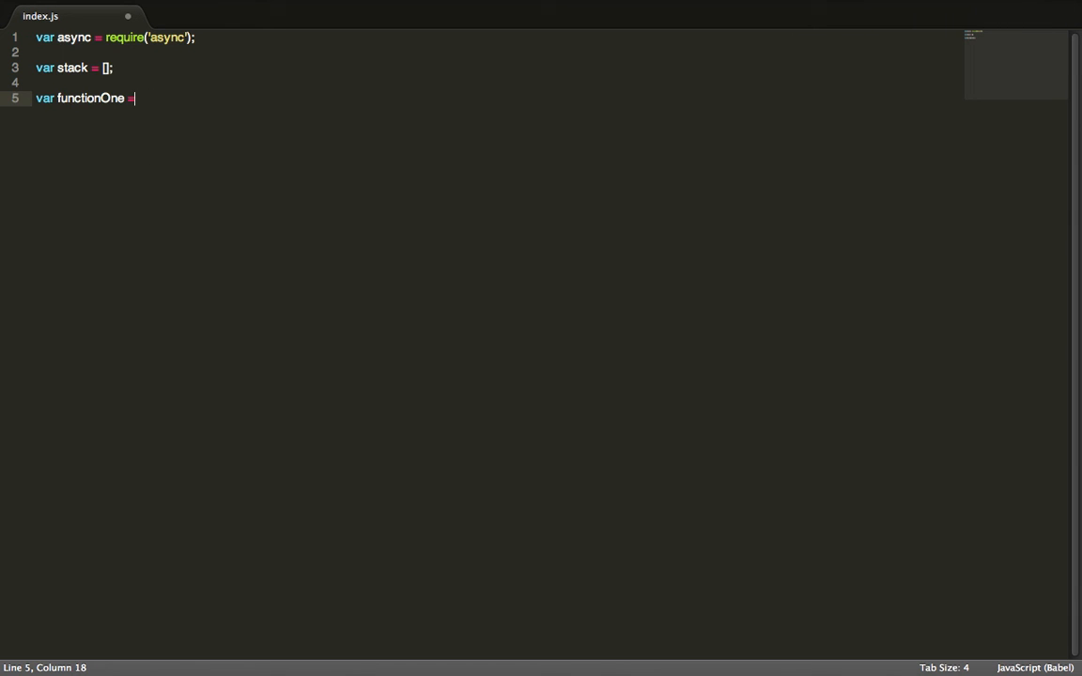
pyautogui.write('function()')
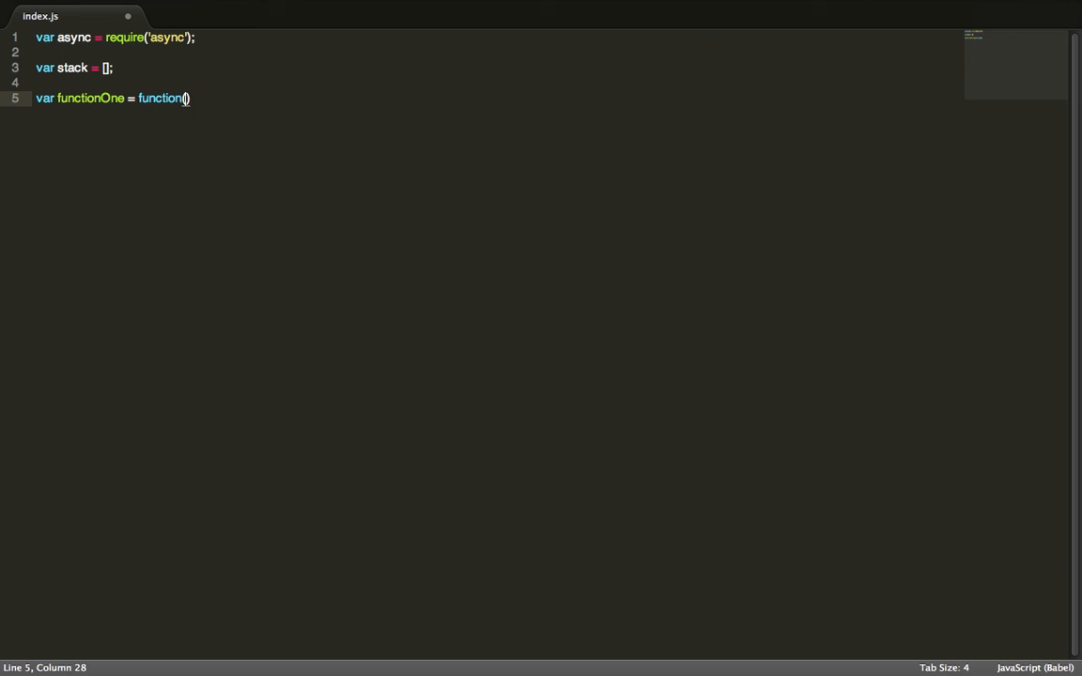
pyautogui.write('callback) {')
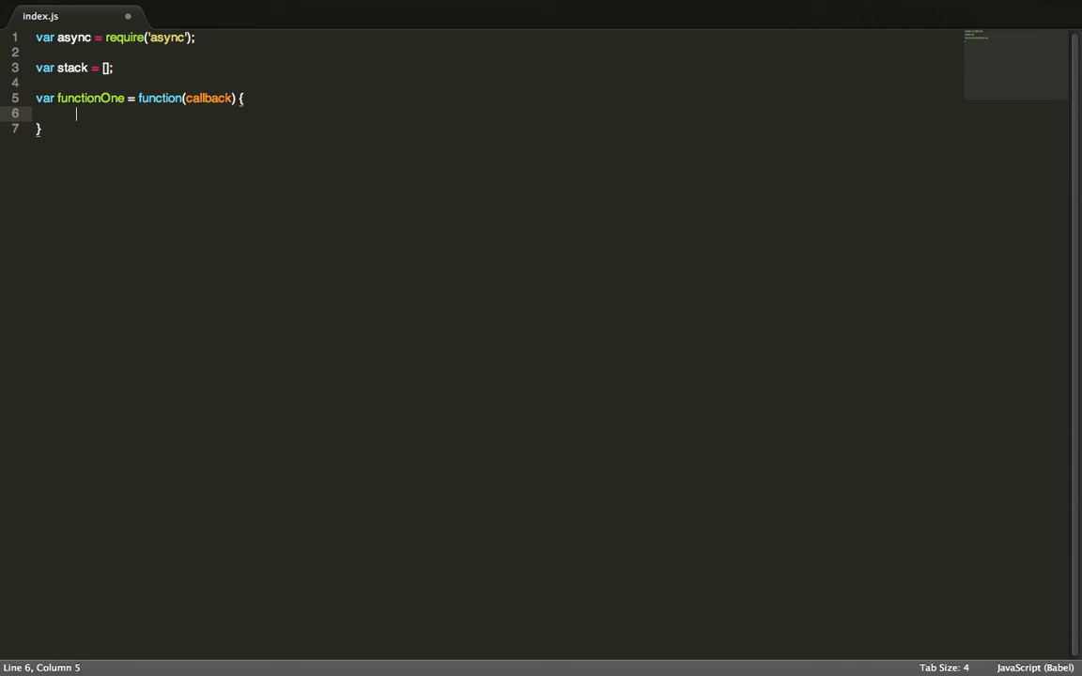
# Inside functionOne, add a //perform actions comment and callback(null, 'First Function Result');
pyautogui.write('//')
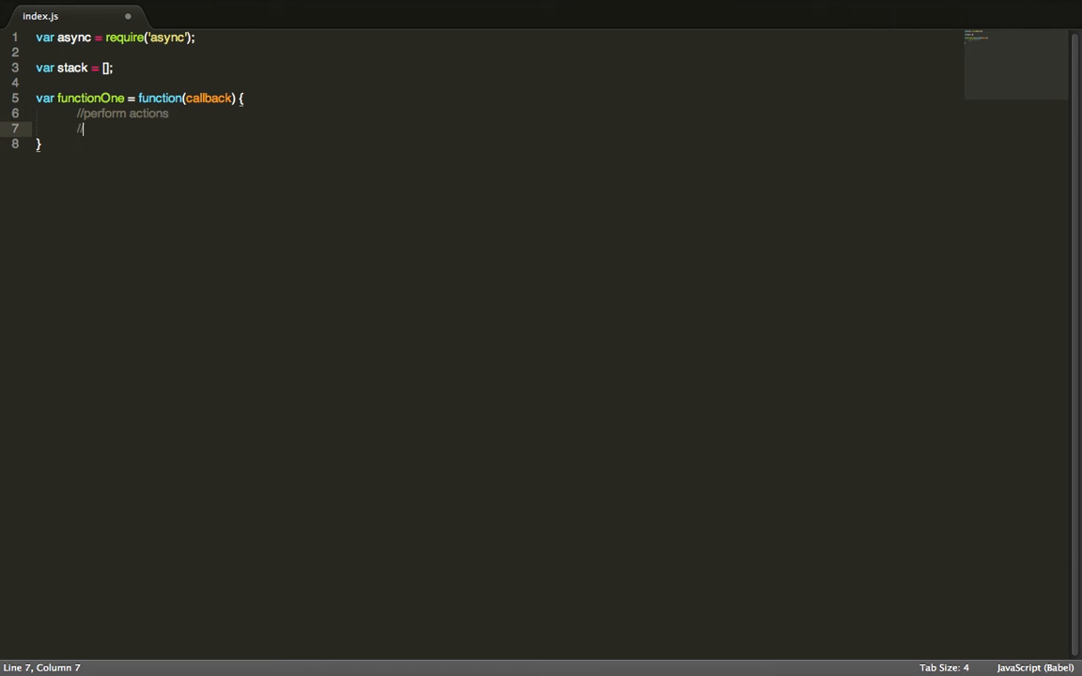
pyautogui.press('BackSpace')
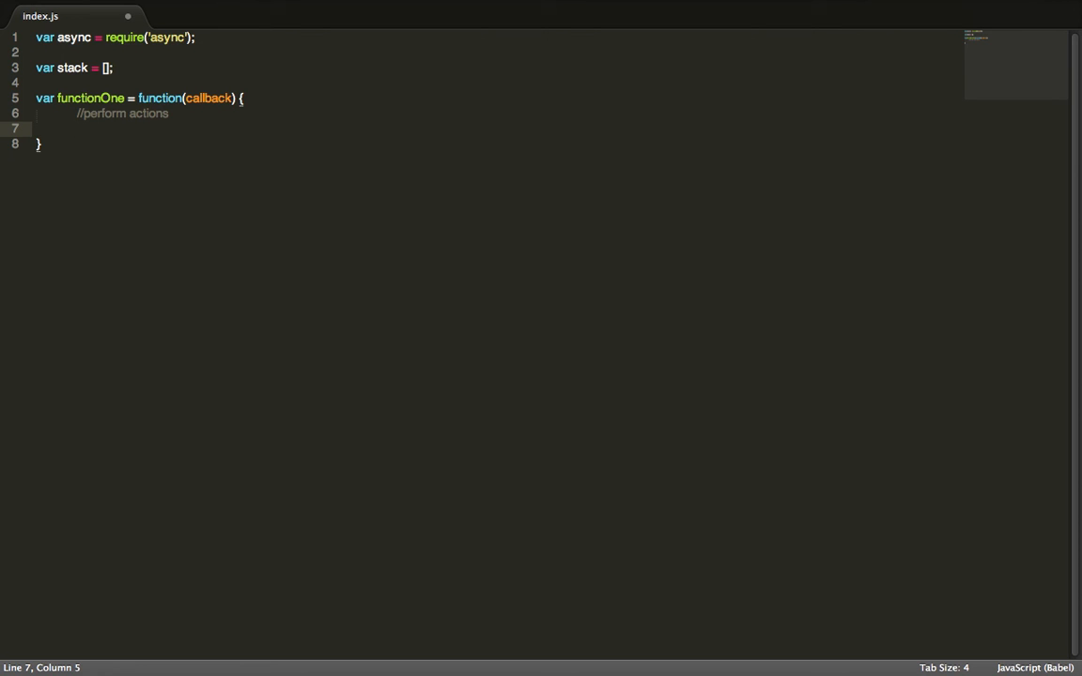
pyautogui.write('callback')
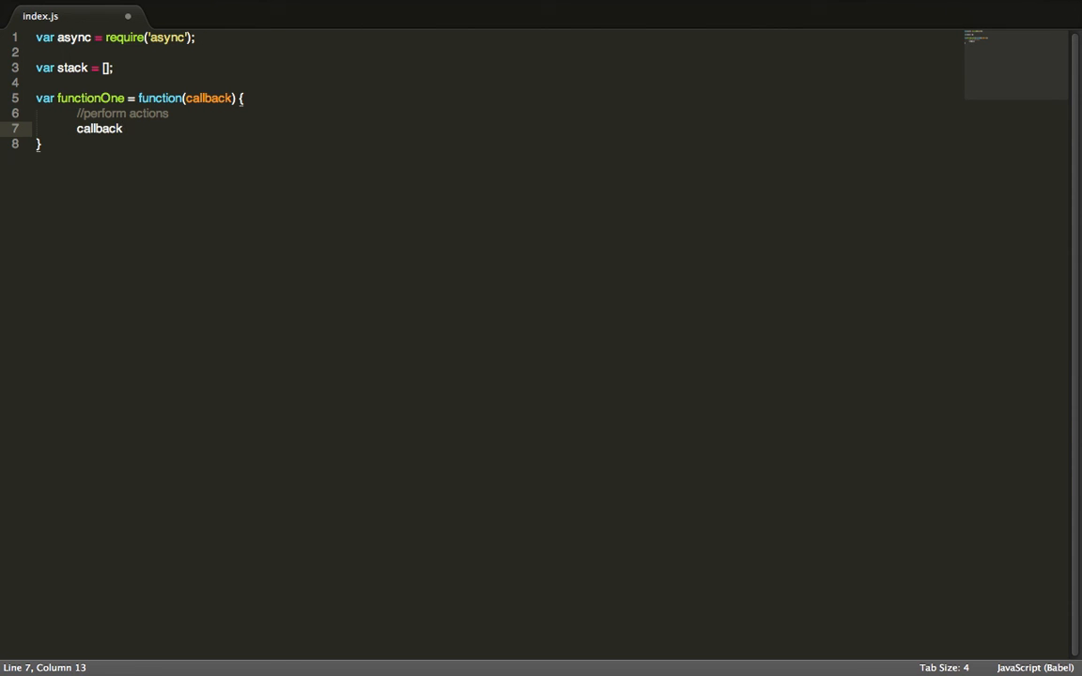
pyautogui.write('()')
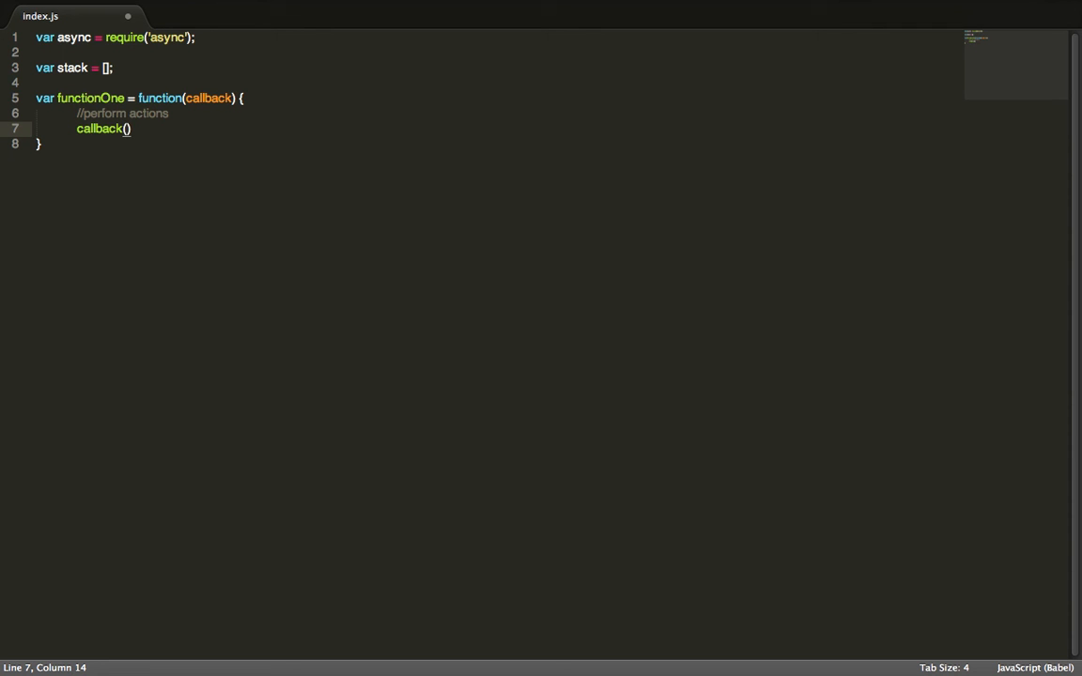
pyautogui.write('null,')
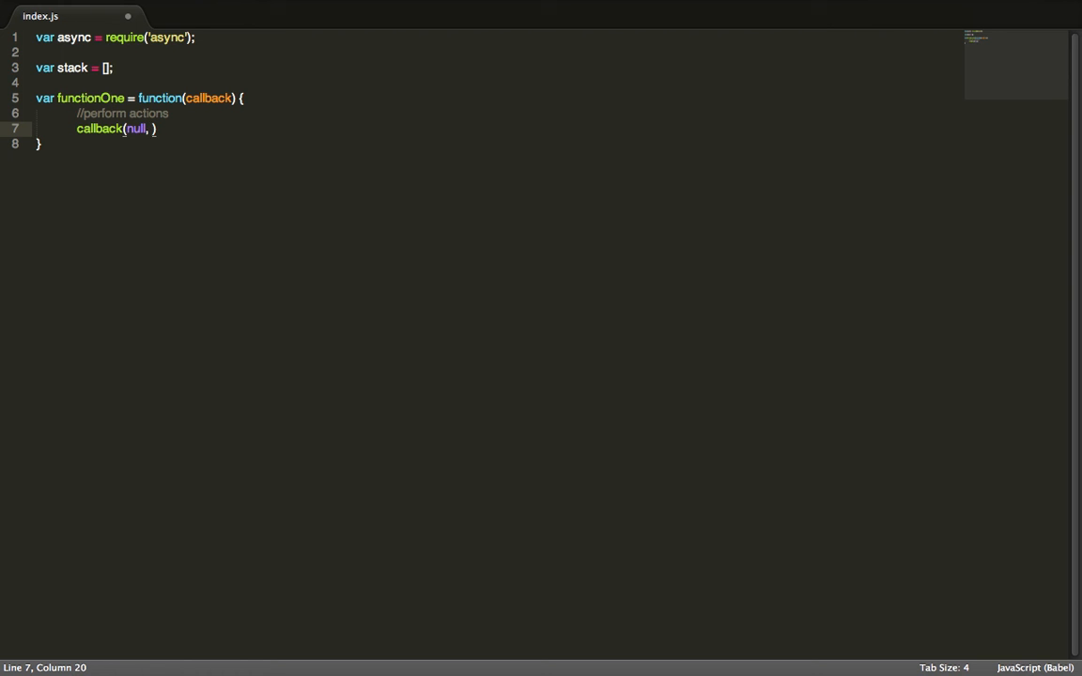
pyautogui.write('"')
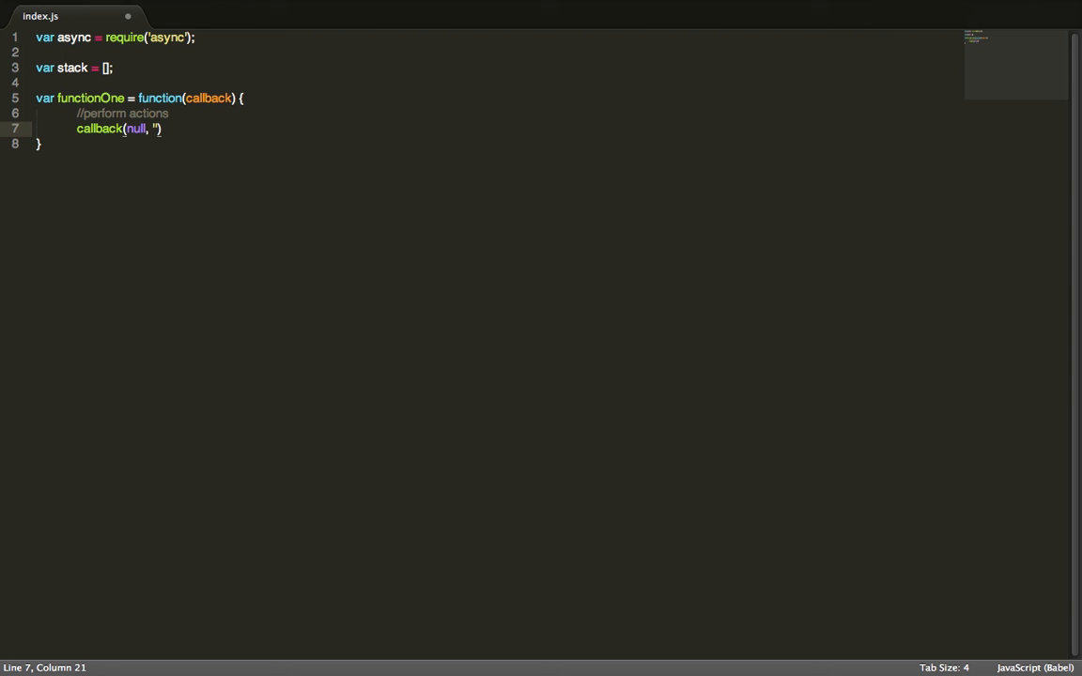
pyautogui.write('Fir')
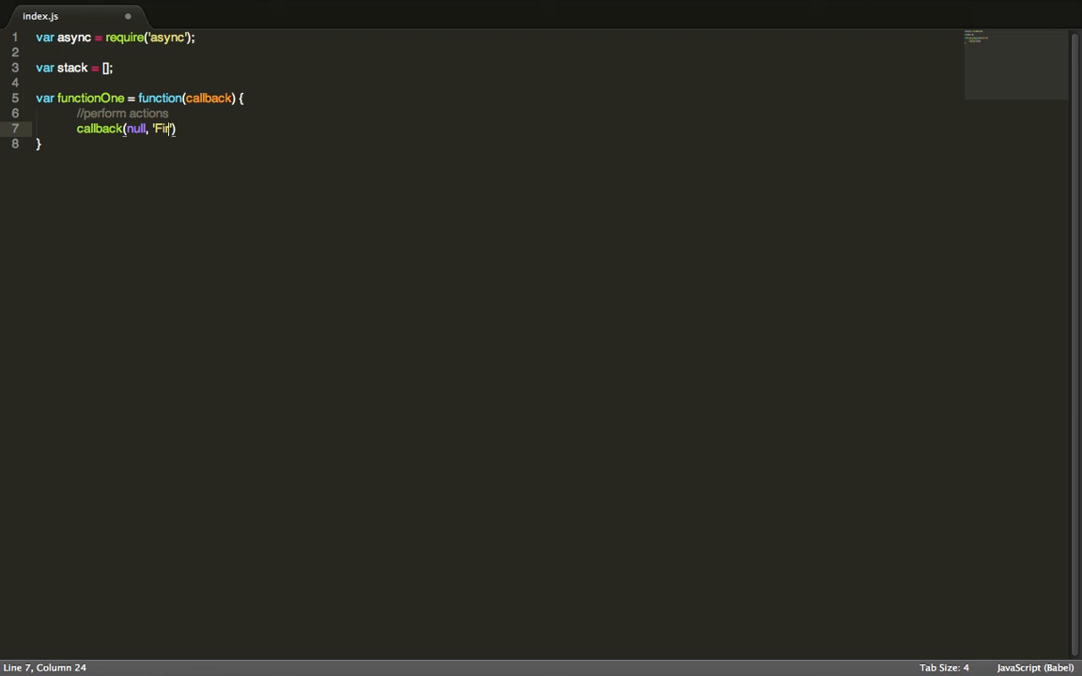
pyautogui.write('rst Function')
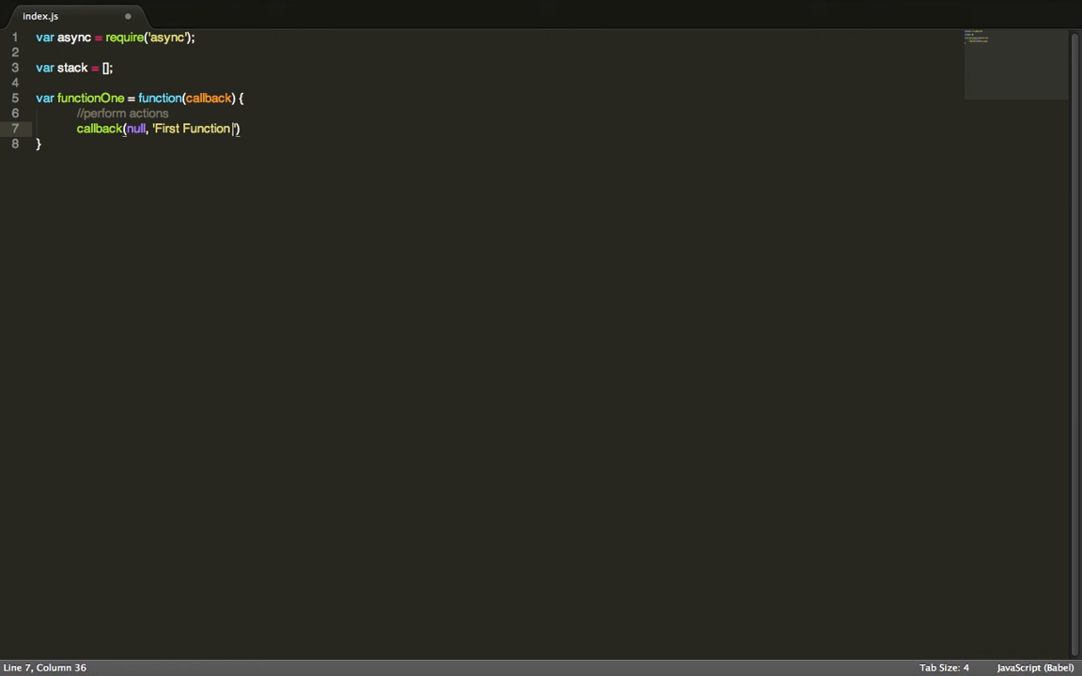
pyautogui.write('Result')
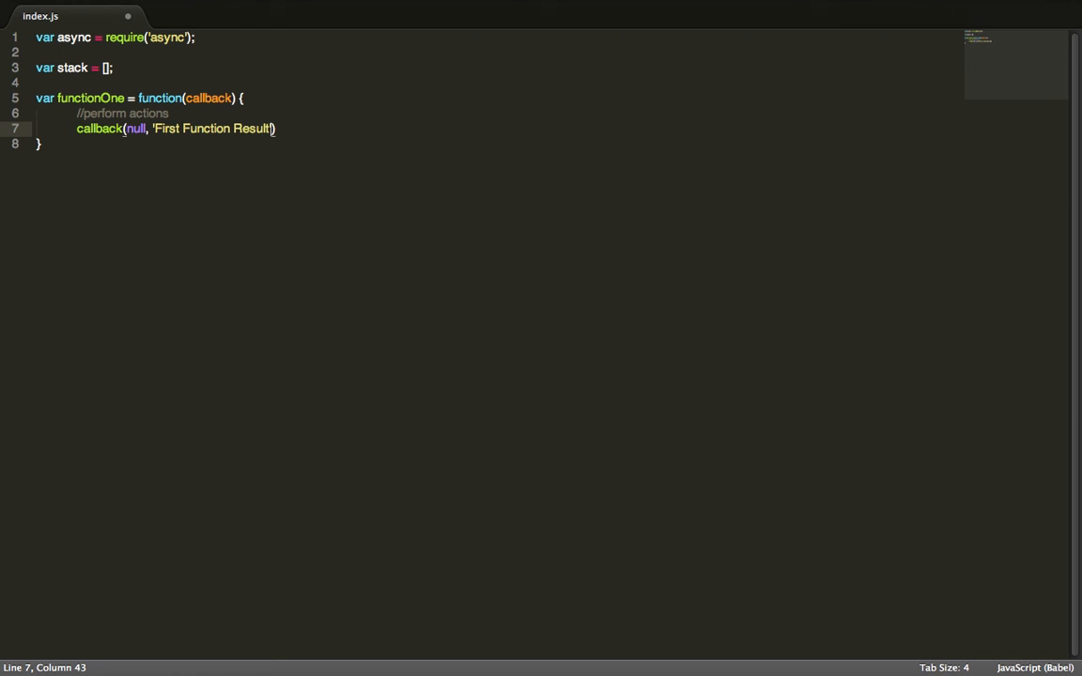
pyautogui.write(';')
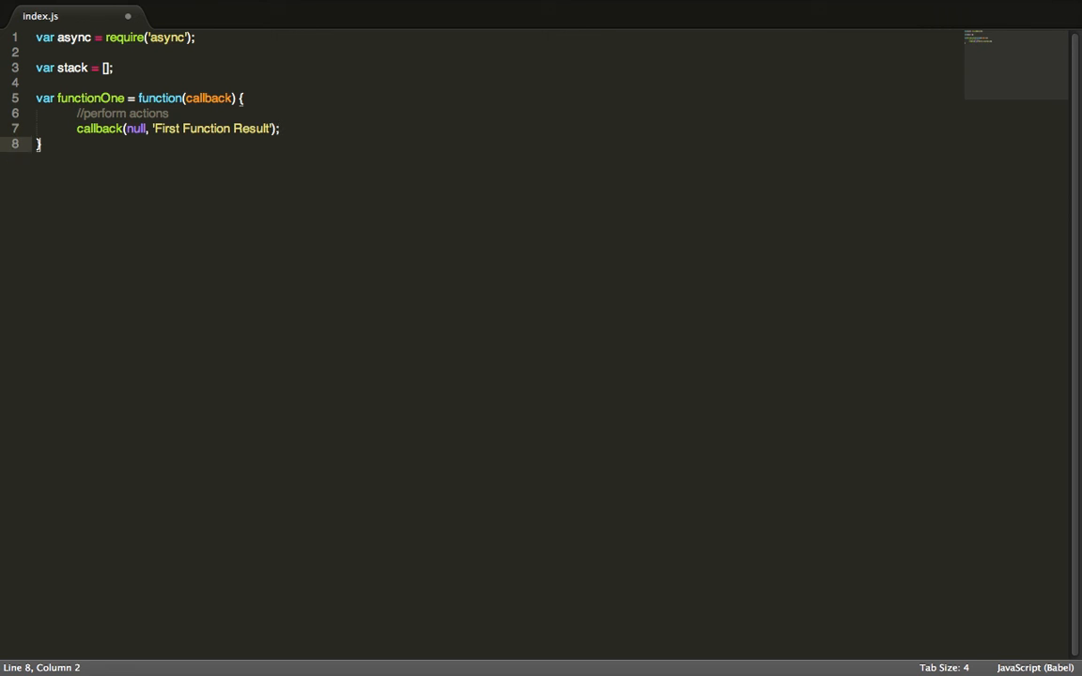
pyautogui.moveTo(271, 282)
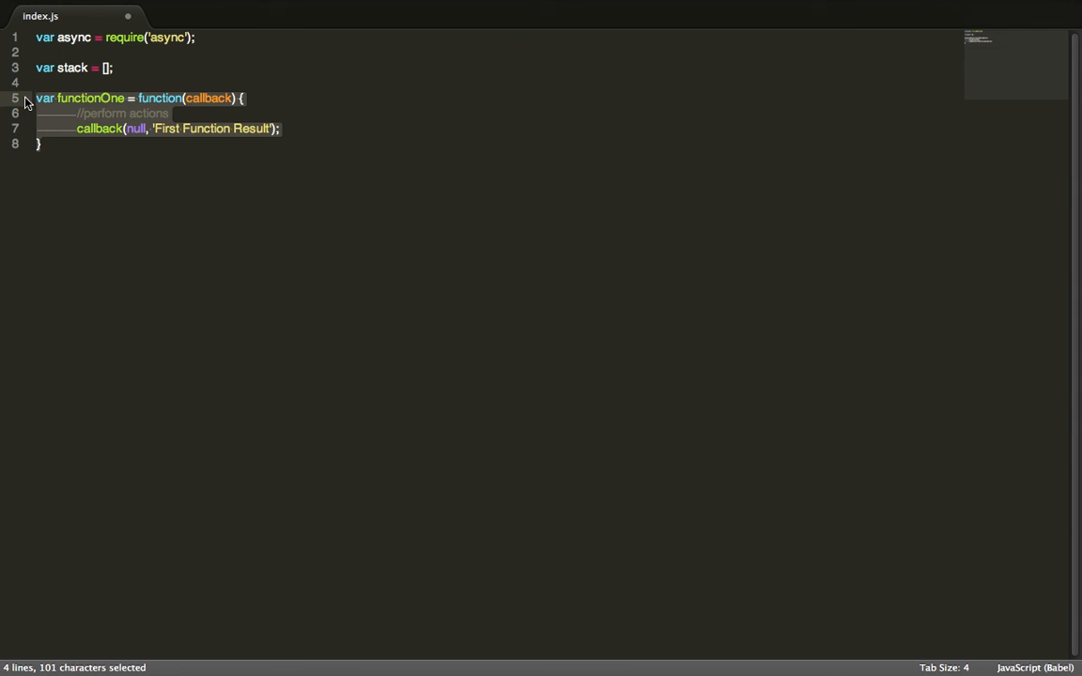
# Duplicate functionOne into functionTwo and functionThree returning 'Second Function Result' and 'Third Function Result'
pyautogui.press('ctrl+v')
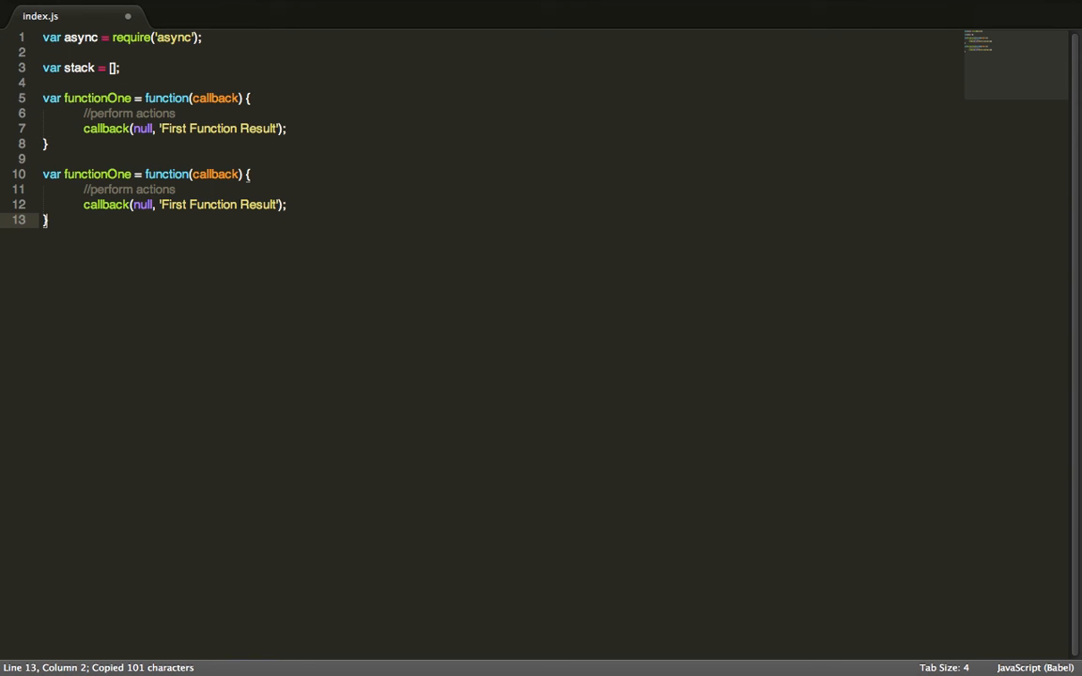
pyautogui.press('ctrl+v')
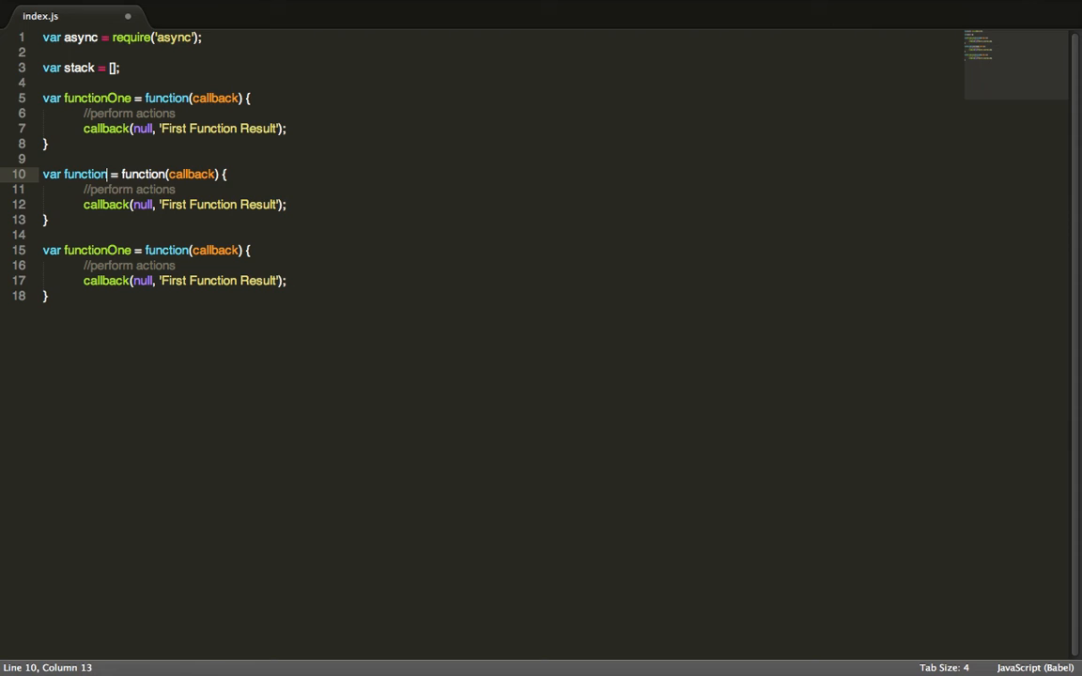
pyautogui.write('Two')
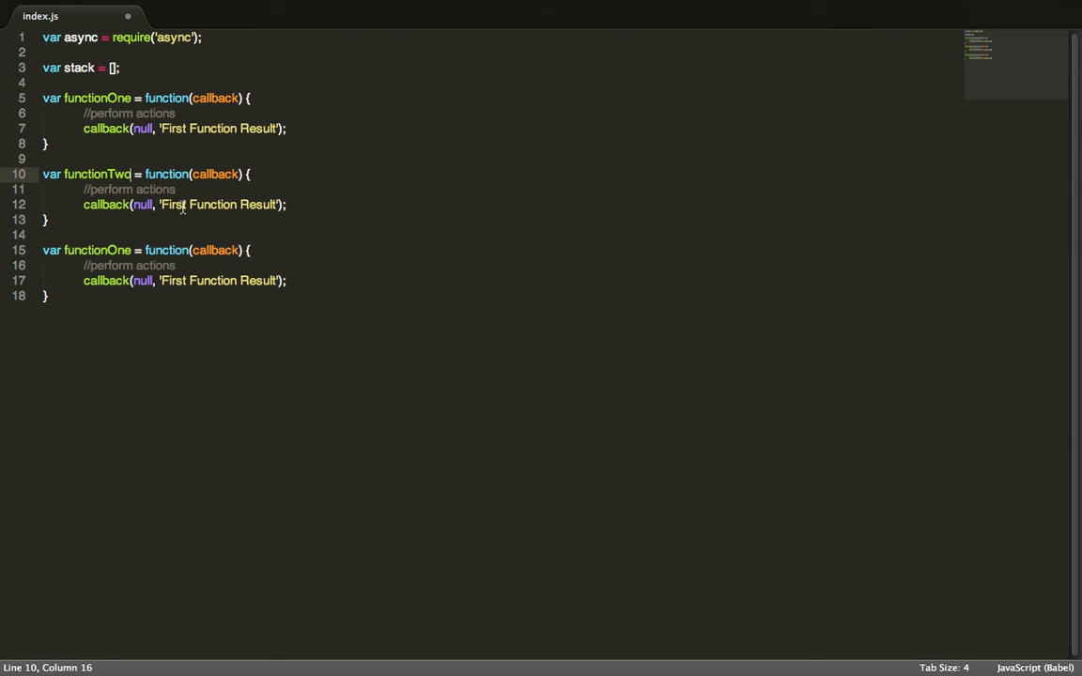
pyautogui.write('Second')
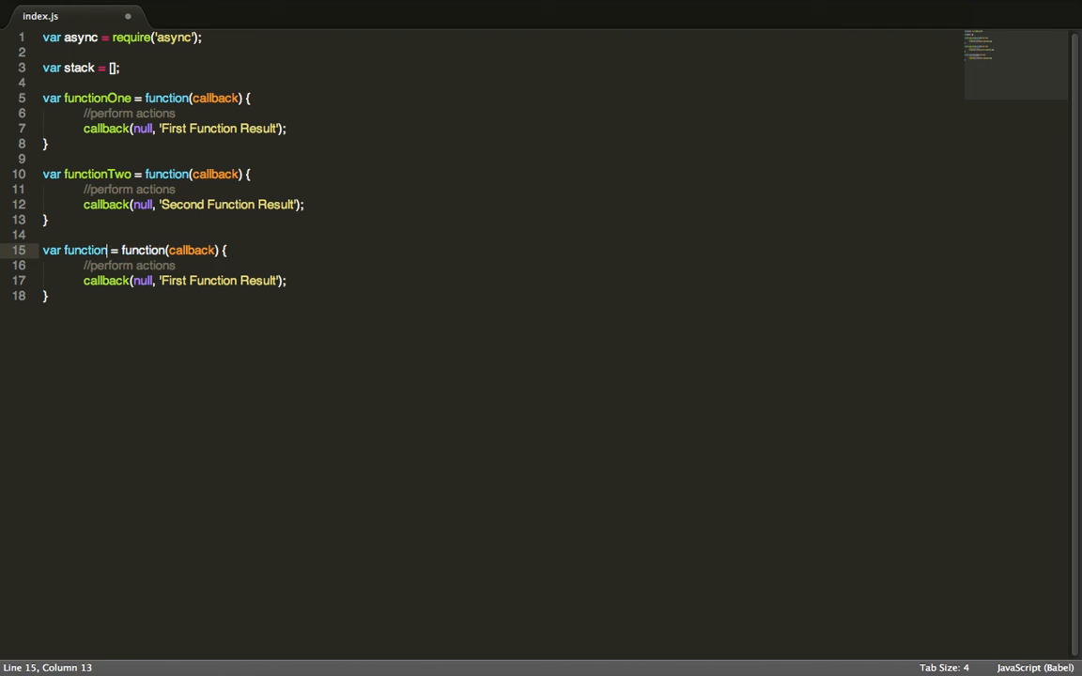
pyautogui.write('Three')
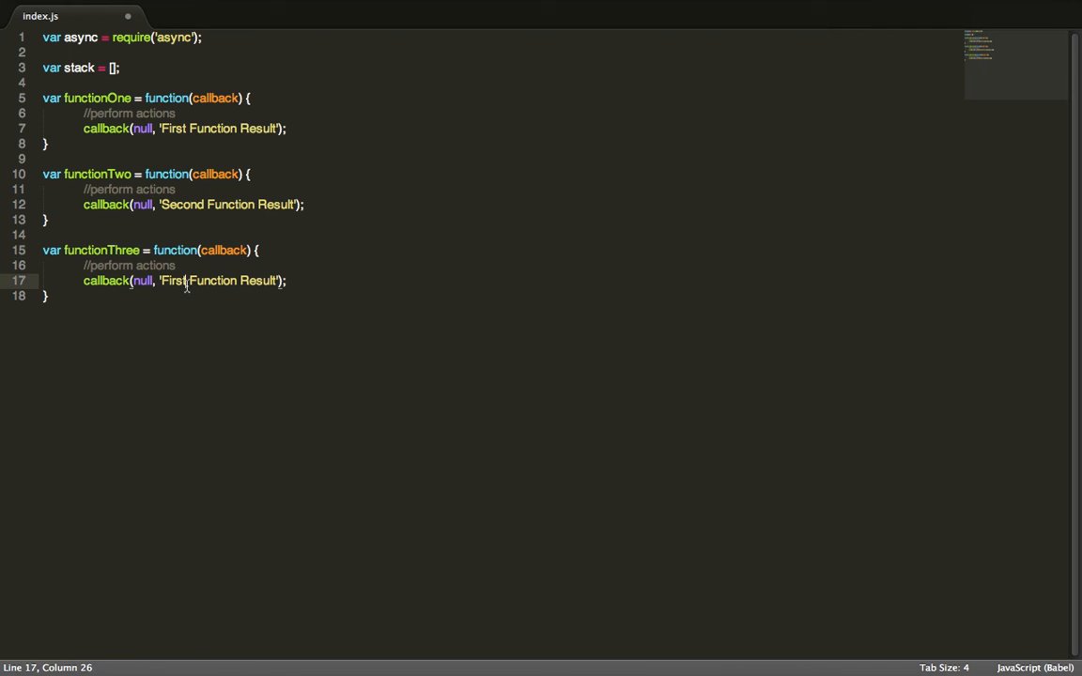
pyautogui.write('Third')
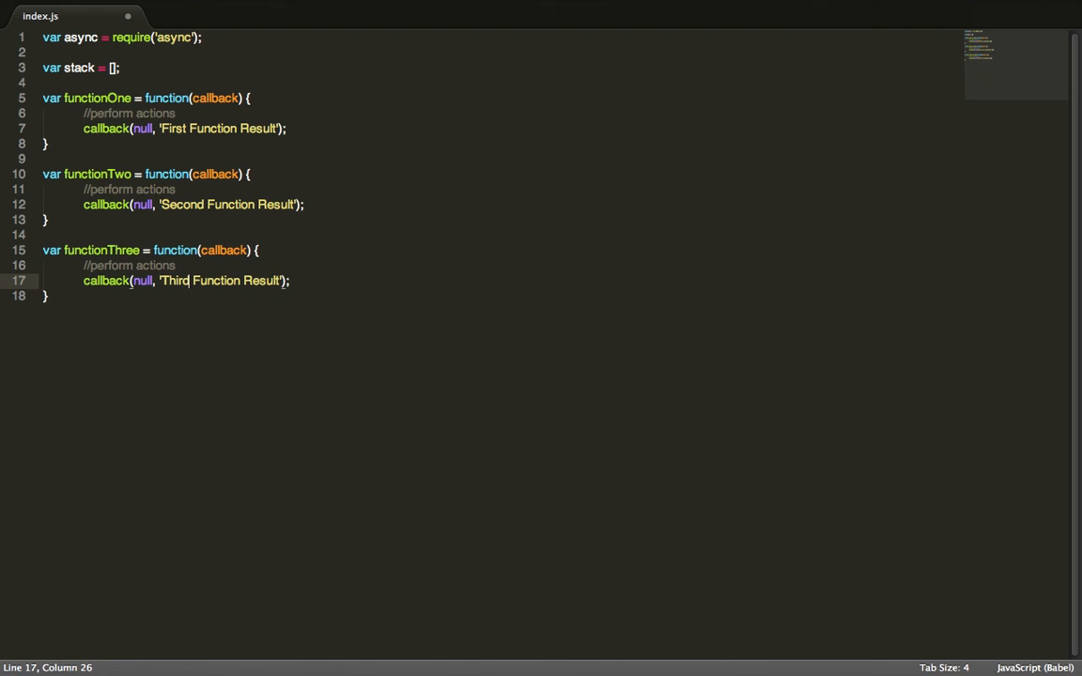
pyautogui.press('Enter')
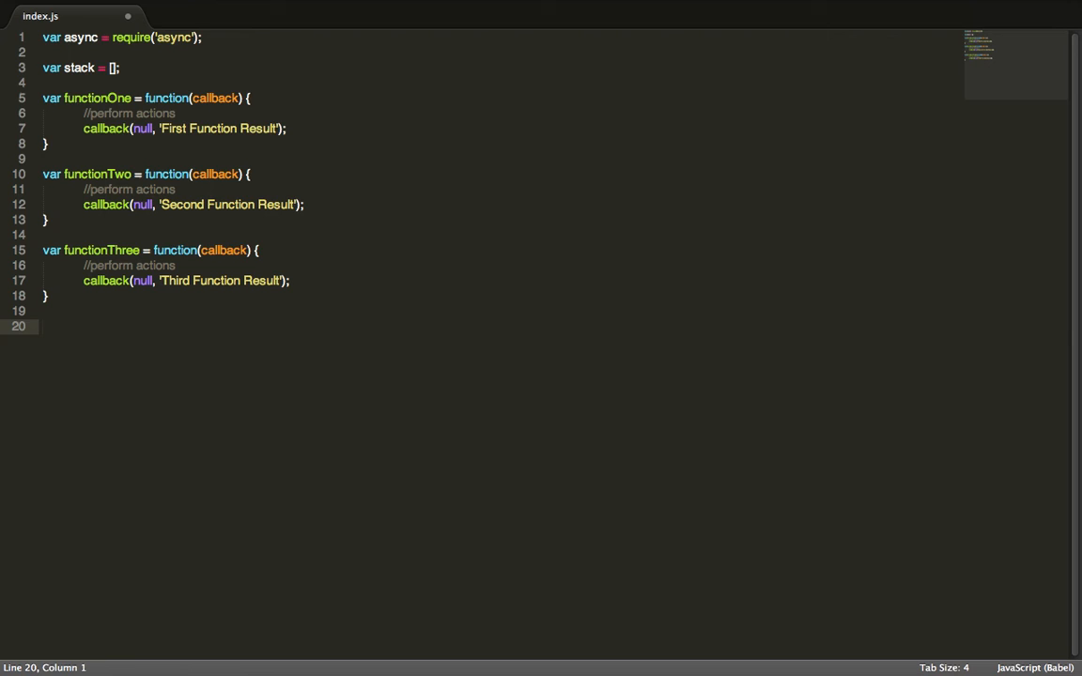
# Write stack.push lines for functionOne, functionTwo and functionThree
pyautogui.write('stack.push(f')
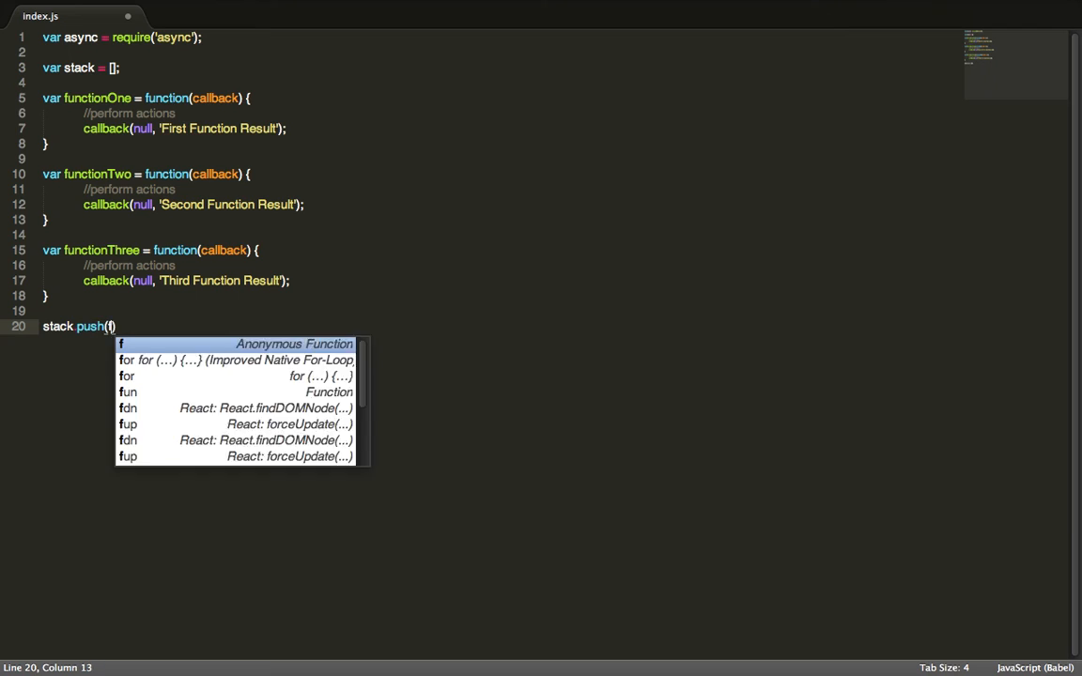
pyautogui.write('unctionOne')
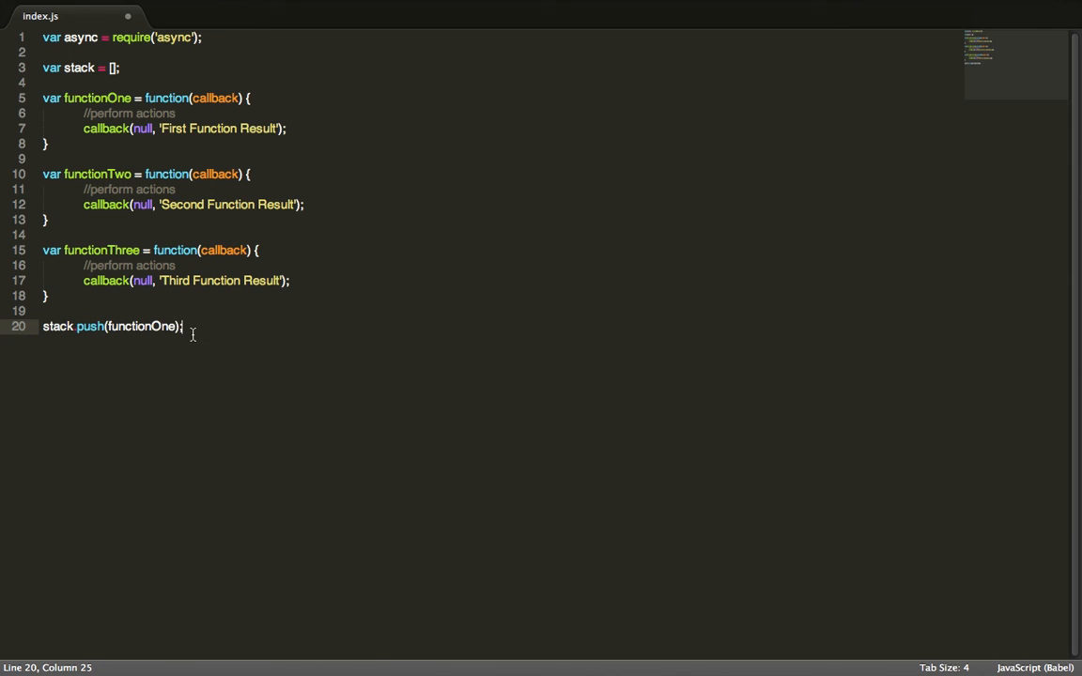
pyautogui.press('ctrl+c')
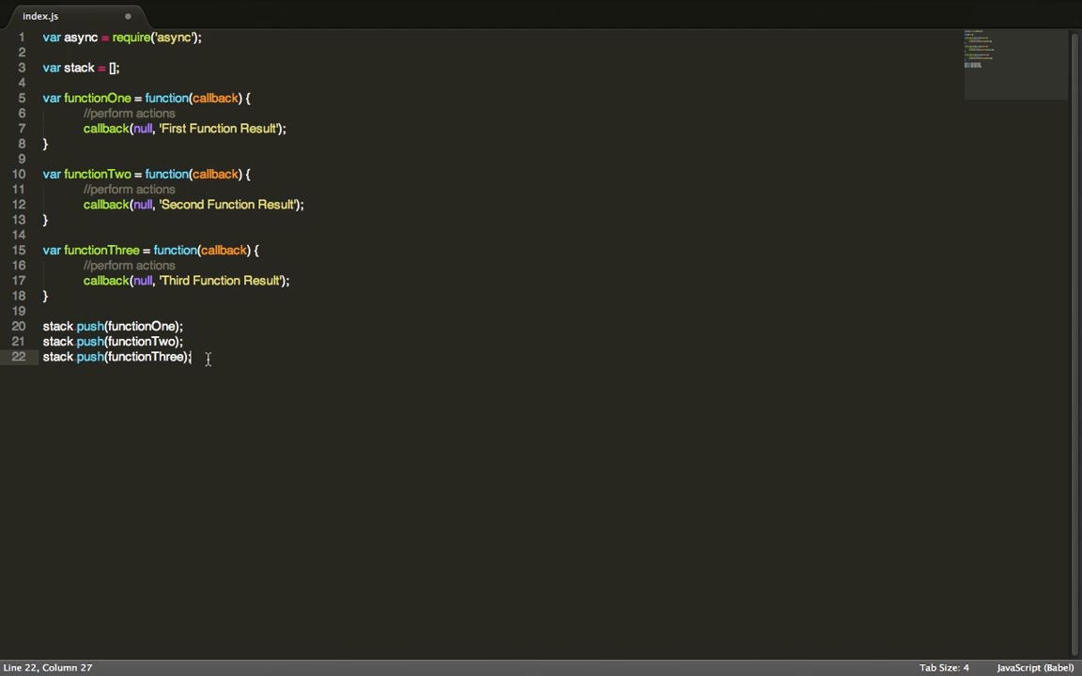
pyautogui.press('Enter')
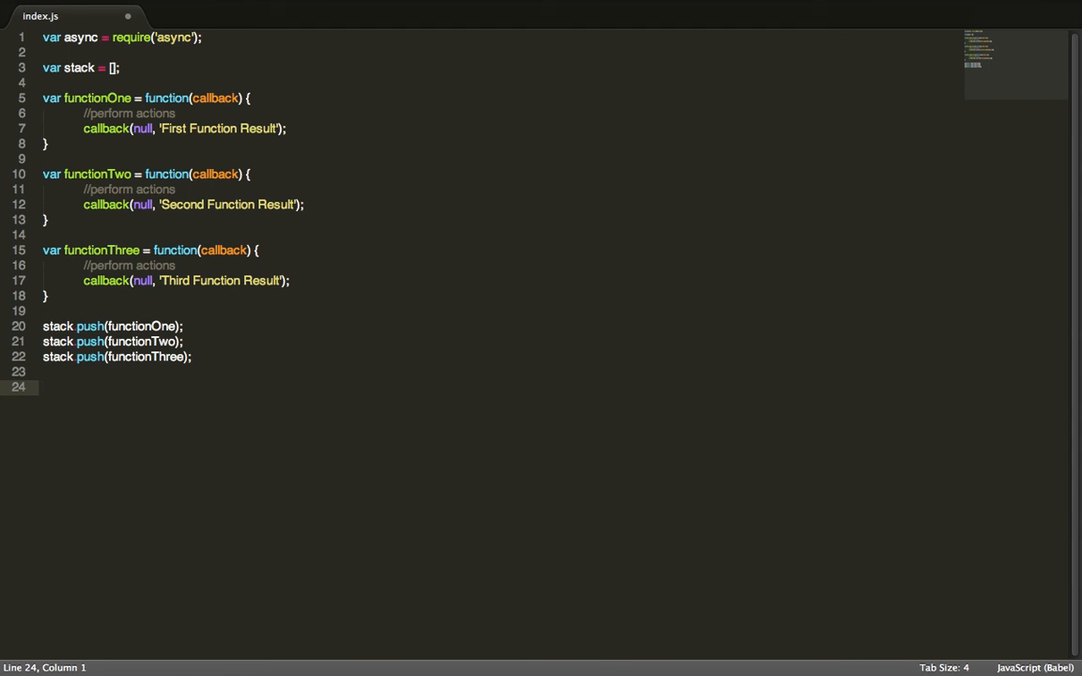
# Write async.parallel(stack, function(err, result) { console.log(result); }); at the end of the file
pyautogui.write('ar')
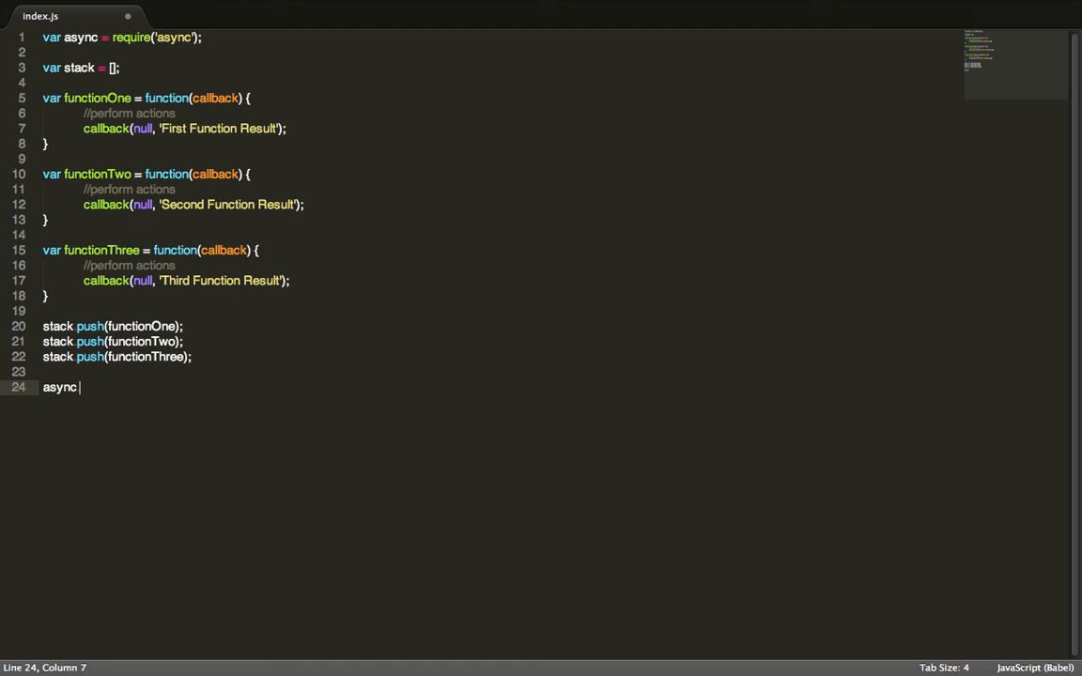
pyautogui.write('parallel')
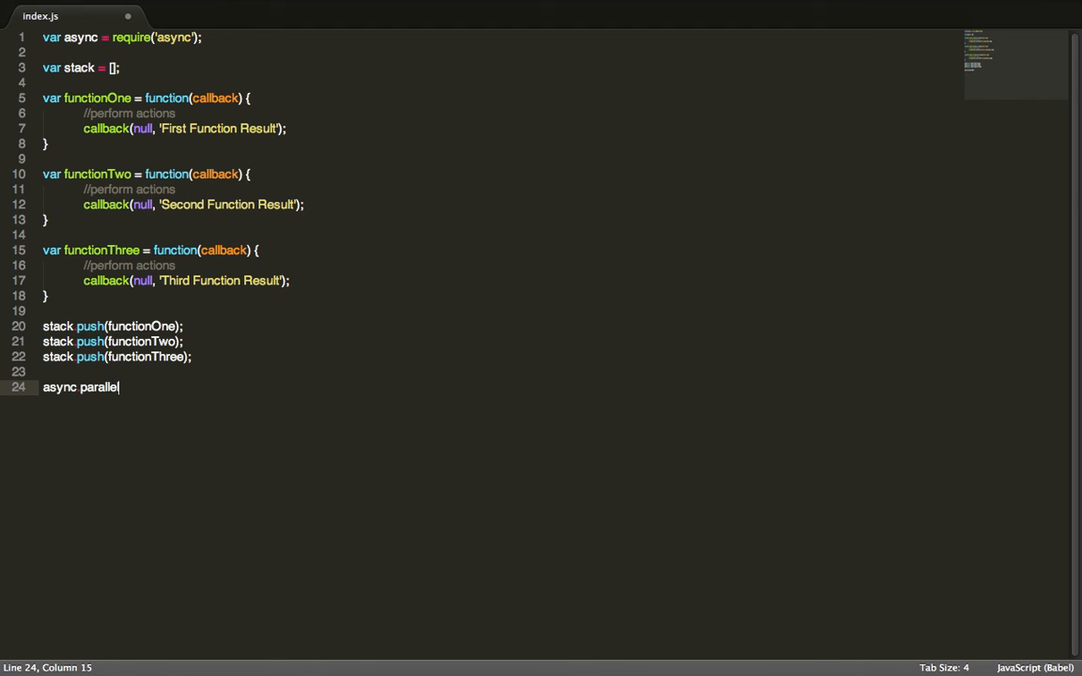
pyautogui.write('()')
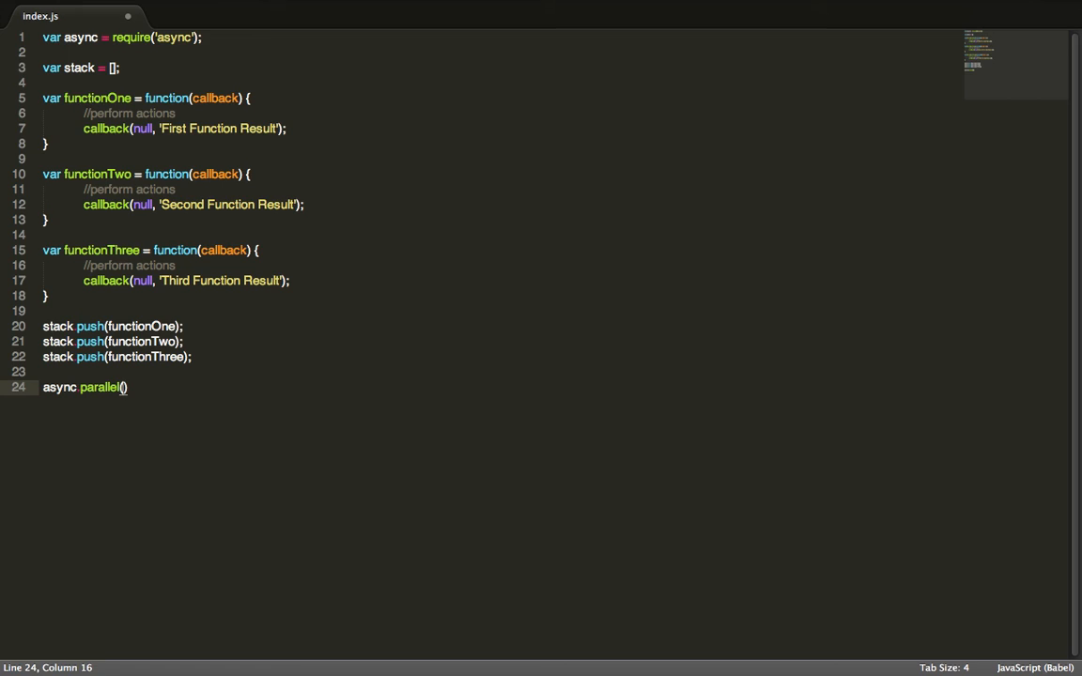
pyautogui.write('stack')
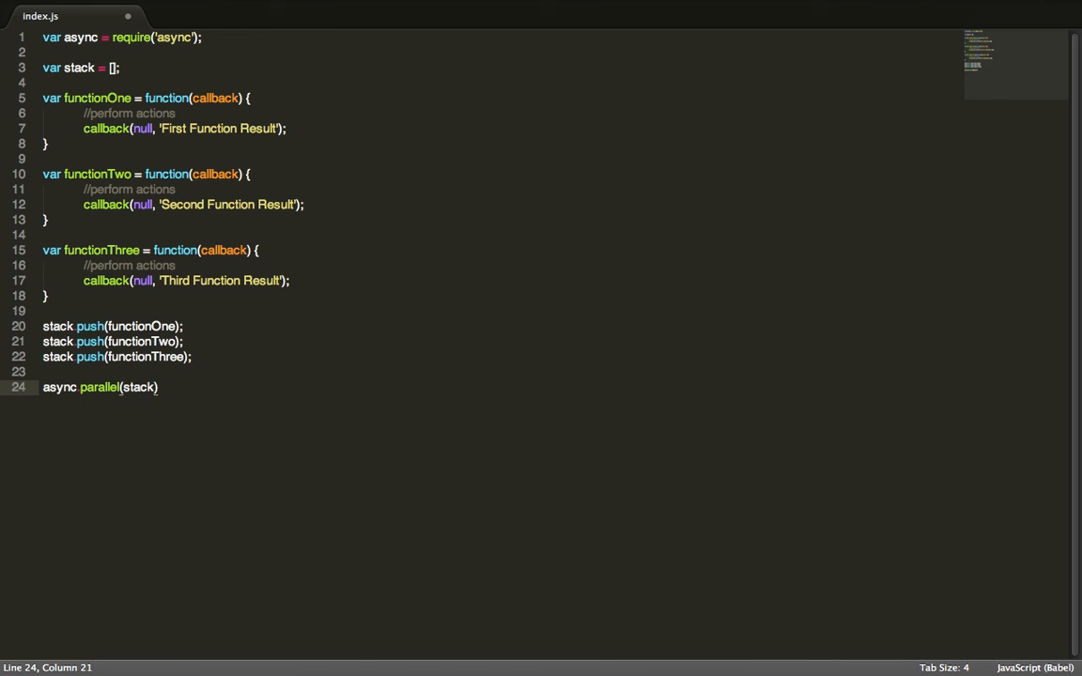
pyautogui.write(', function(e')
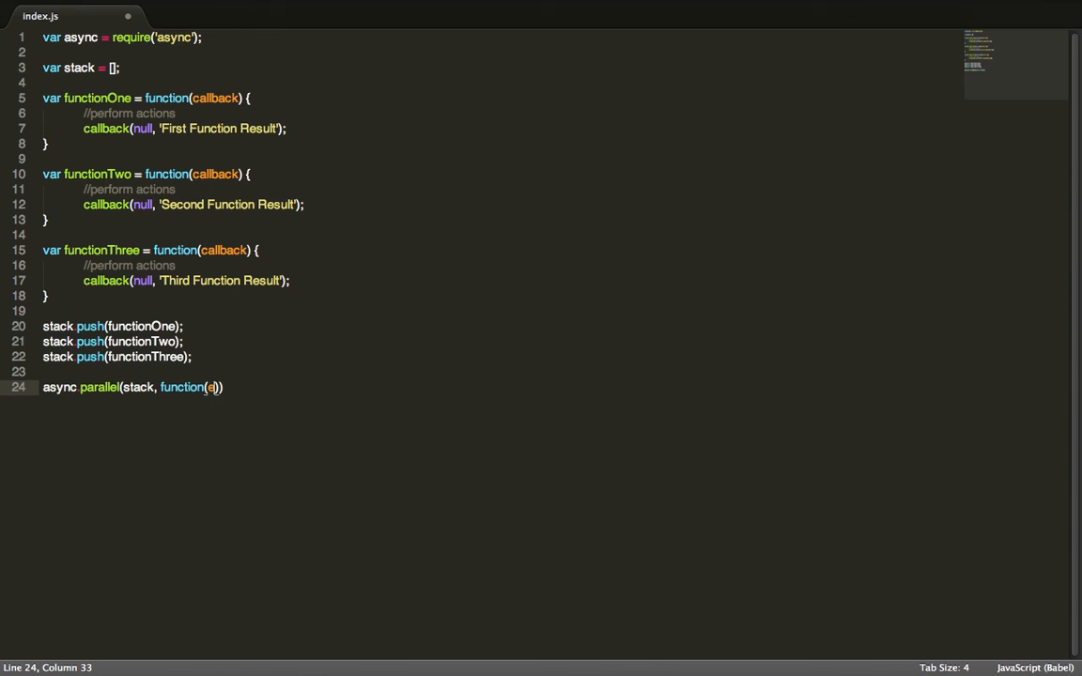
pyautogui.write('rr, result')
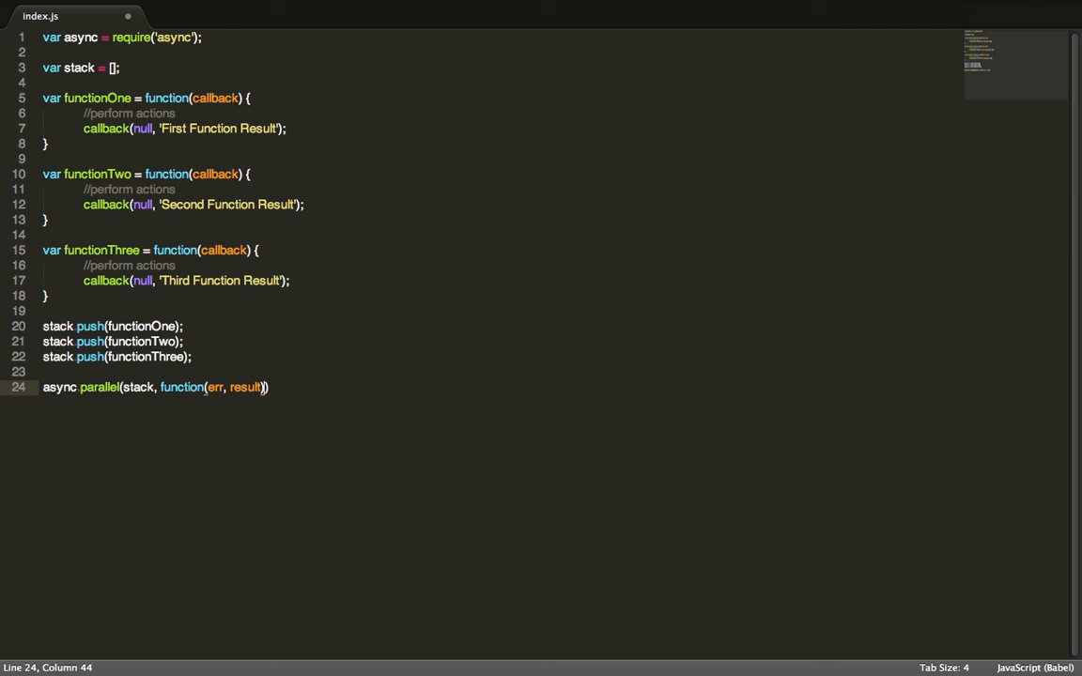
pyautogui.write('{')
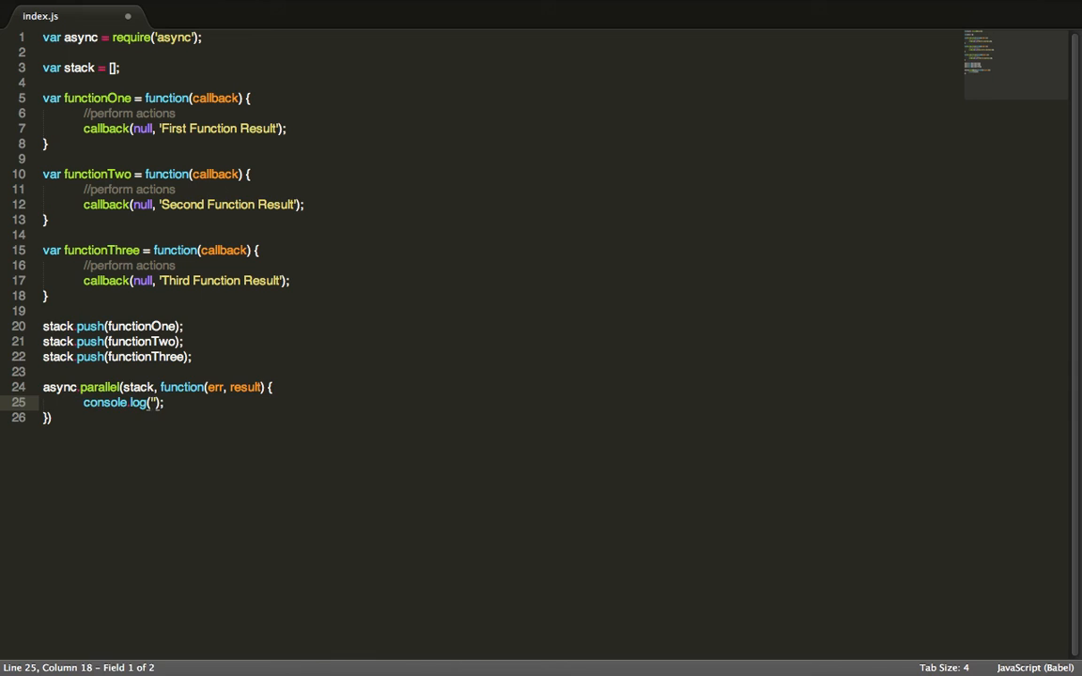
pyautogui.write('result')
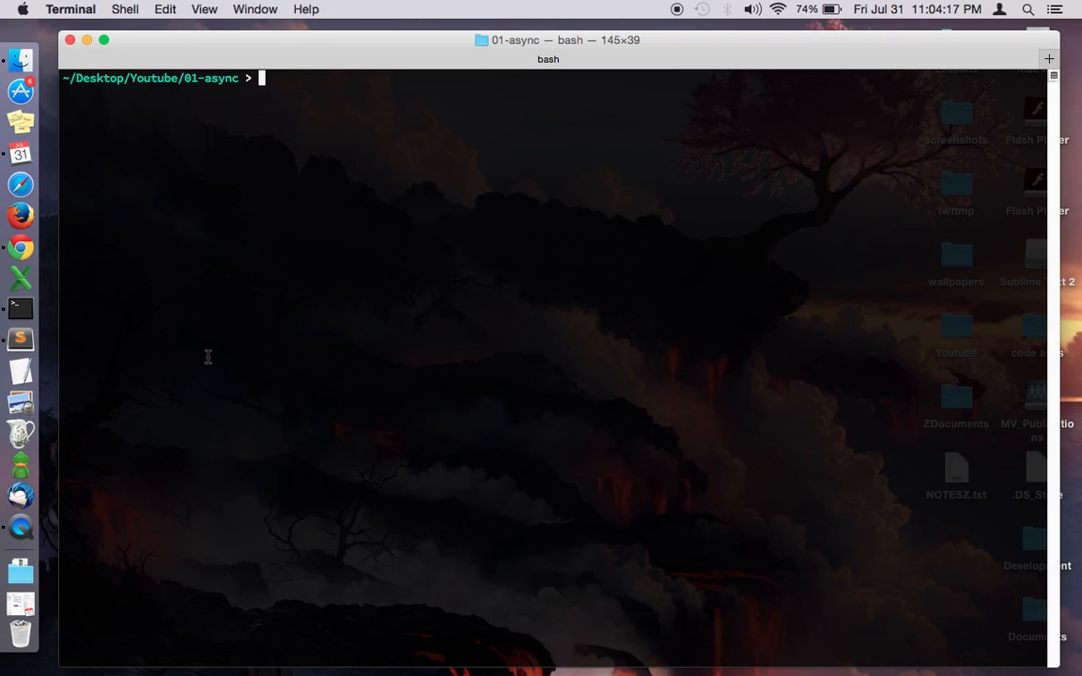
# Run node index.js to print the array of three results, then return to the editor
pyautogui.write('node index.js')
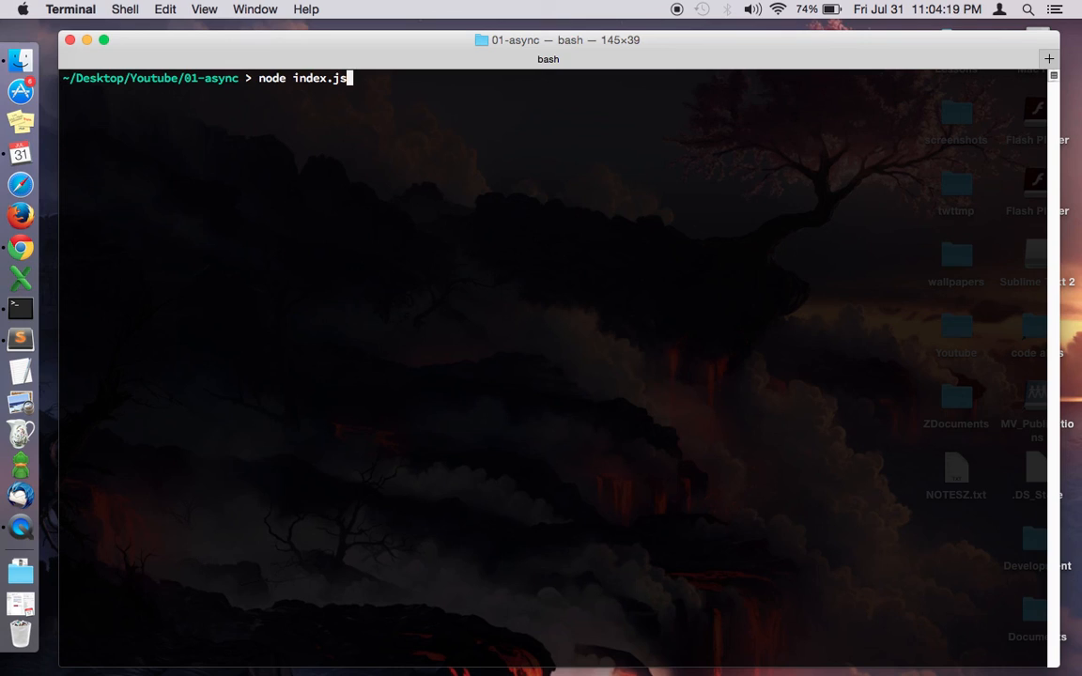
pyautogui.press('Return')
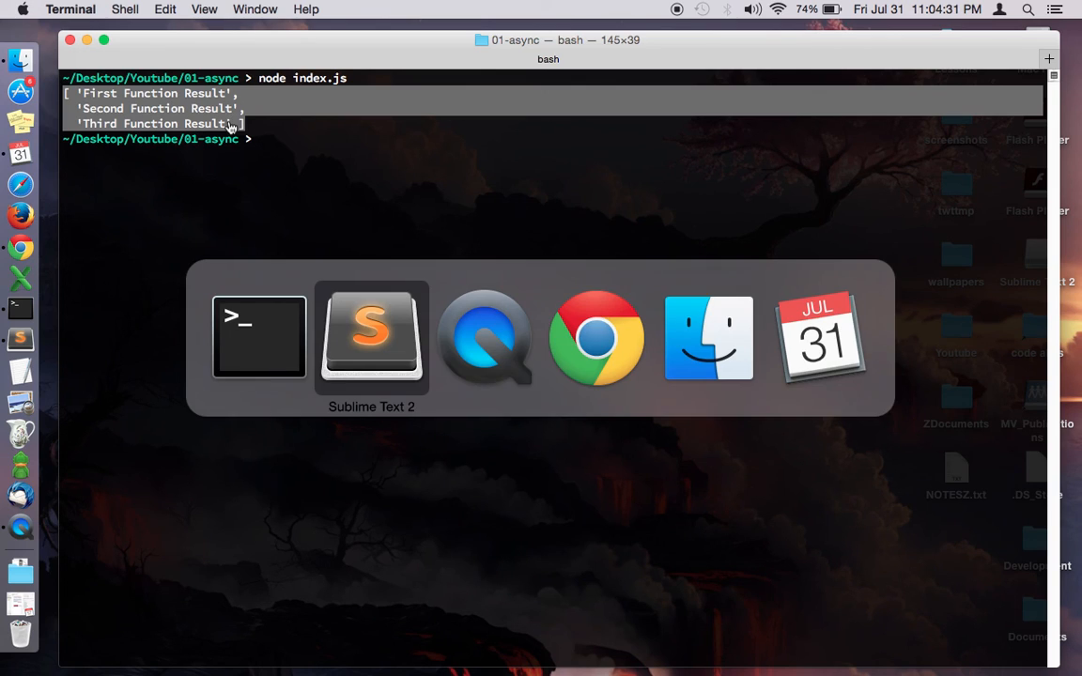
pyautogui.click(371, 338)
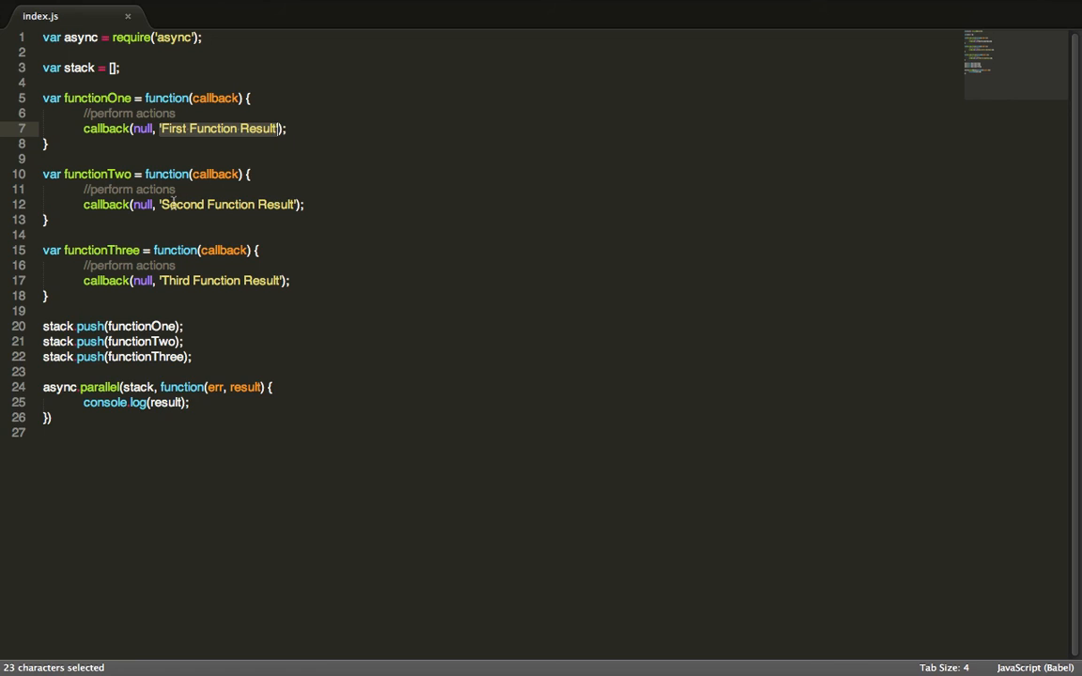
# Comment out functionOne's result callback and add callback('ERROR!', null); in its place
pyautogui.doubleClick(245, 387)
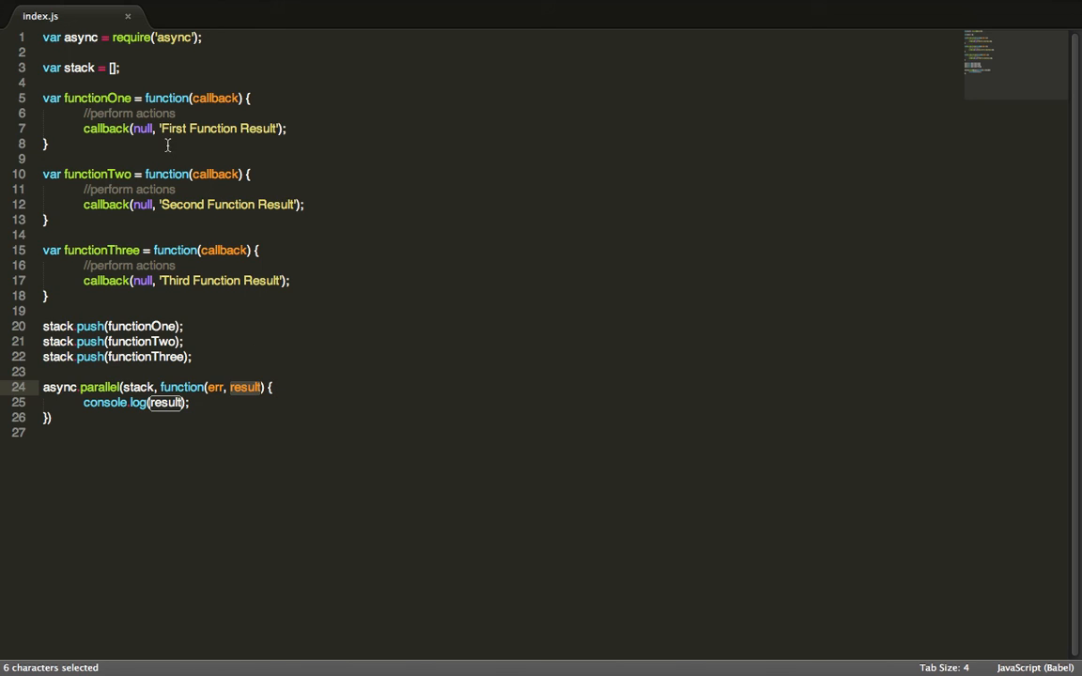
pyautogui.click(154, 127)
pyautogui.write('//')
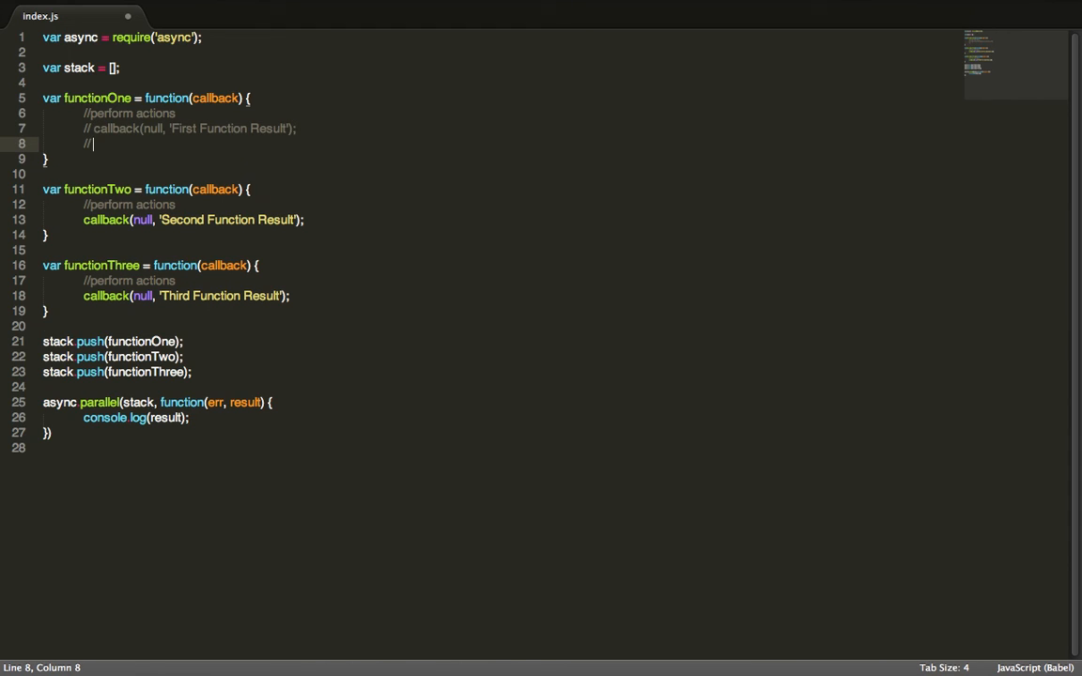
pyautogui.write('callback(')
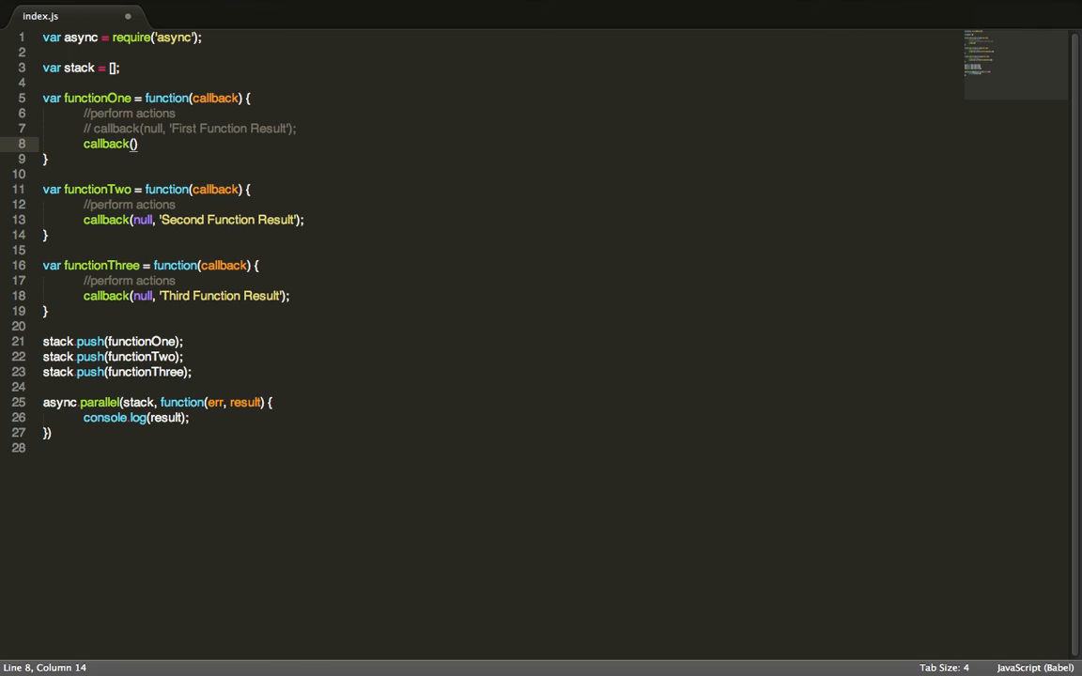
pyautogui.write("'ERROR!'")
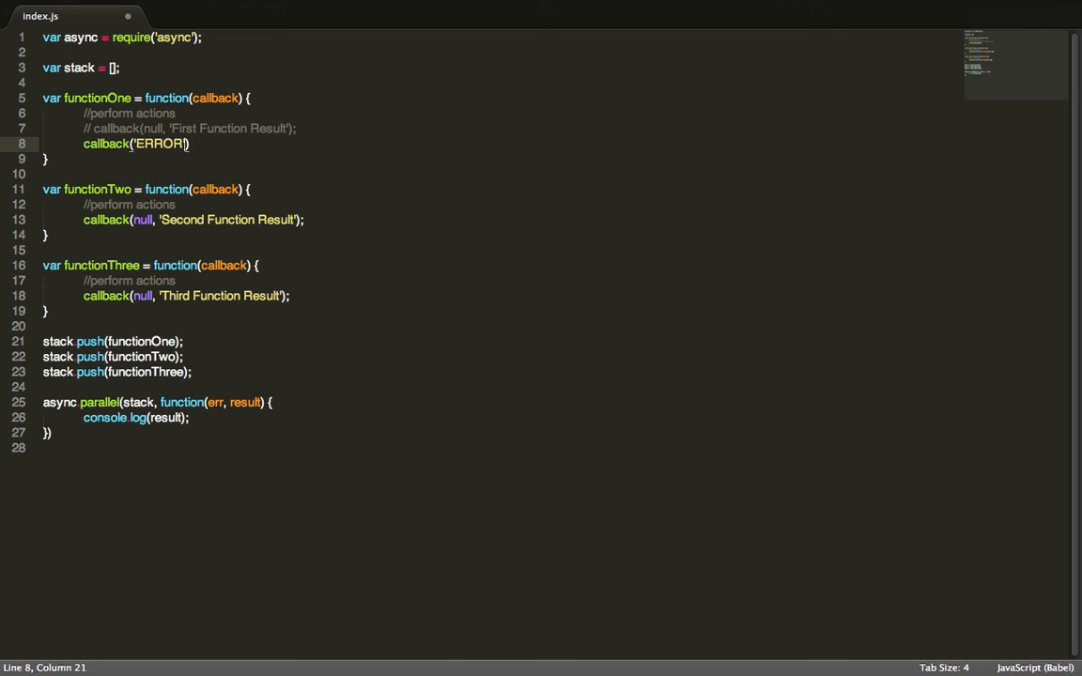
pyautogui.write(', nu')
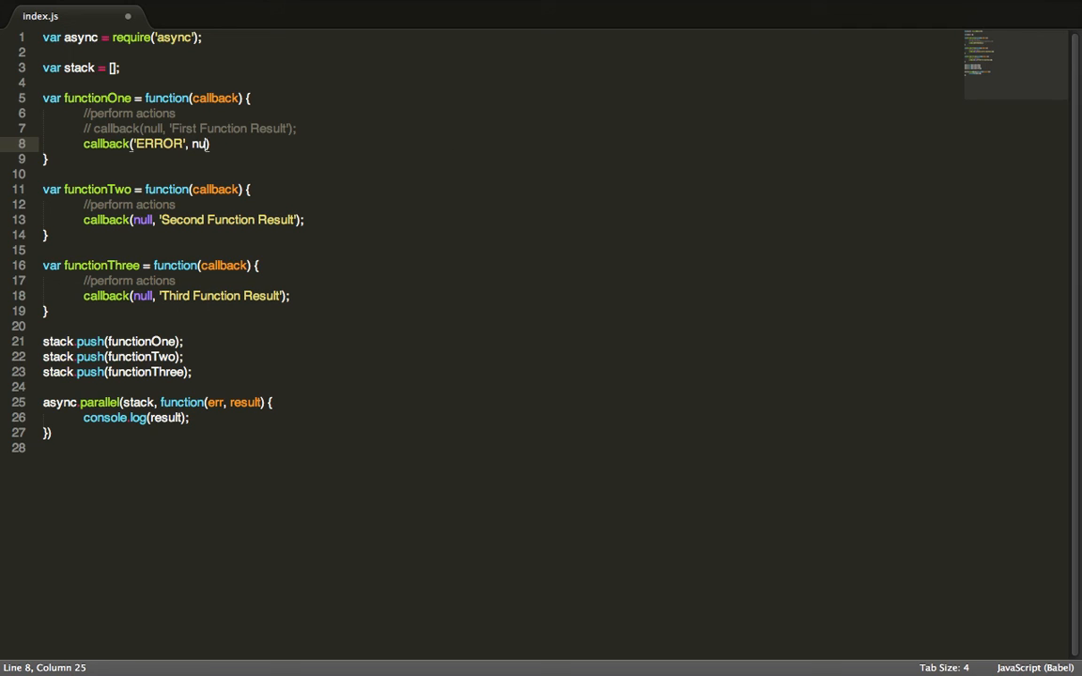
pyautogui.write('ll);')
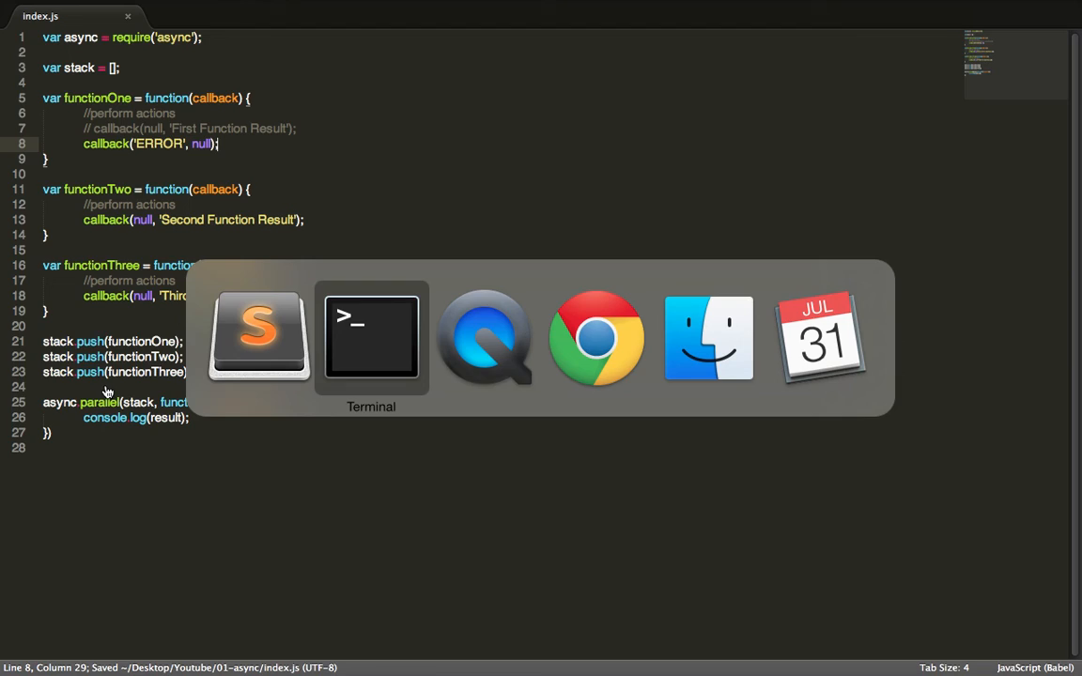
# Rerun node index.js to see the [ null ] output and switch back to the editor
pyautogui.click(372, 338)
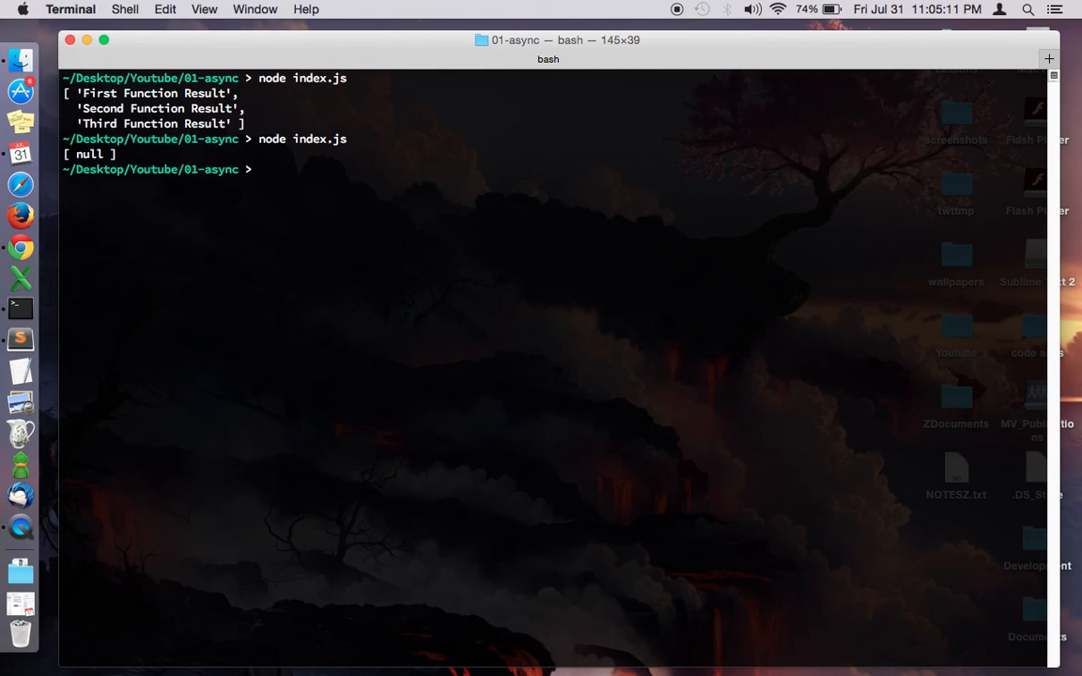
pyautogui.press('cmd+tab')
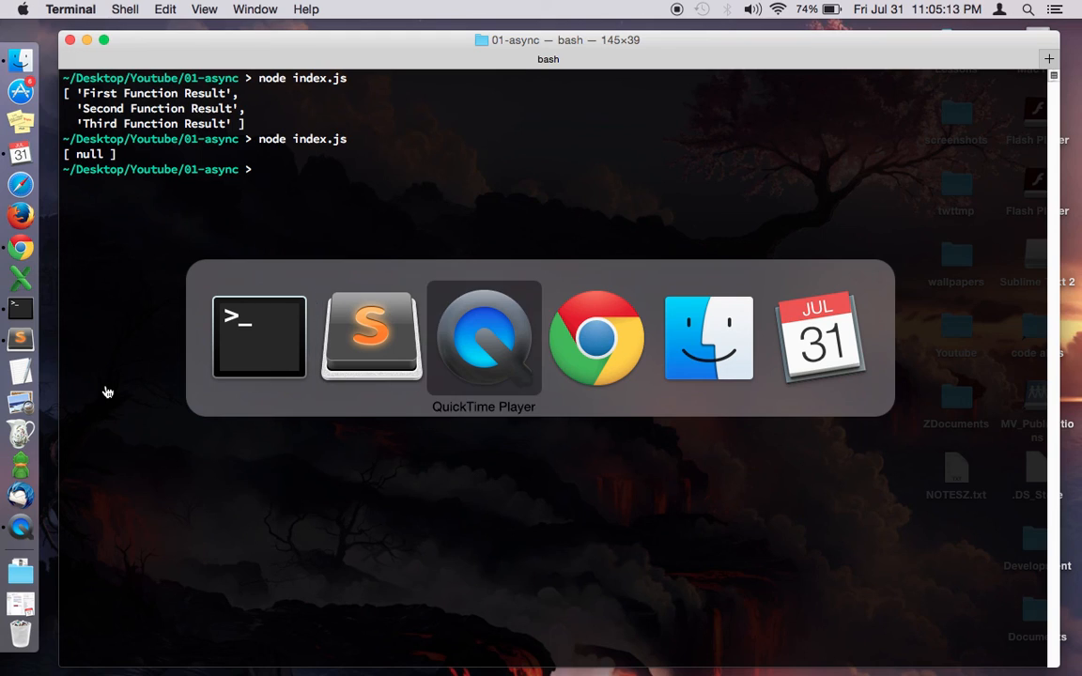
pyautogui.click(370, 338)
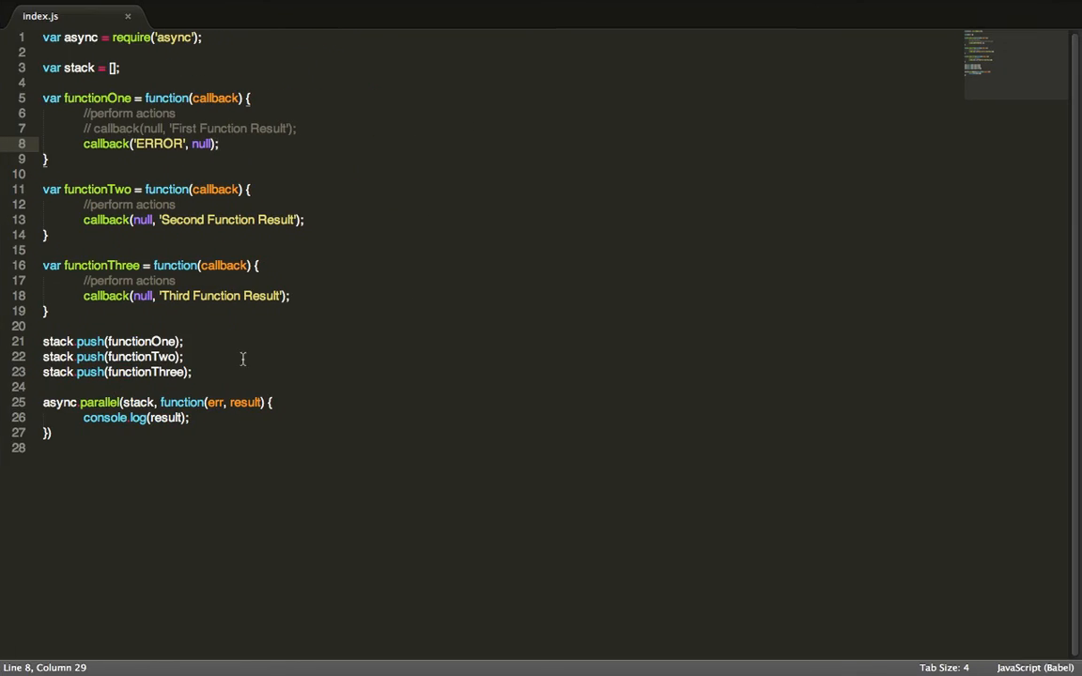
pyautogui.moveTo(196, 169)
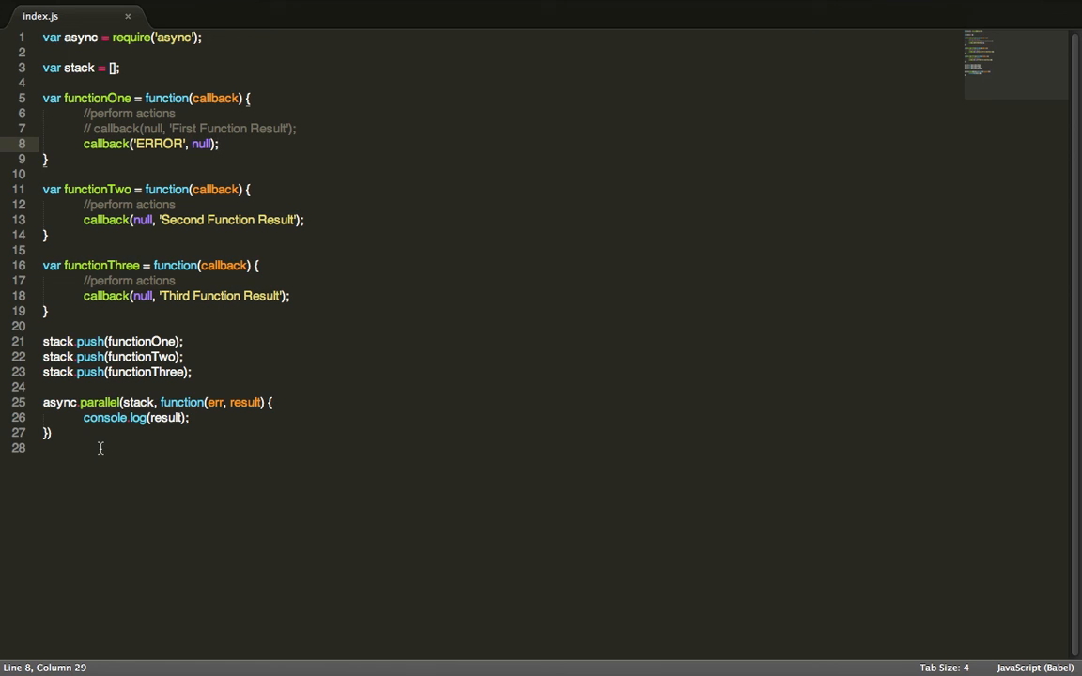
# Terminate the async.parallel call with a semicolon and place the cursor at line 3
pyautogui.write(';')
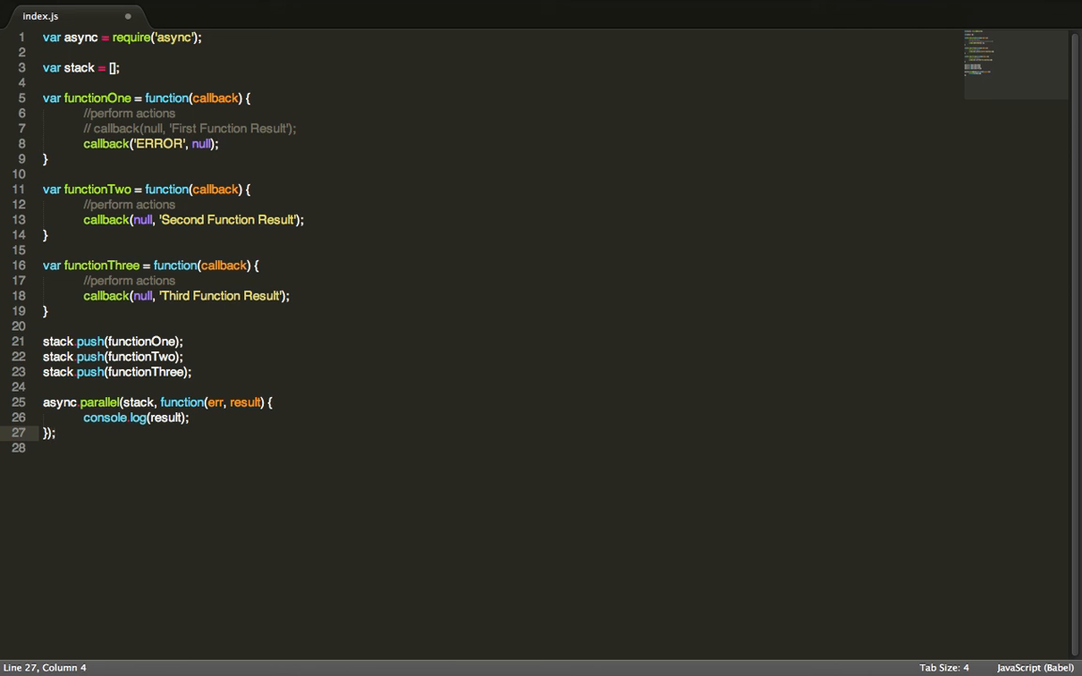
pyautogui.click(42, 447)
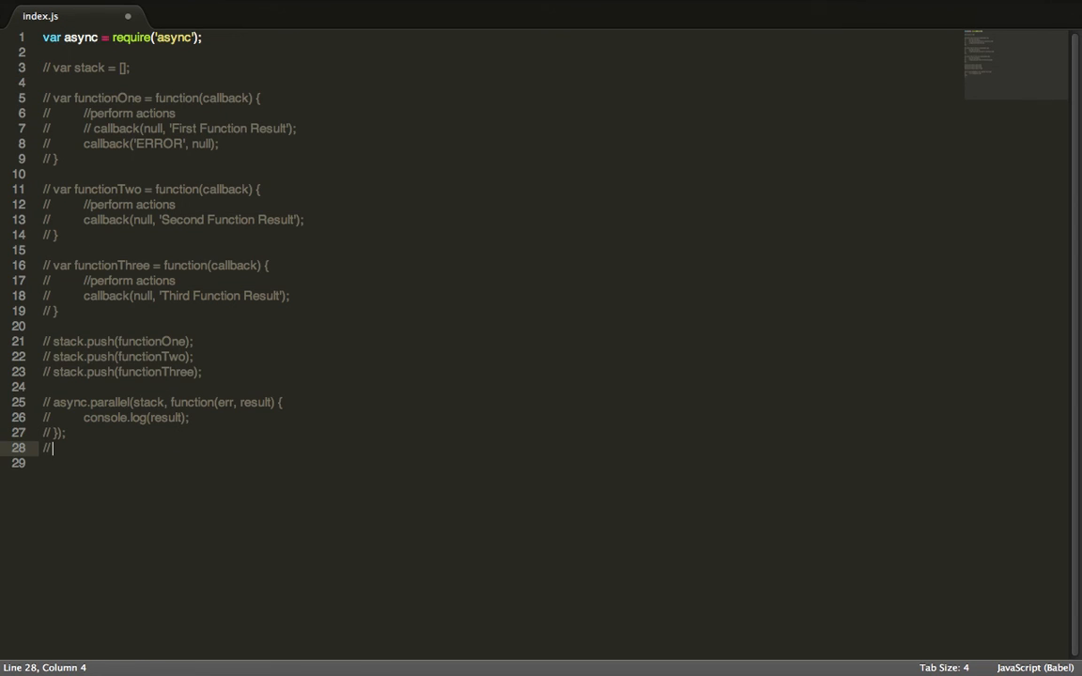
# Below the commented block, declare var stack = {}; and begin a stack. line
pyautogui.press('Enter')
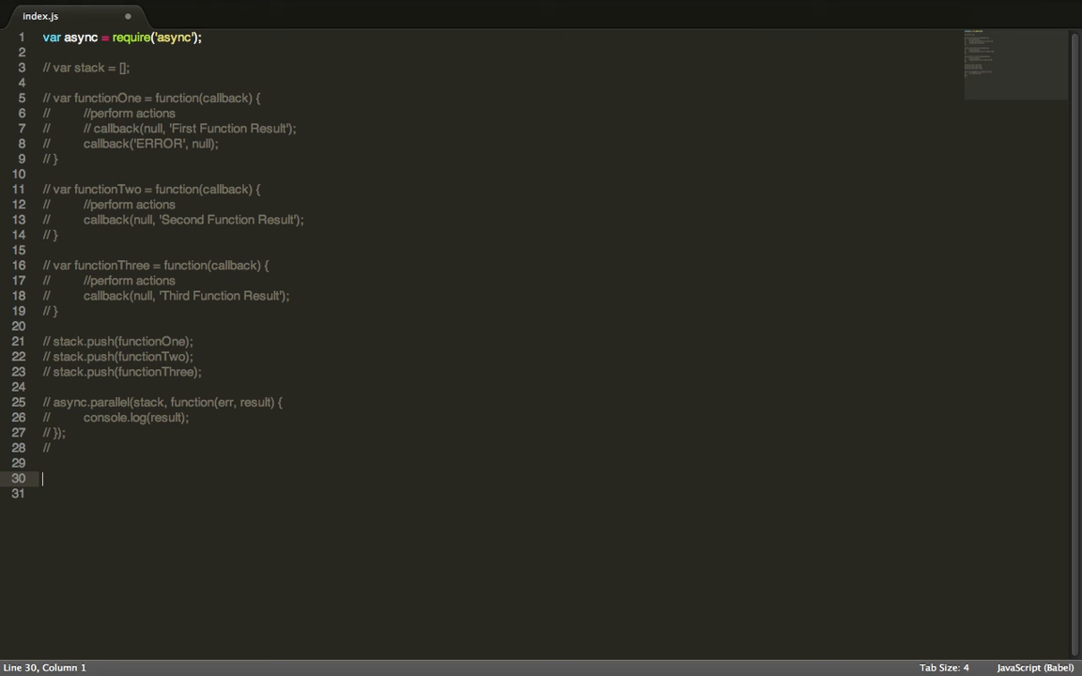
pyautogui.write('var stack = {};')
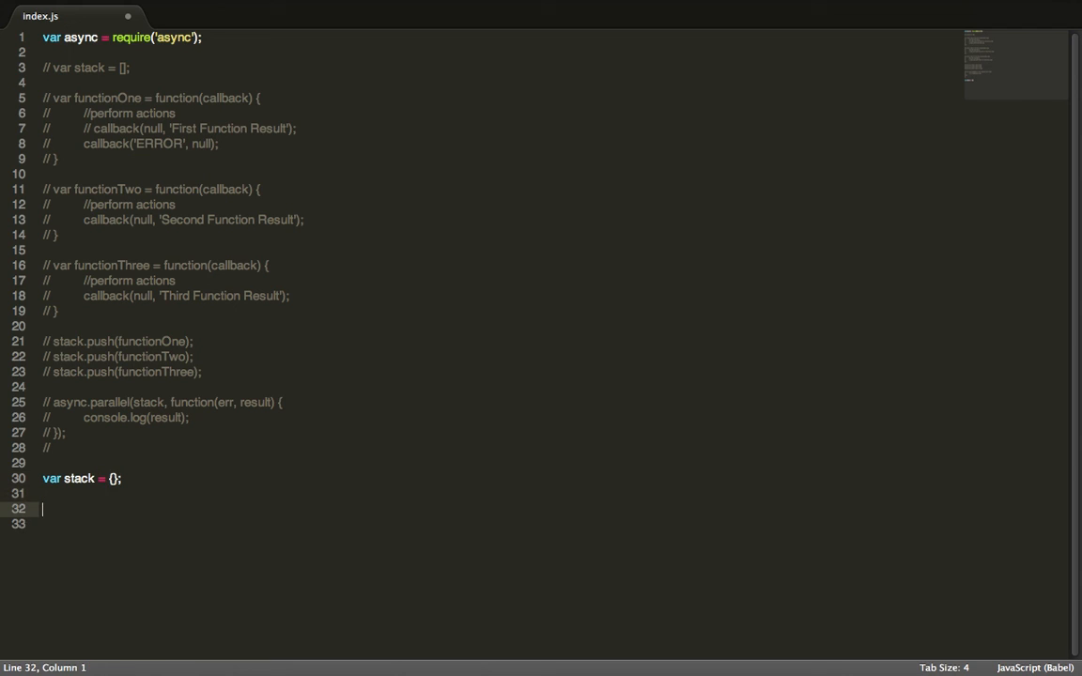
pyautogui.write('stack')
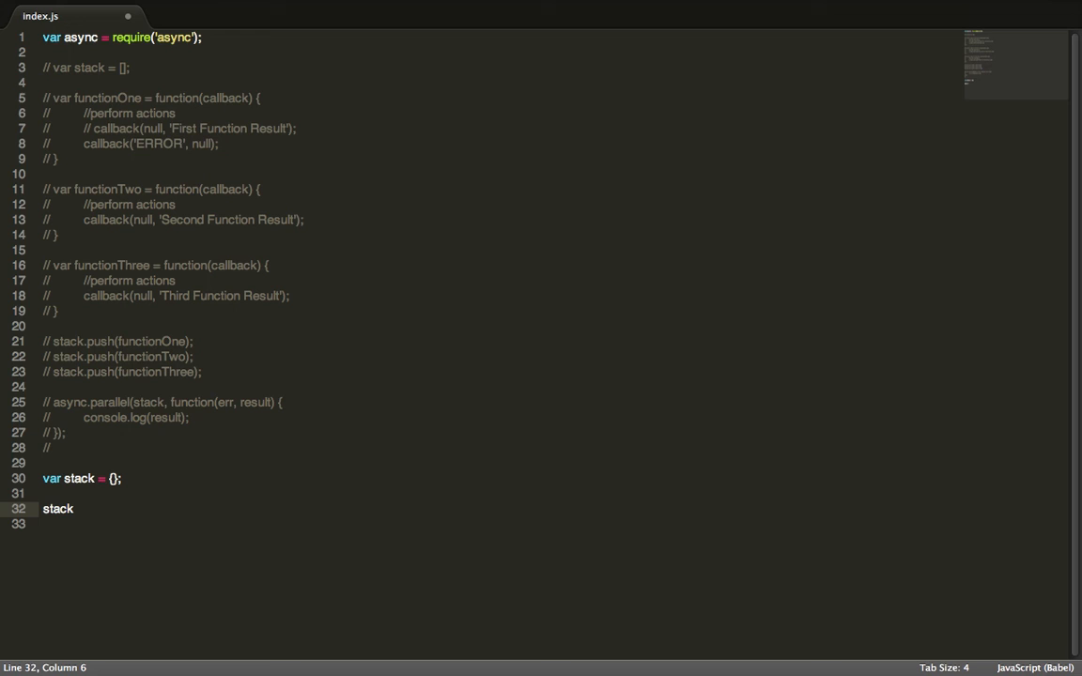
# Declare stack.getUserName = function(callback) with its body opened on new lines
pyautogui.write('getUserName = fu')
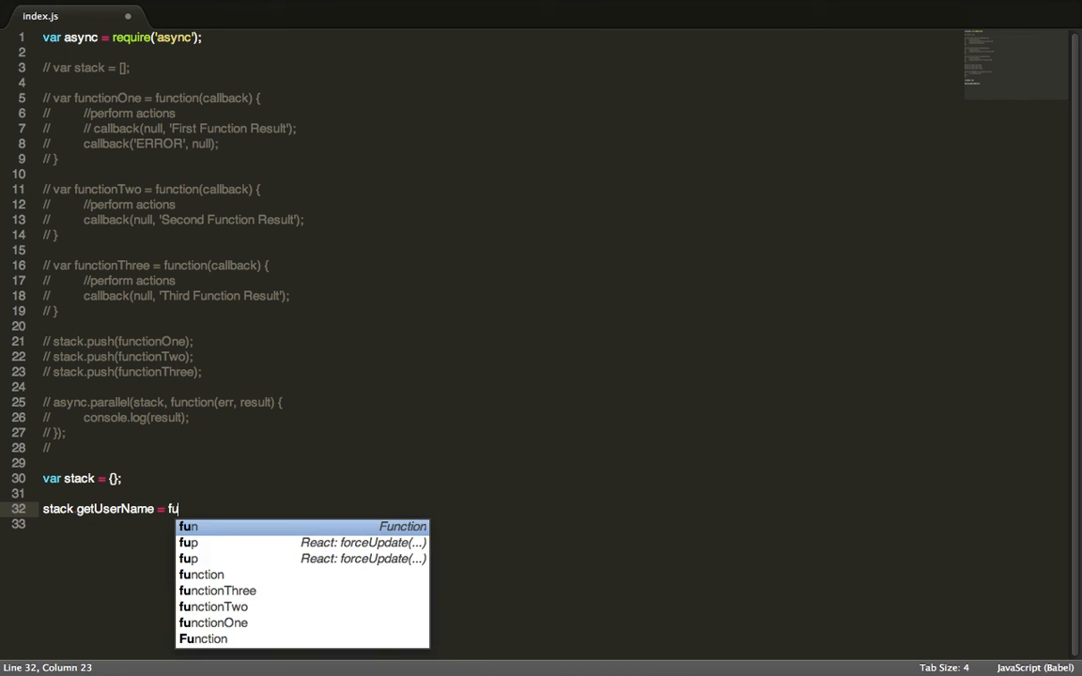
pyautogui.write('nction(callback) {')
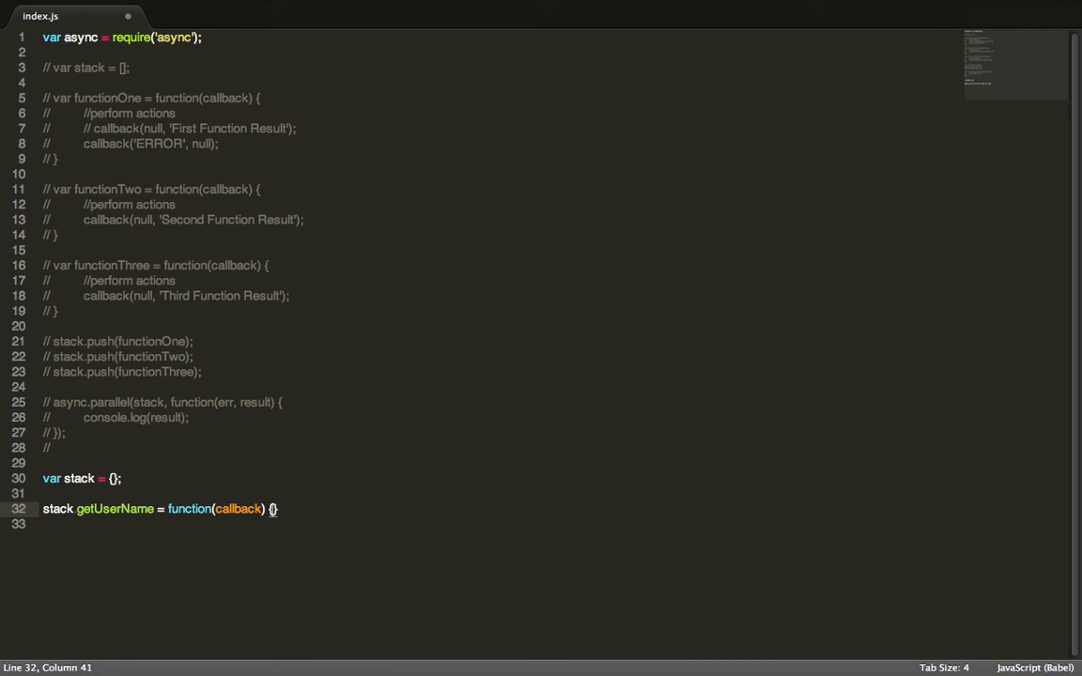
pyautogui.press('enter')
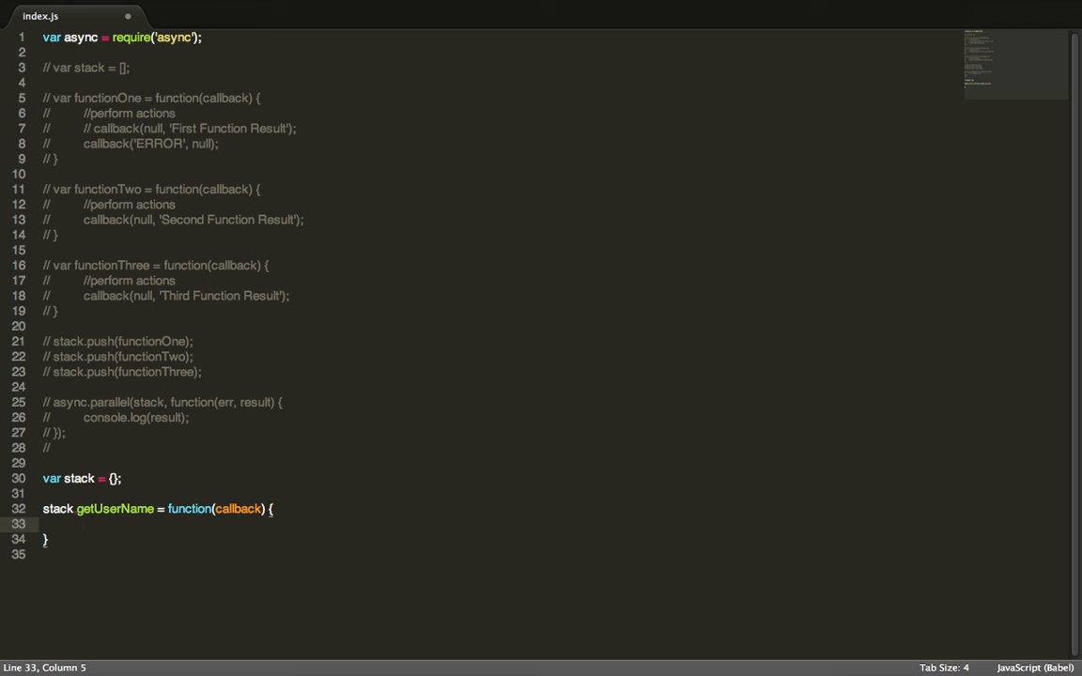
# Inside it set var userName = 'Bob' and return (null, userName)
pyautogui.write('var userName =')
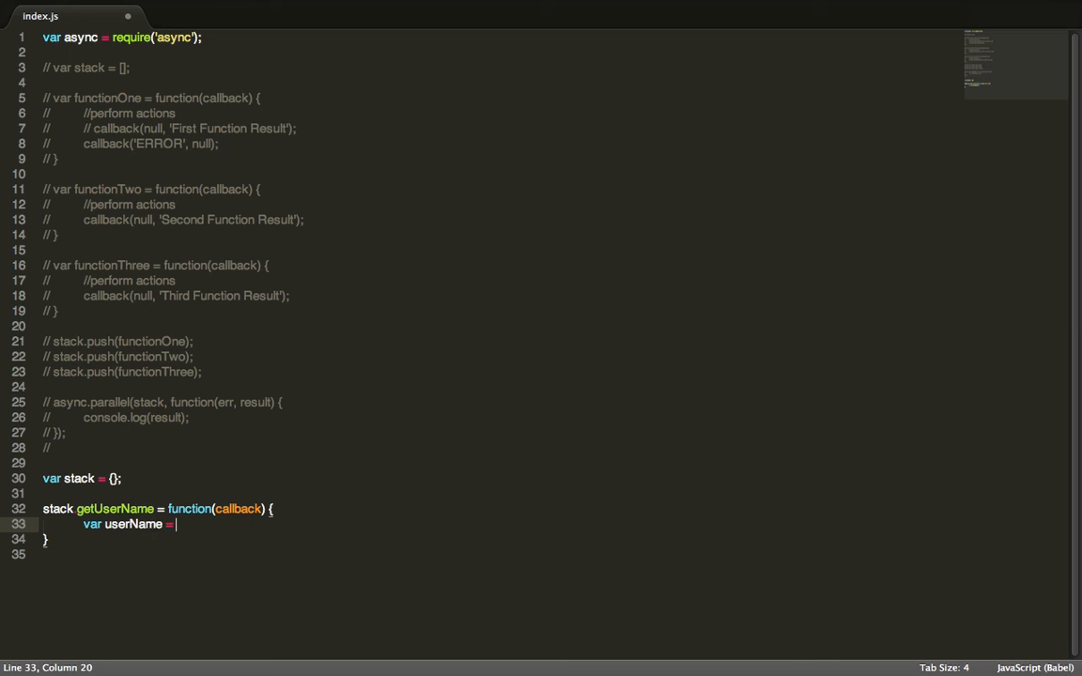
pyautogui.write("'Bob';")
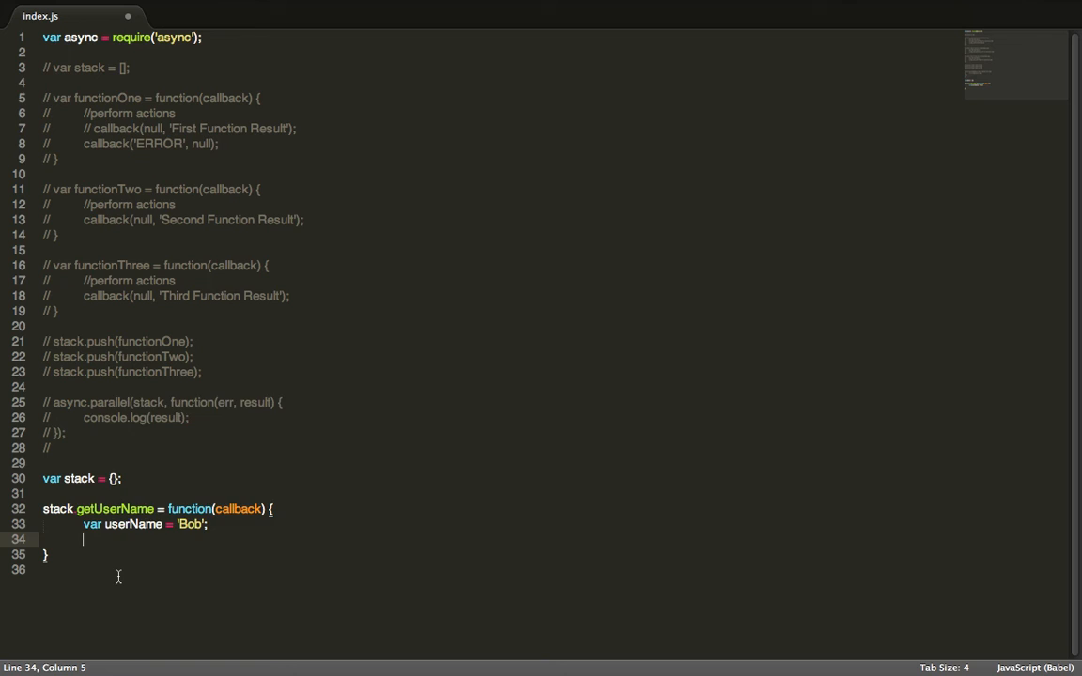
pyautogui.write('return ()')
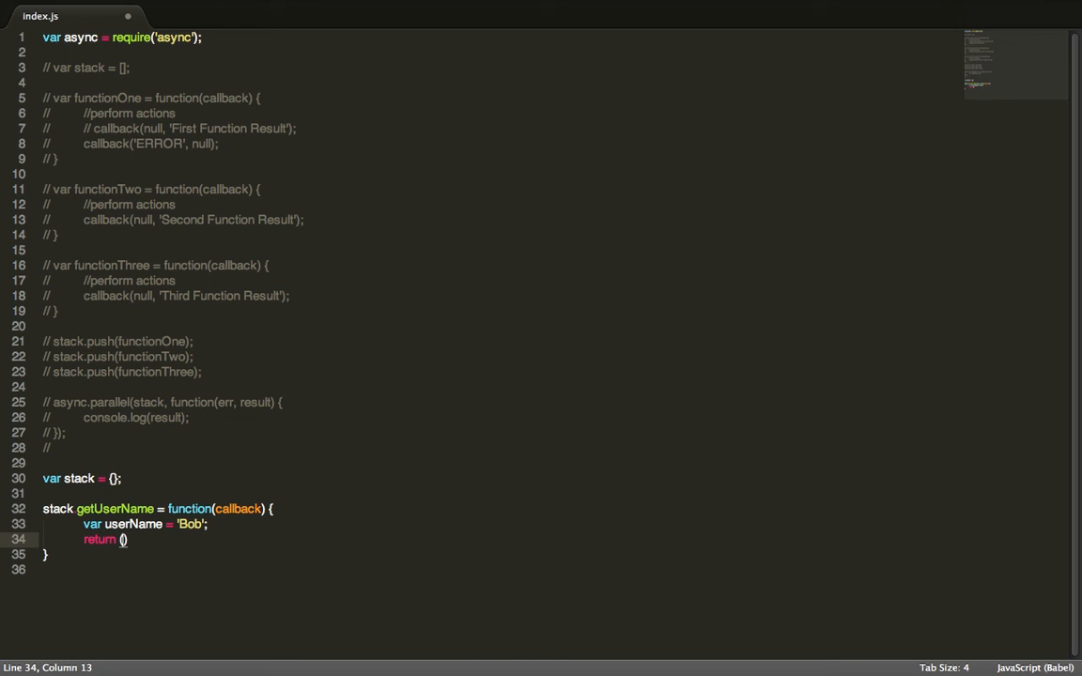
pyautogui.press('BackSpace')
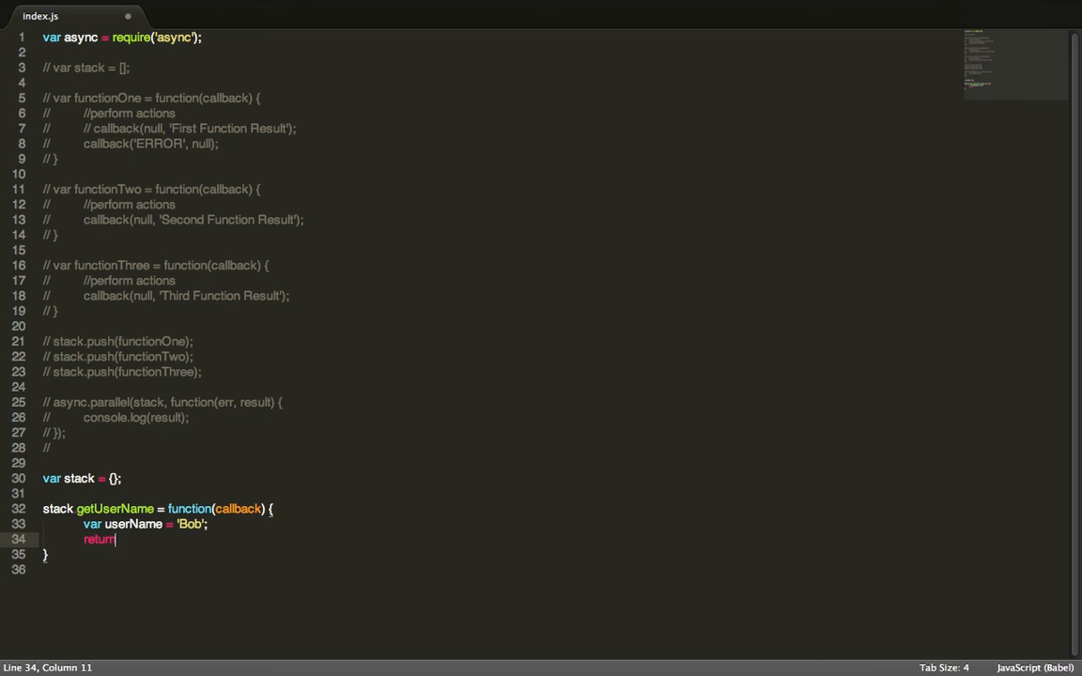
pyautogui.write('(e')
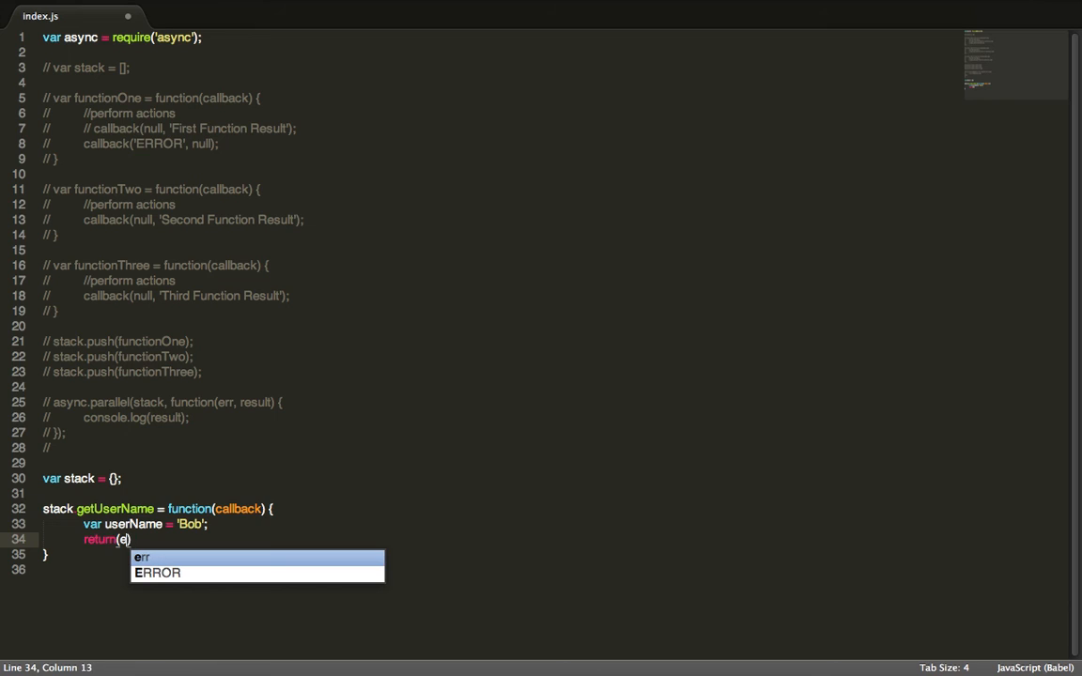
pyautogui.write('null, userNam')
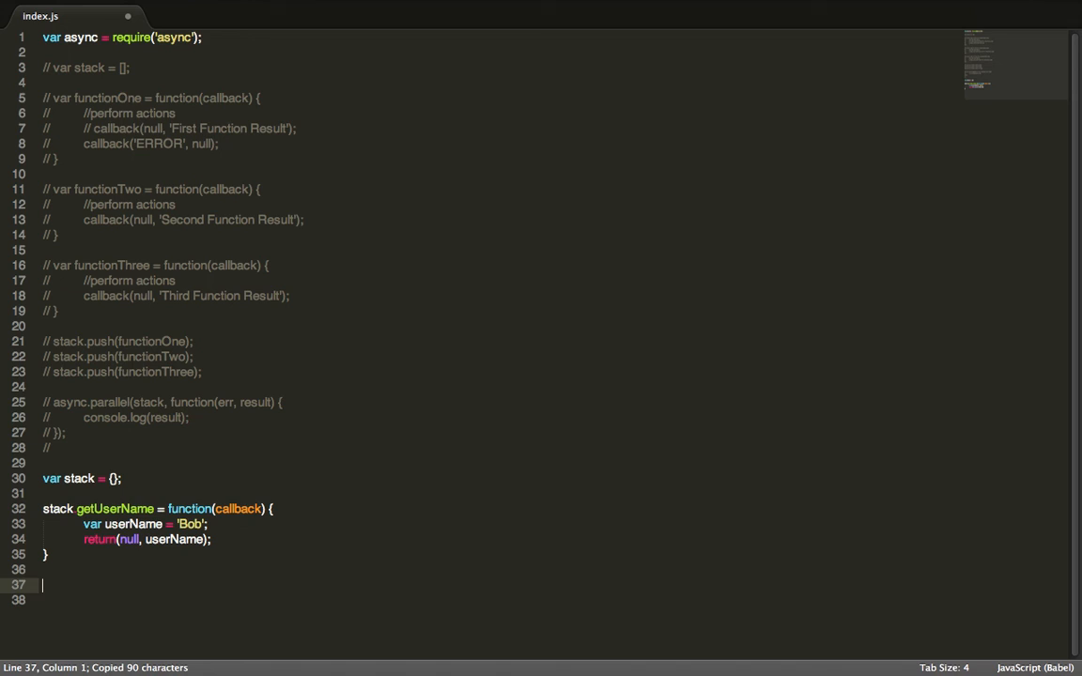
# Paste copies and turn the second into getAge with userAge = 21
pyautogui.press('ctrl+v')
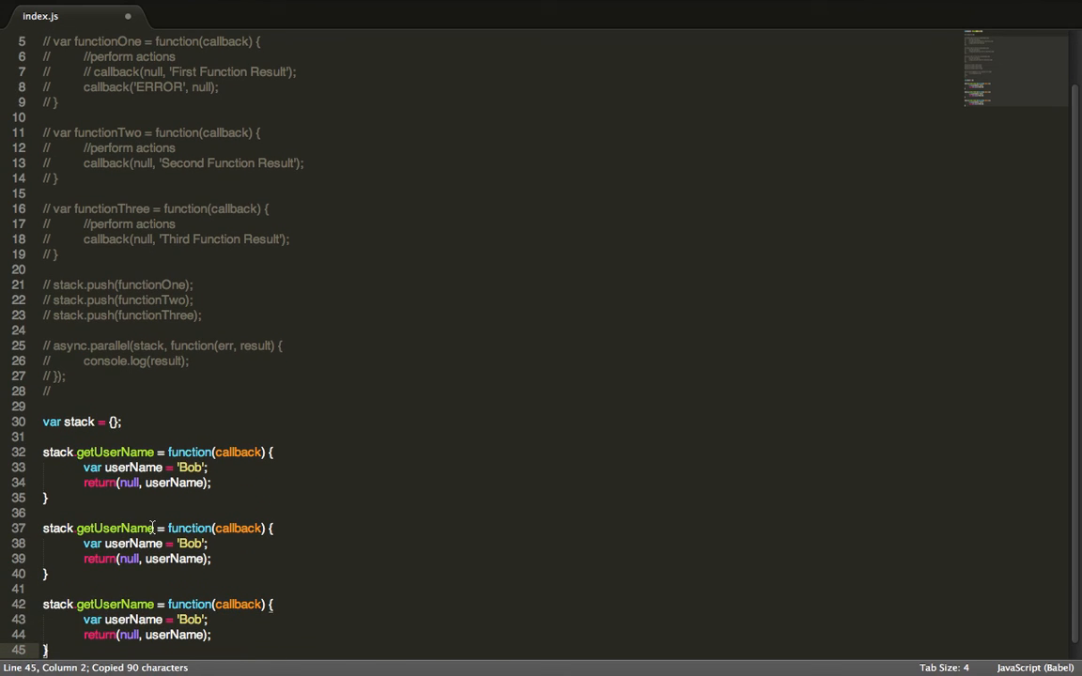
pyautogui.doubleClick(122, 528)
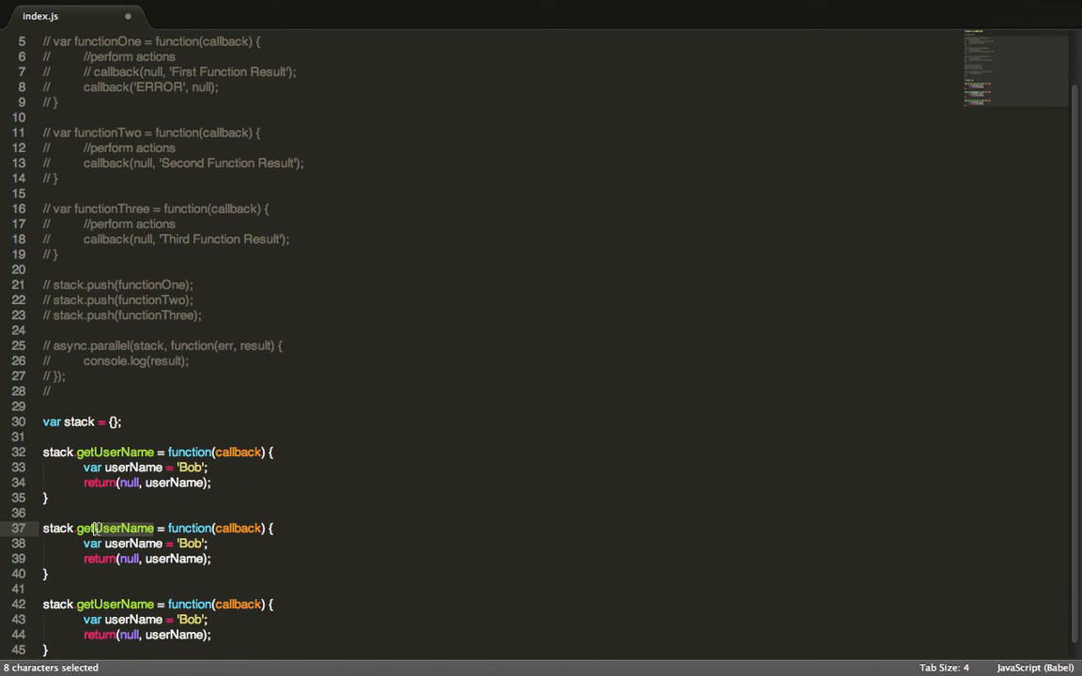
pyautogui.write('getAge')
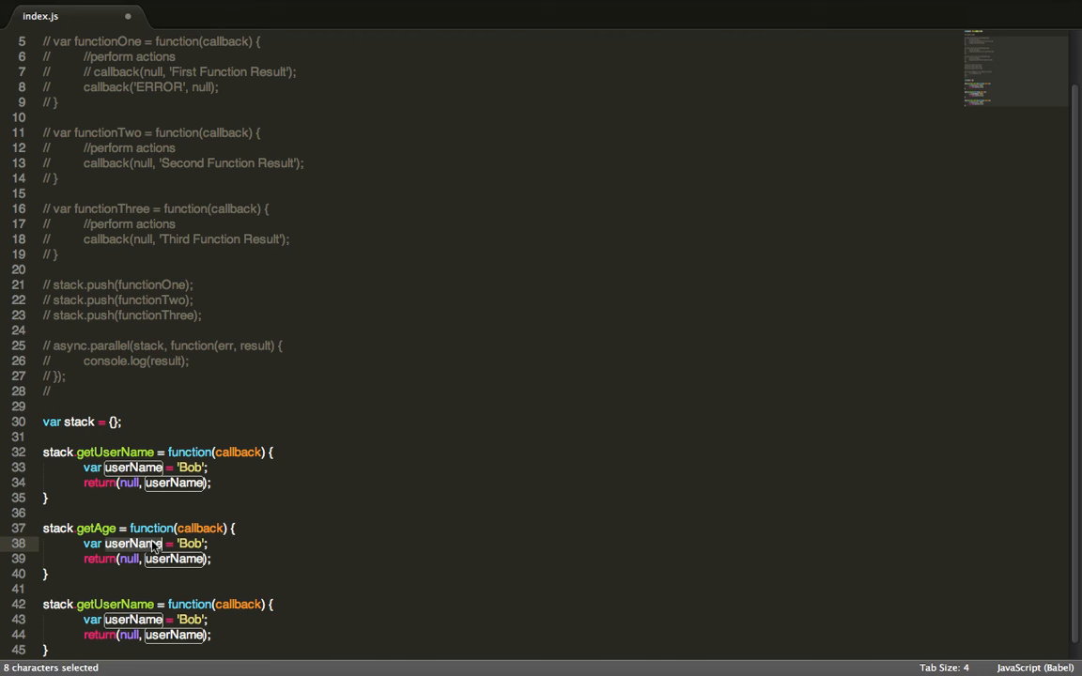
pyautogui.write('userAge')
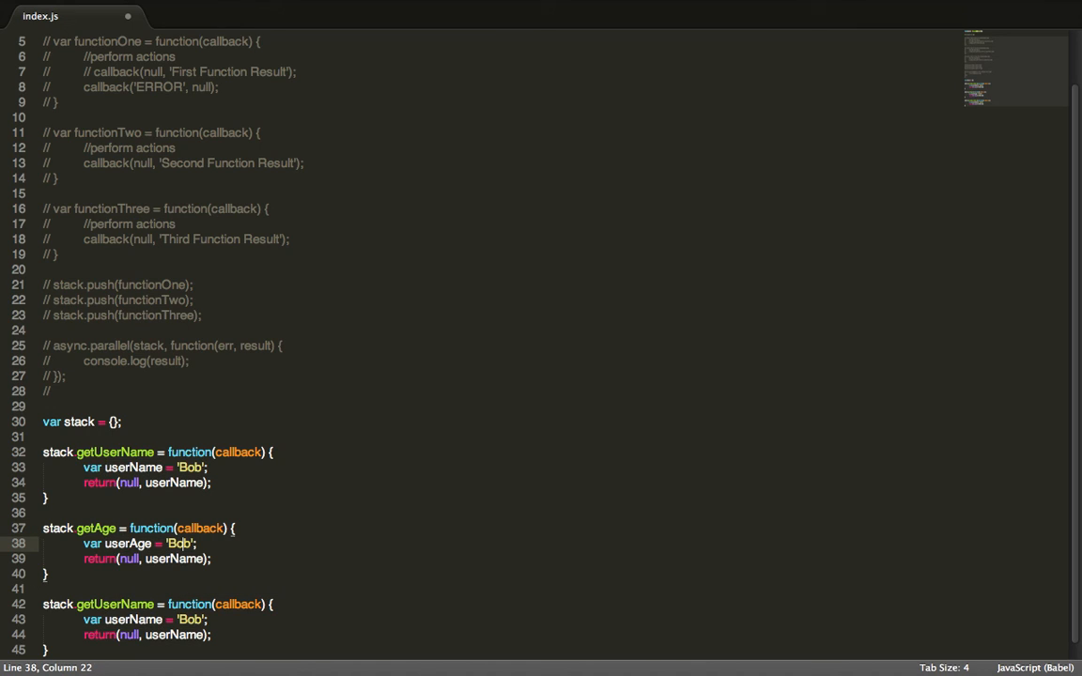
pyautogui.press('Backspace')
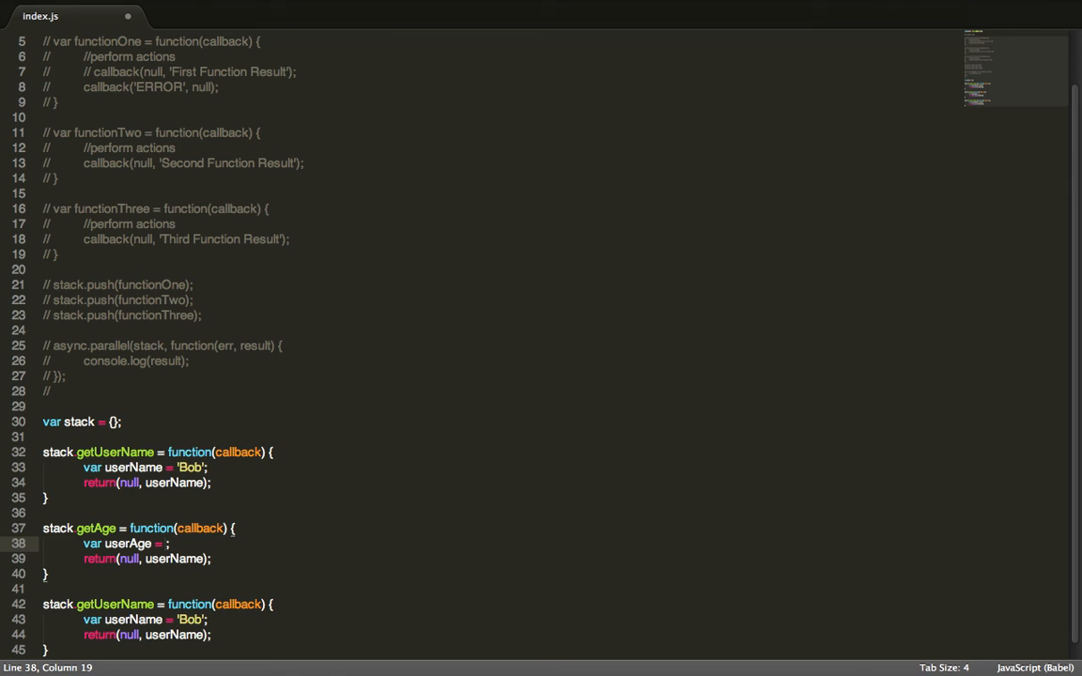
pyautogui.write('21')
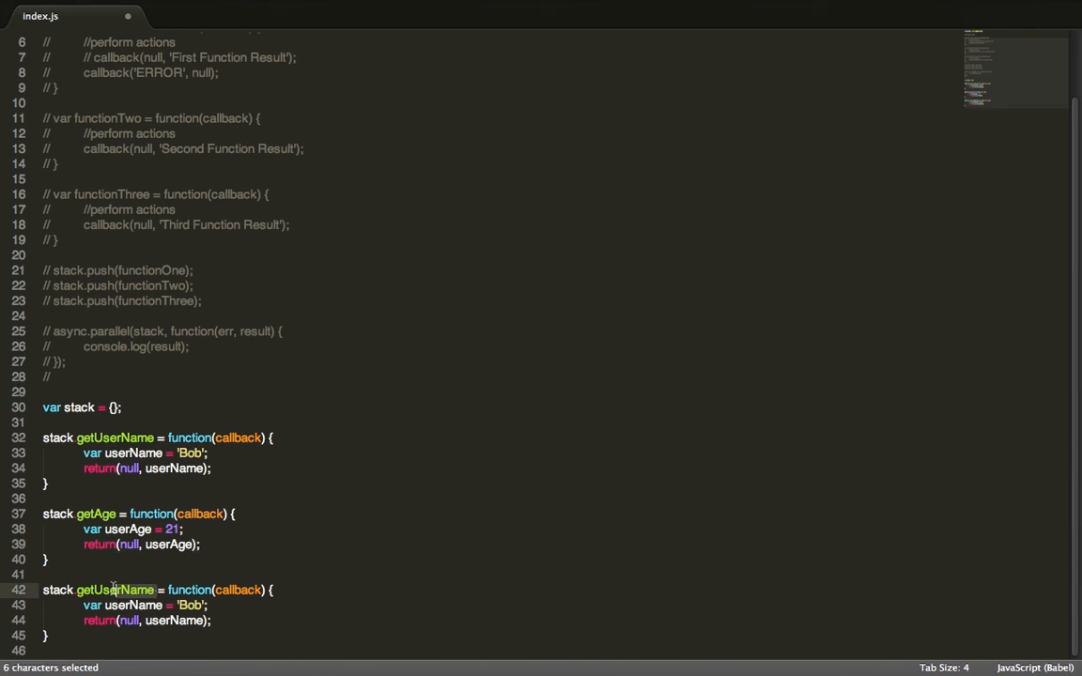
# Turn the third copy into getGender returning gender 'Male'
pyautogui.write('getGend')
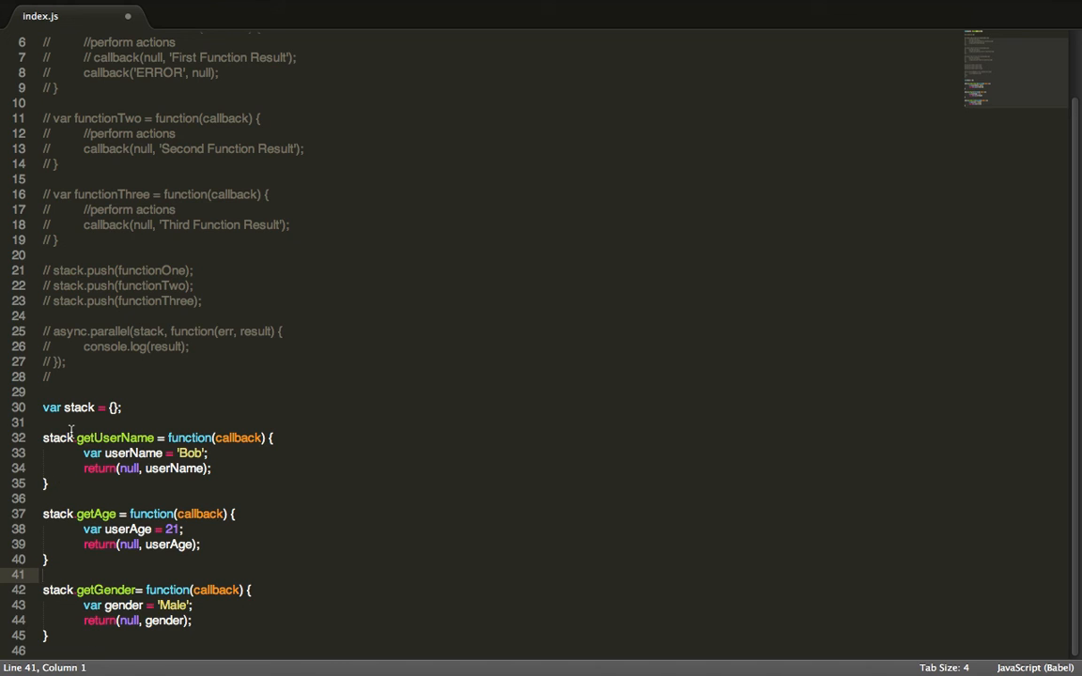
pyautogui.click(79, 635)
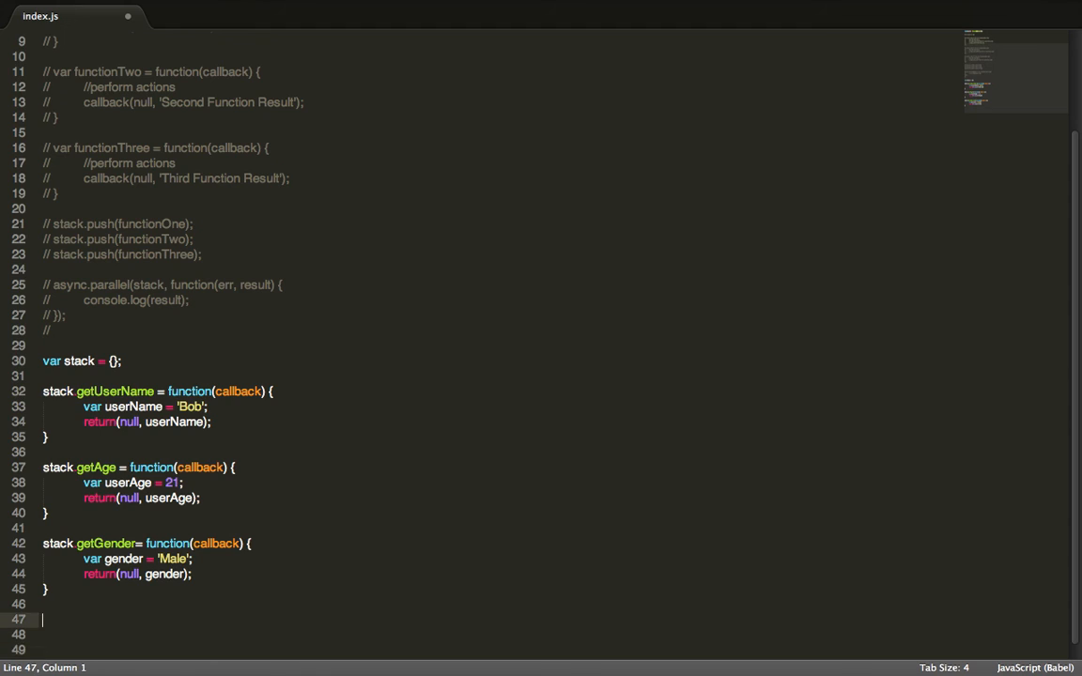
# Call async.parallel(stack, function(err, result) {...})
pyautogui.write('async')
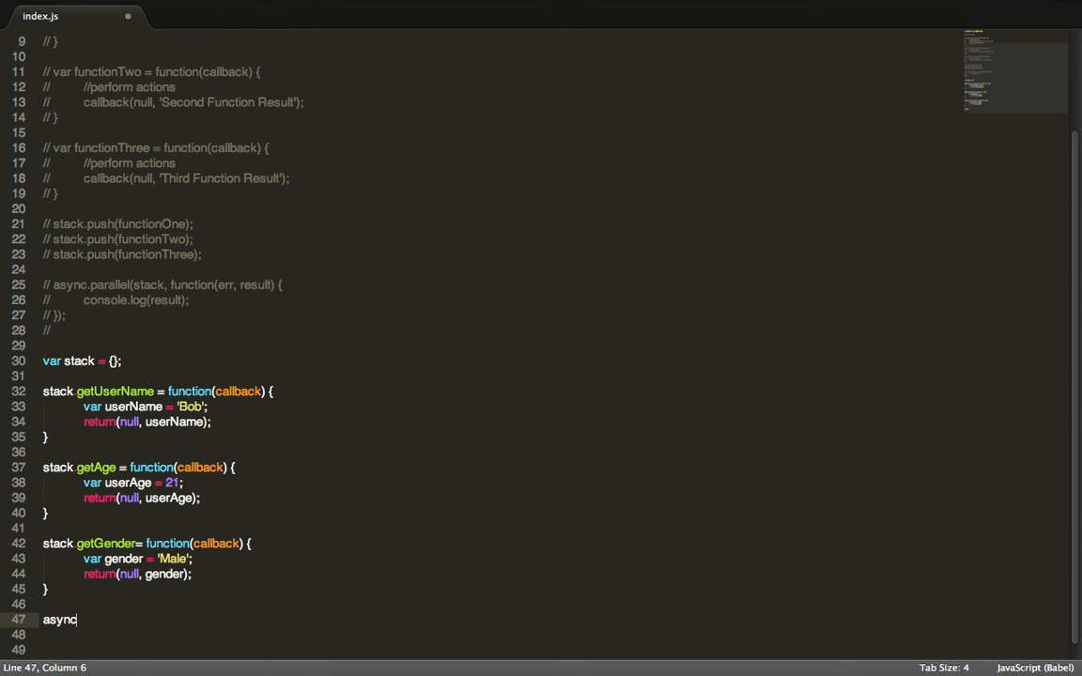
pyautogui.write('parallel()')
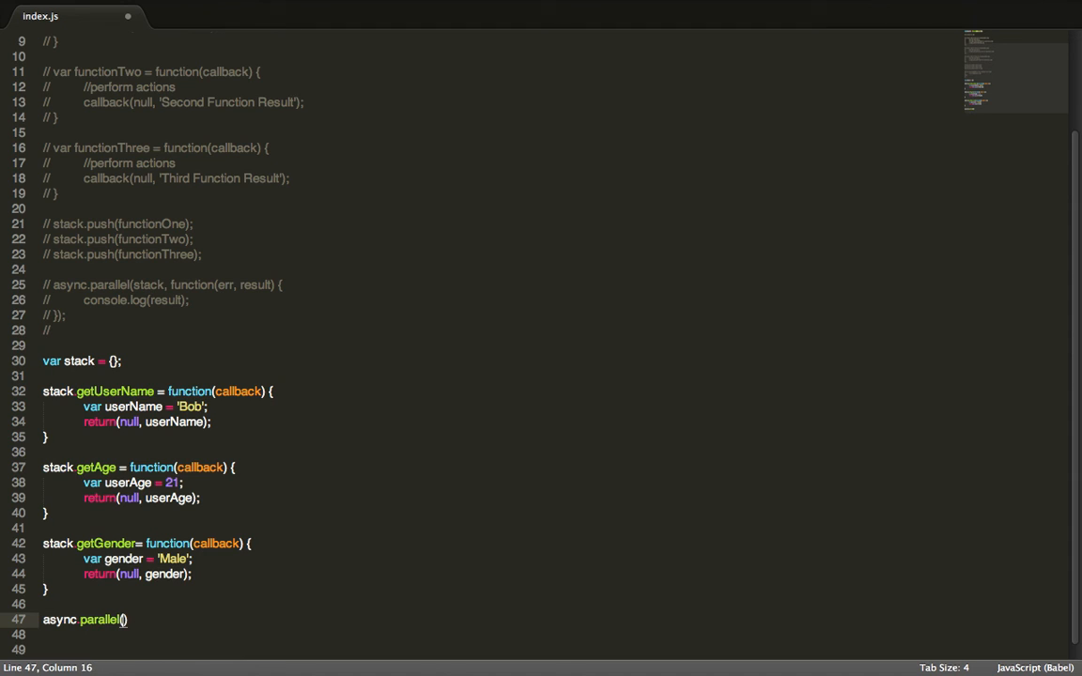
pyautogui.write('stack, function(err, callback')
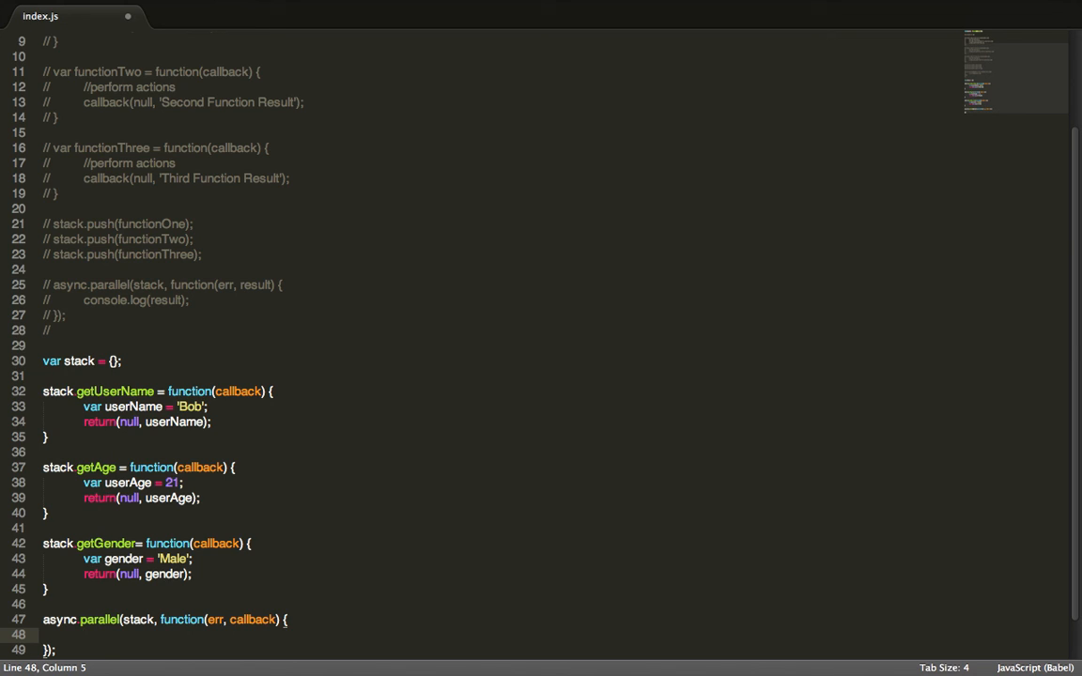
# In the callback, console.err(err) and return on error, otherwise console.log(result)
pyautogui.write('if (err) {')
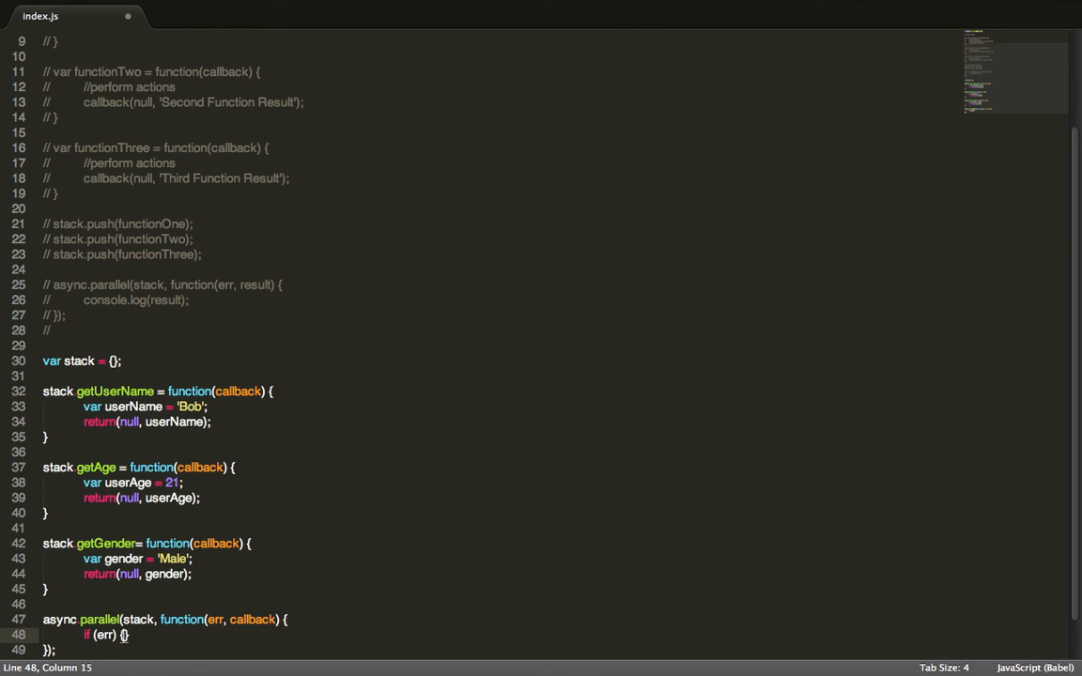
pyautogui.write('consol')
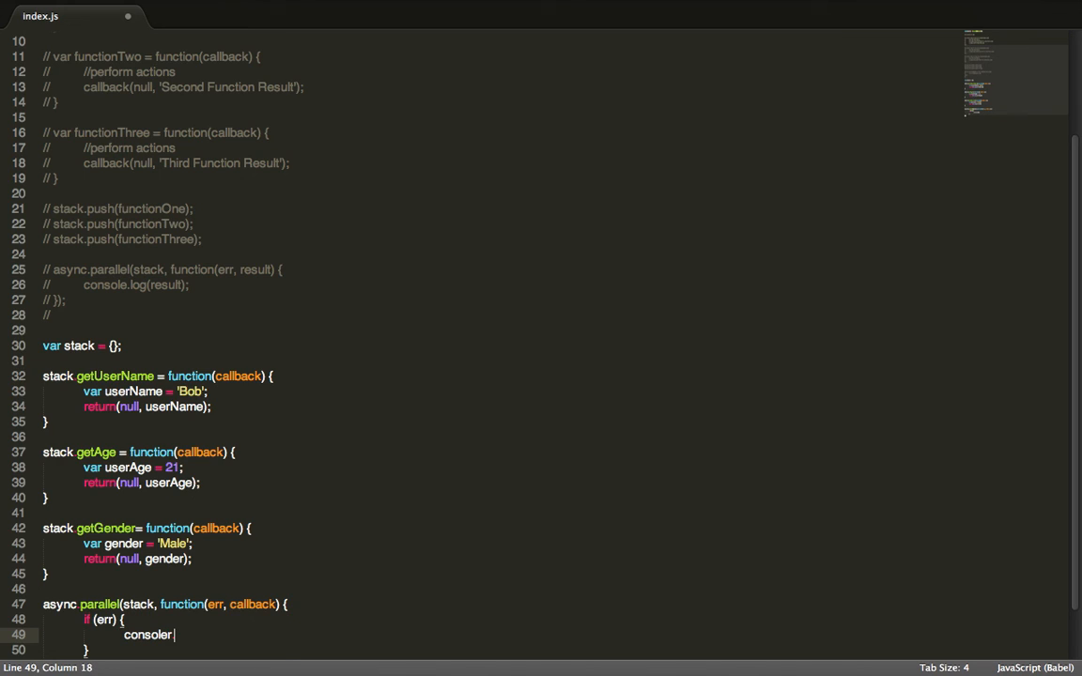
pyautogui.write('err(err);')
pyautogui.write('return;')
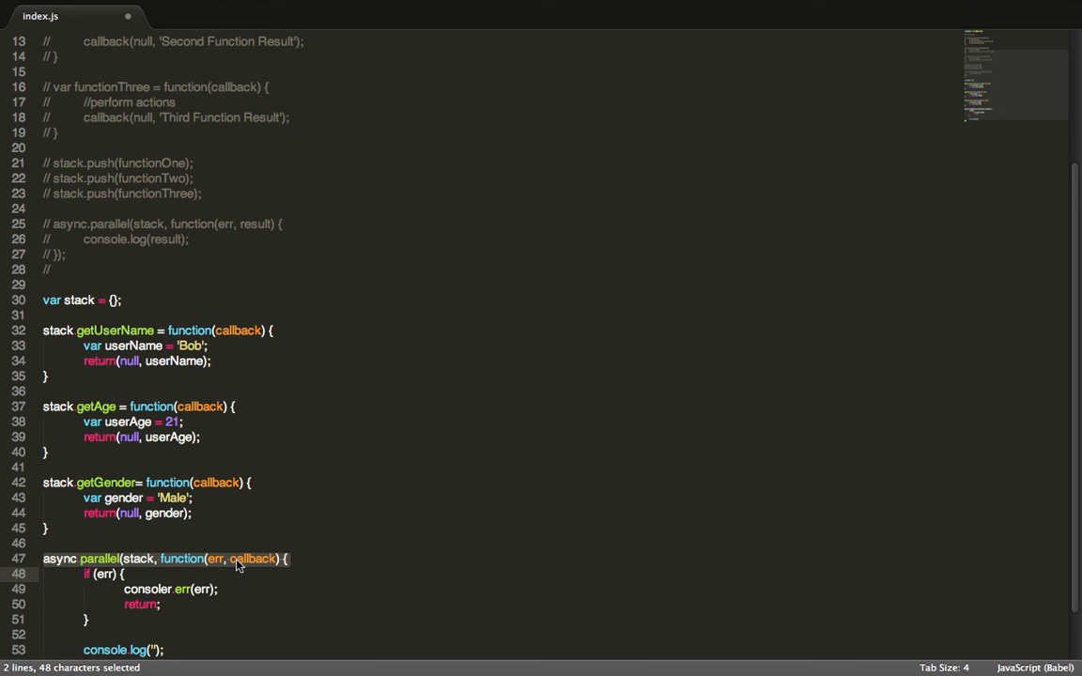
pyautogui.write('result')
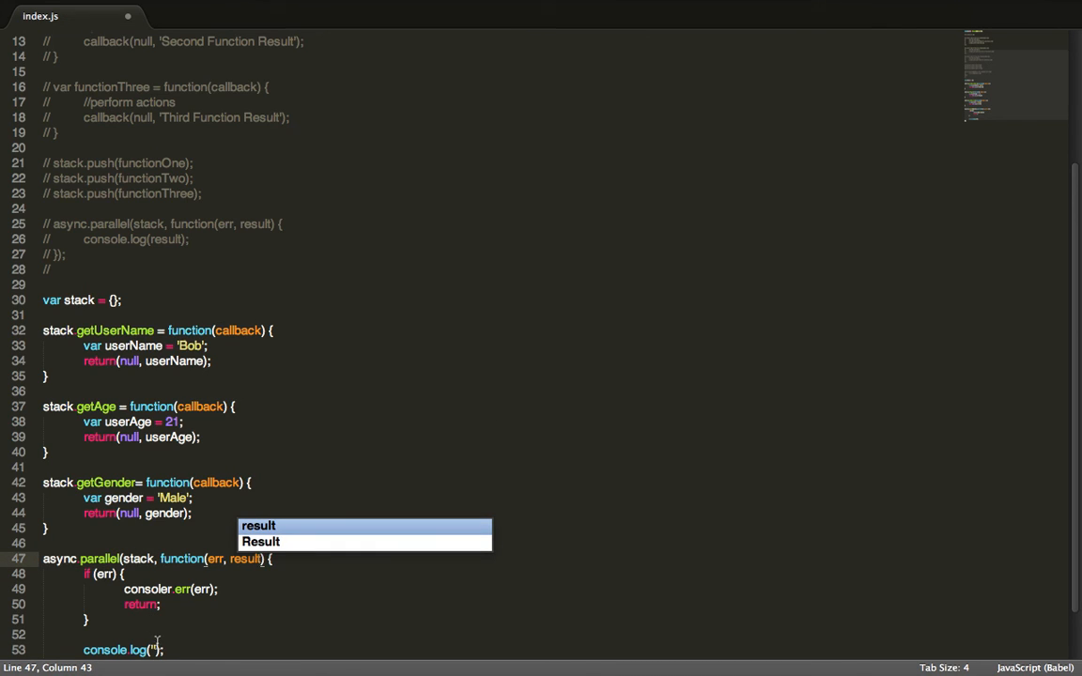
pyautogui.write('r')
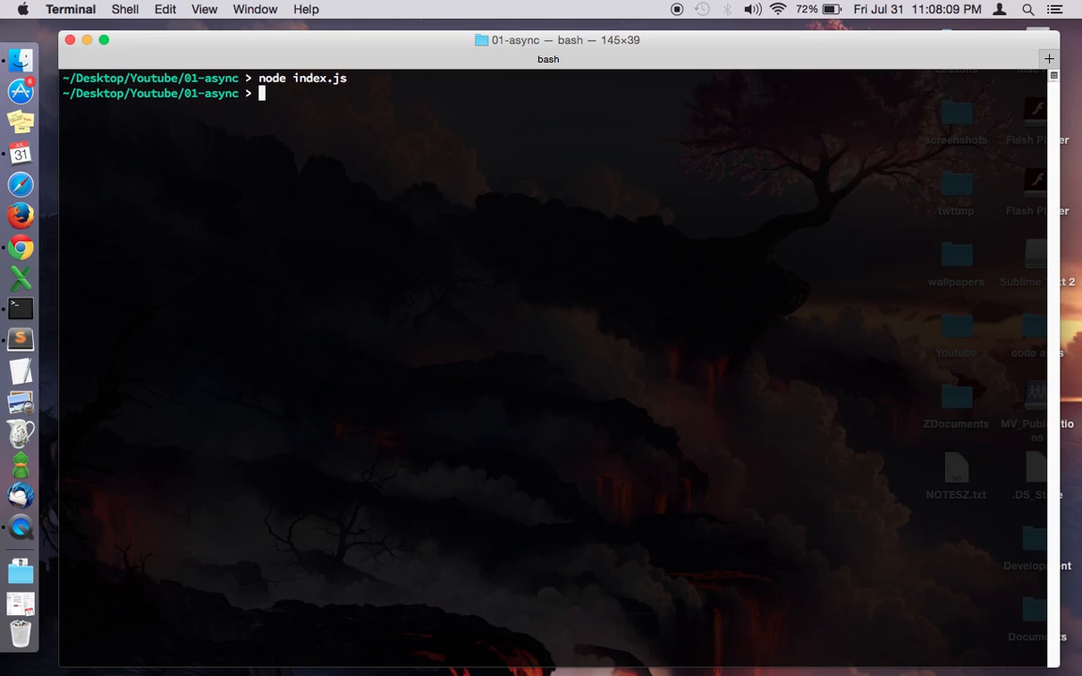
# After running node index.js, switch back to index.js in Sublime Text 2
pyautogui.press('cmd+tab')
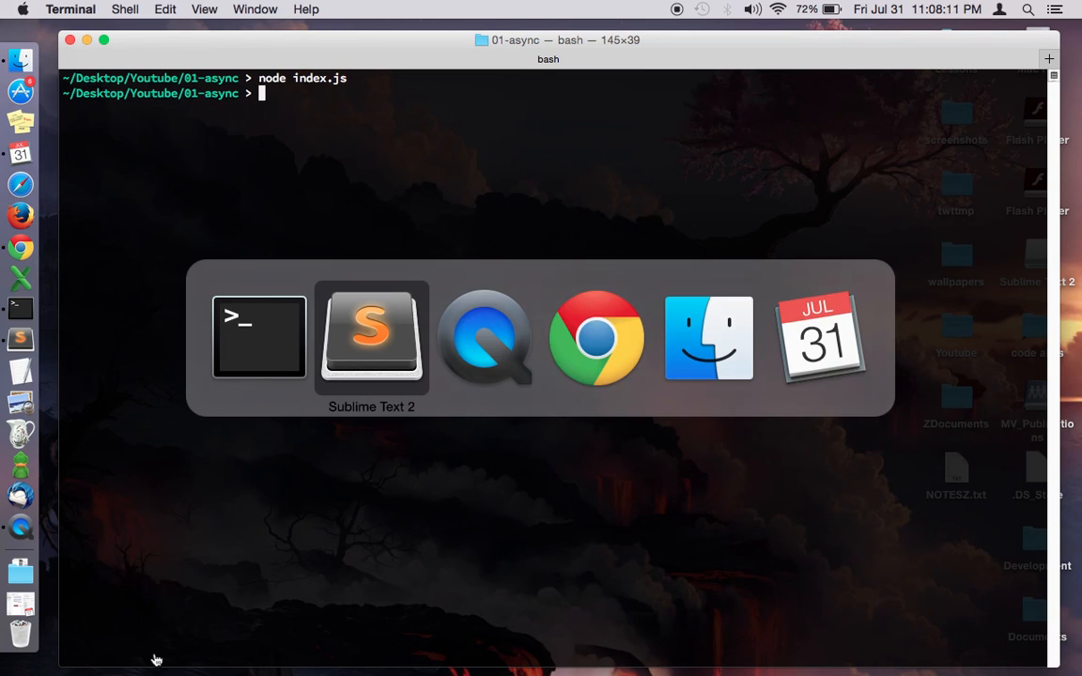
pyautogui.click(372, 336)
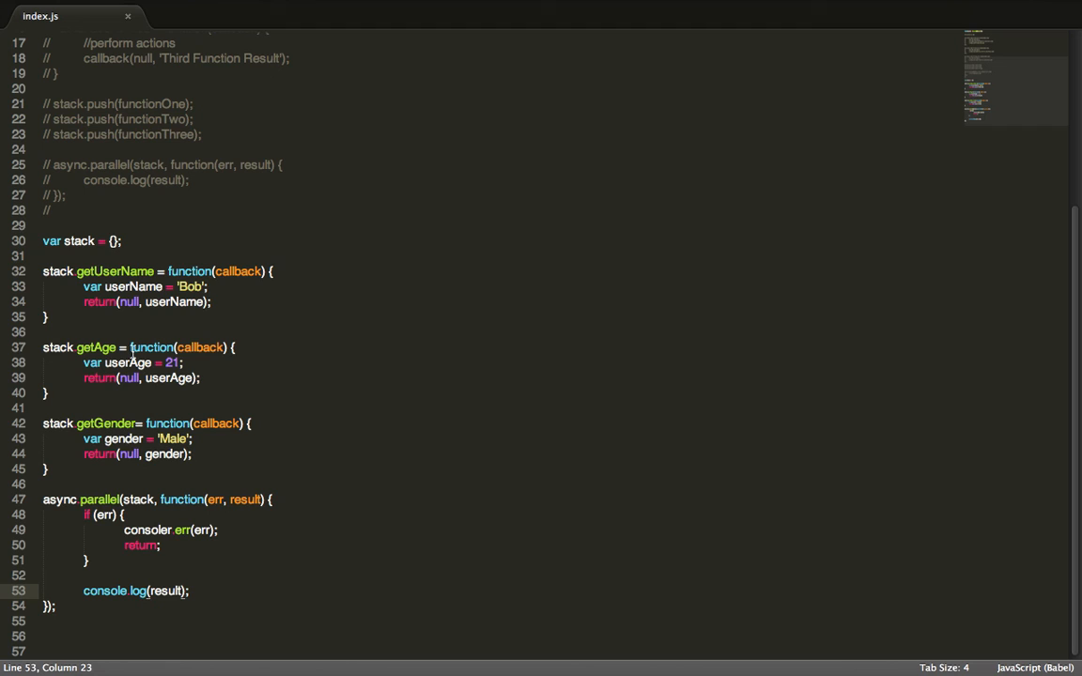
# Replace the three return keywords with callback so each function calls callback(null, …)
pyautogui.scroll(3)
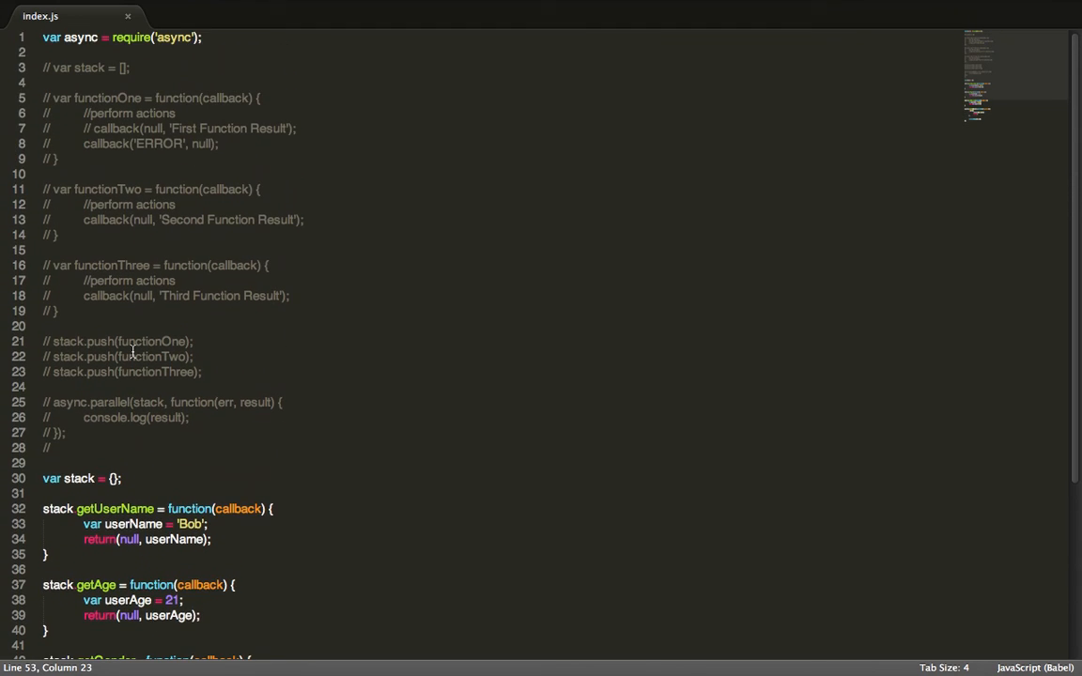
pyautogui.scroll(-3)
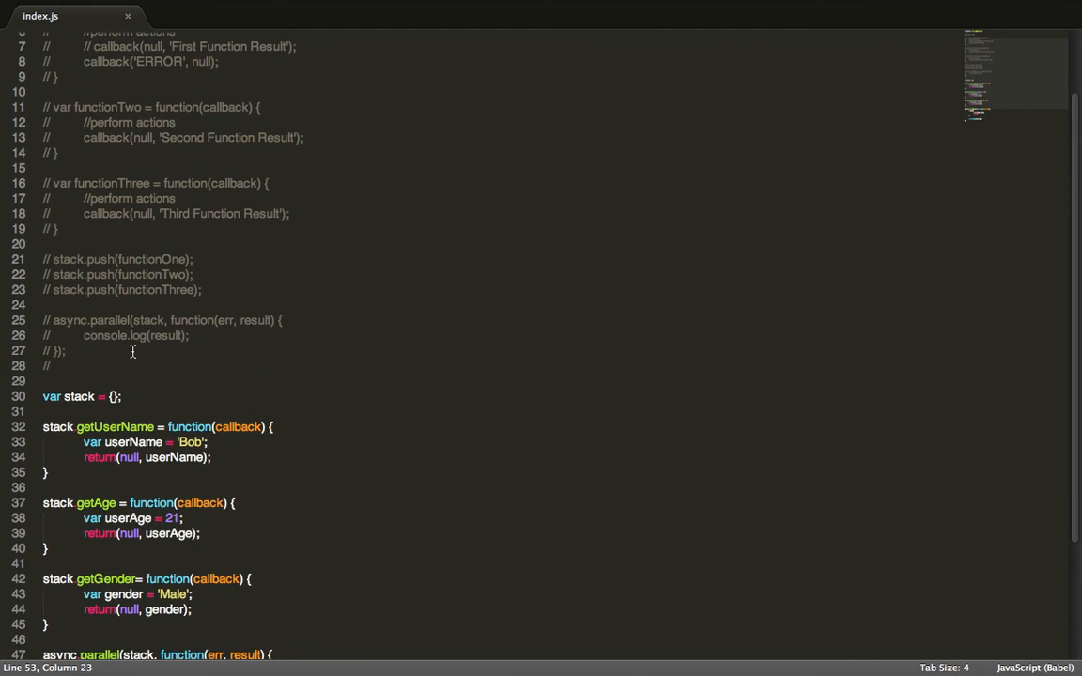
pyautogui.scroll(-3)
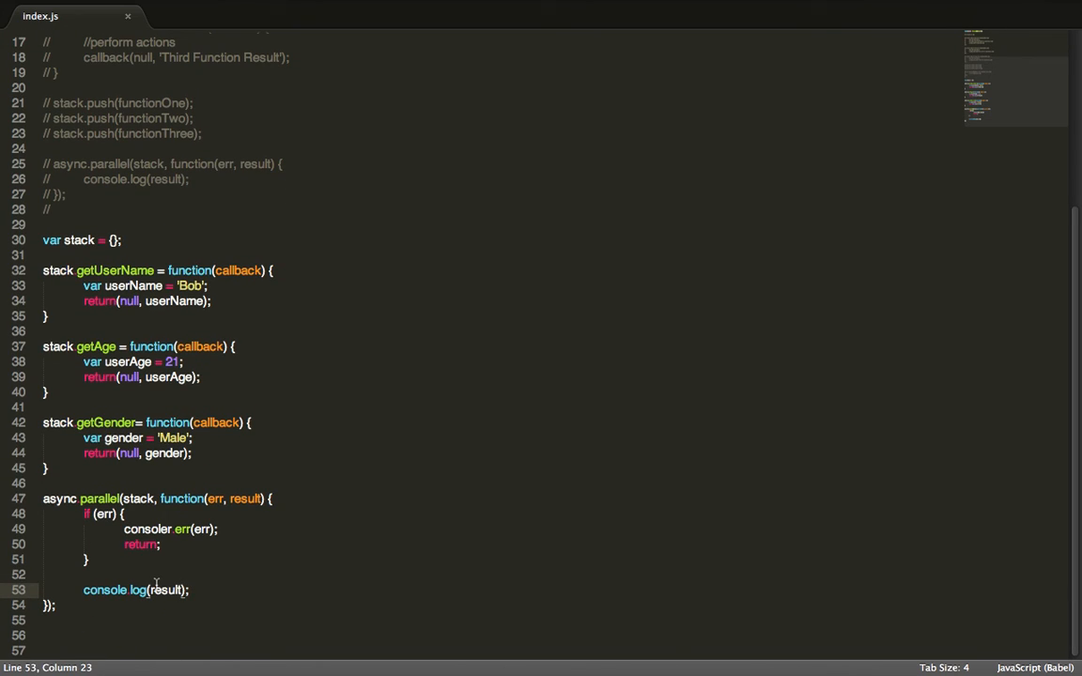
pyautogui.click(47, 575)
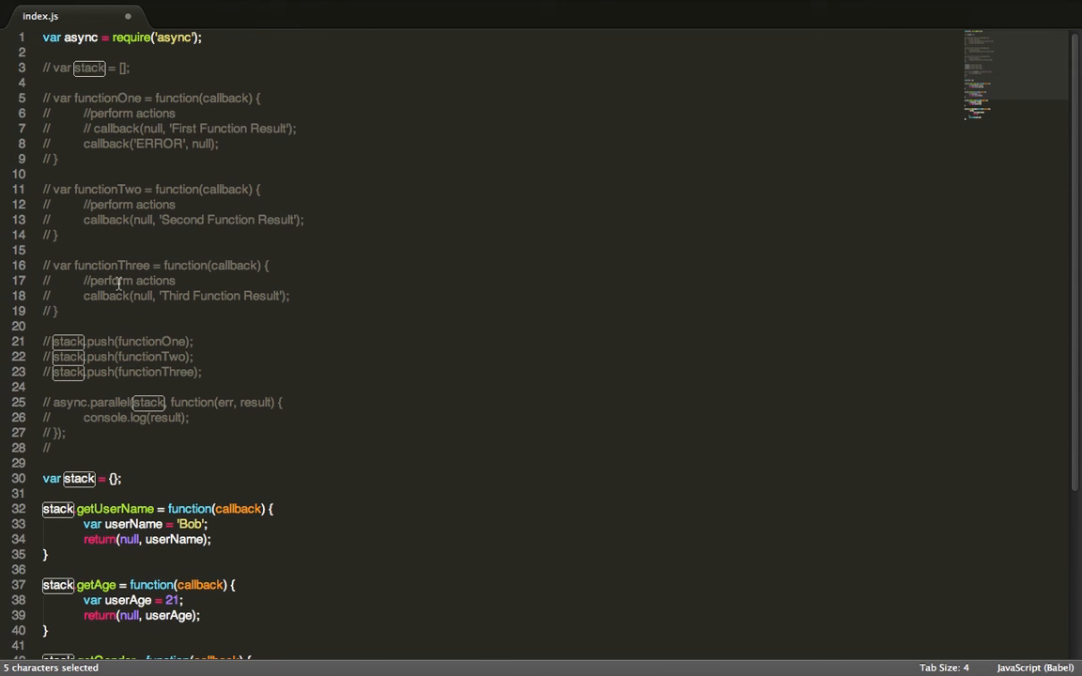
pyautogui.scroll(-3)
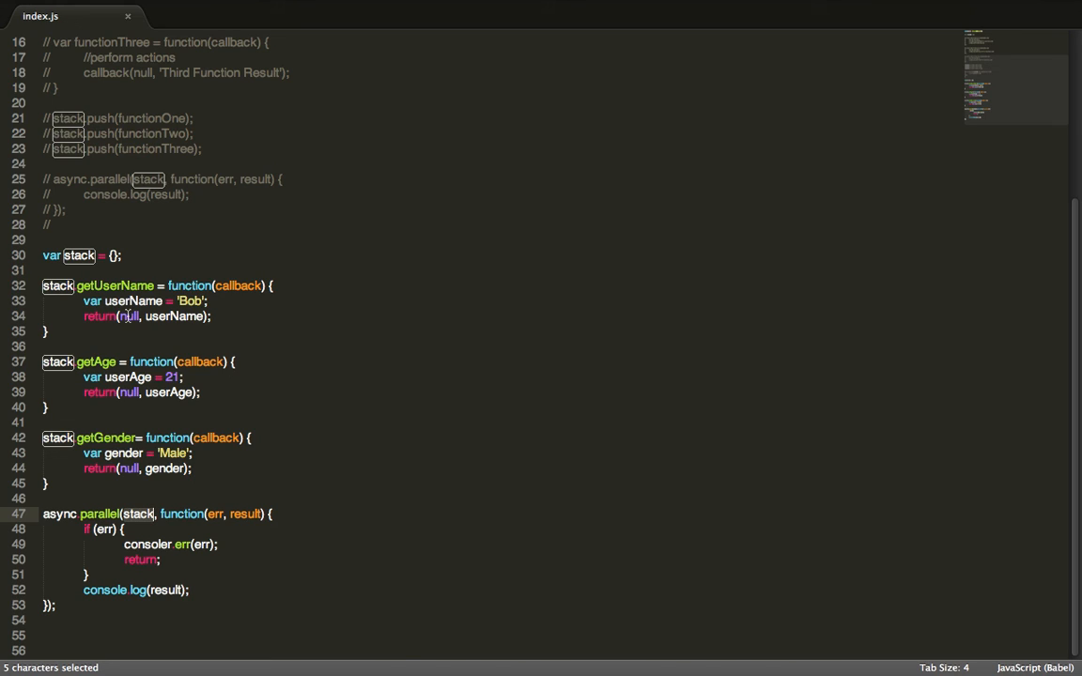
pyautogui.doubleClick(98, 316)
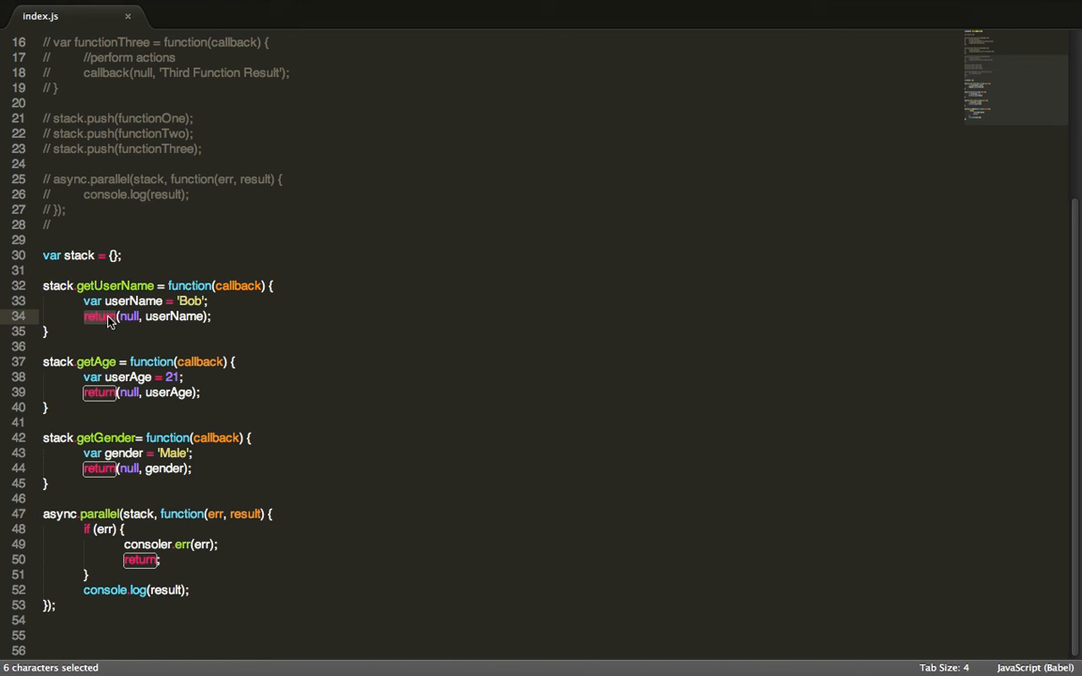
pyautogui.write('callback')
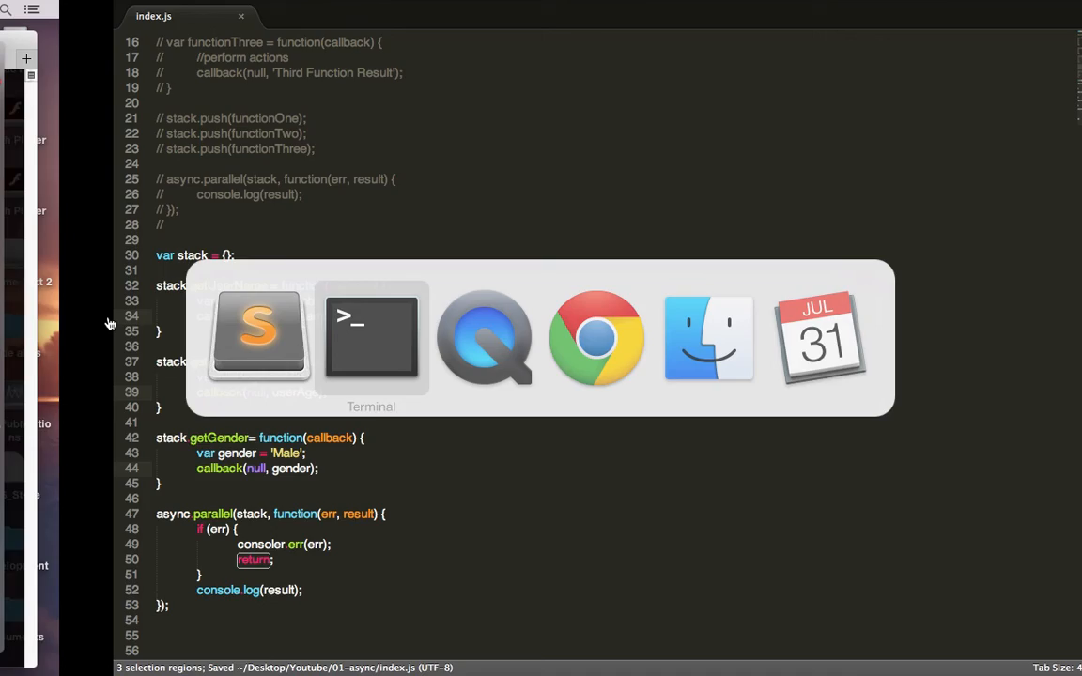
# Switch to Terminal and rerun node index.js
pyautogui.click(372, 334)
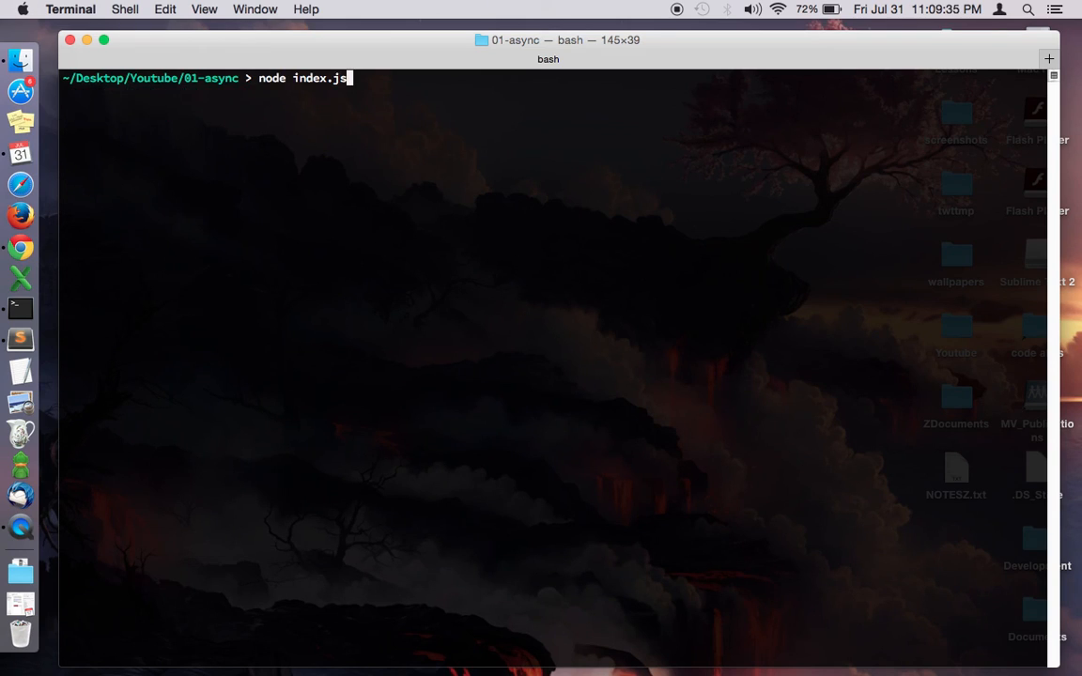
pyautogui.press('Return')
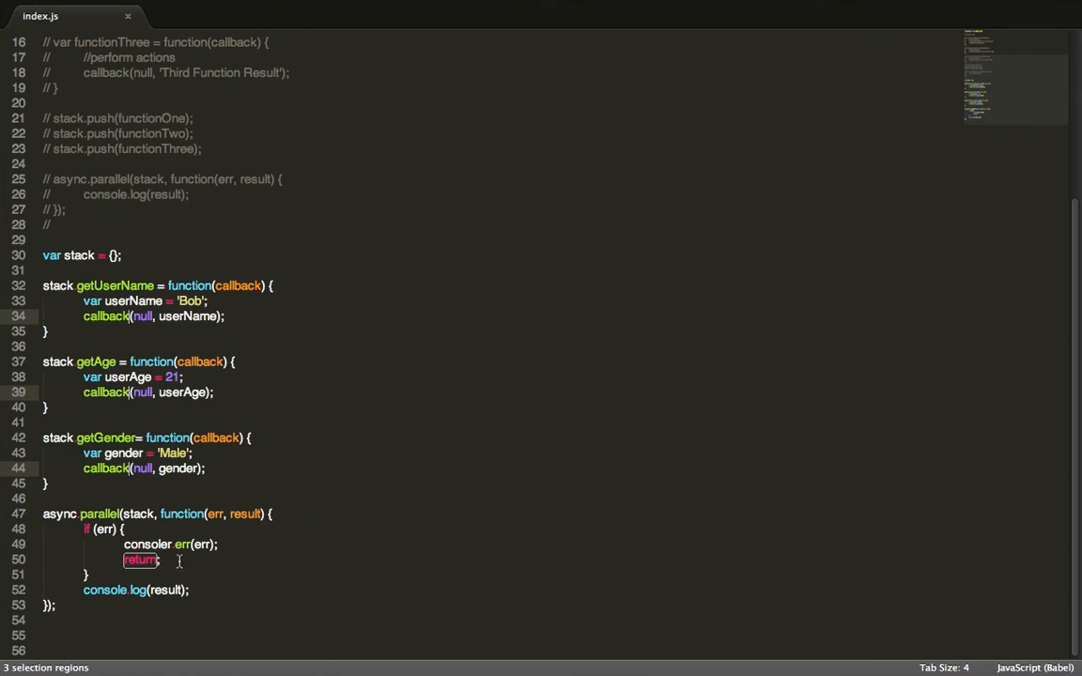
pyautogui.press('Enter')
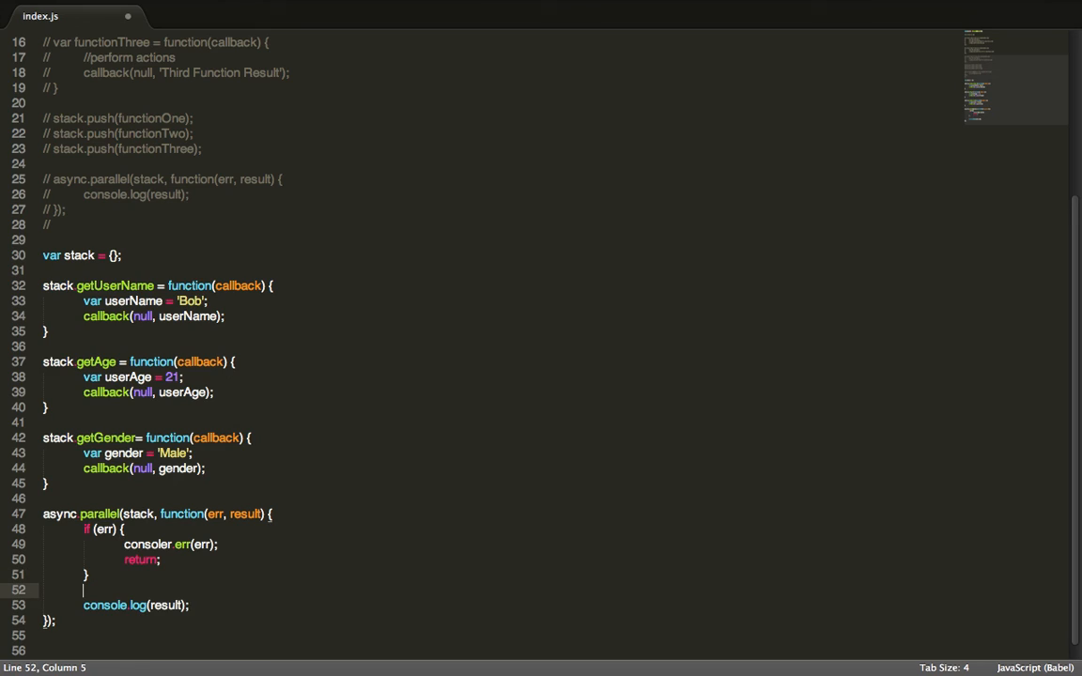
pyautogui.write("{ getUserName: 'Bob', getAge: 21, getGender: 'Male' }")
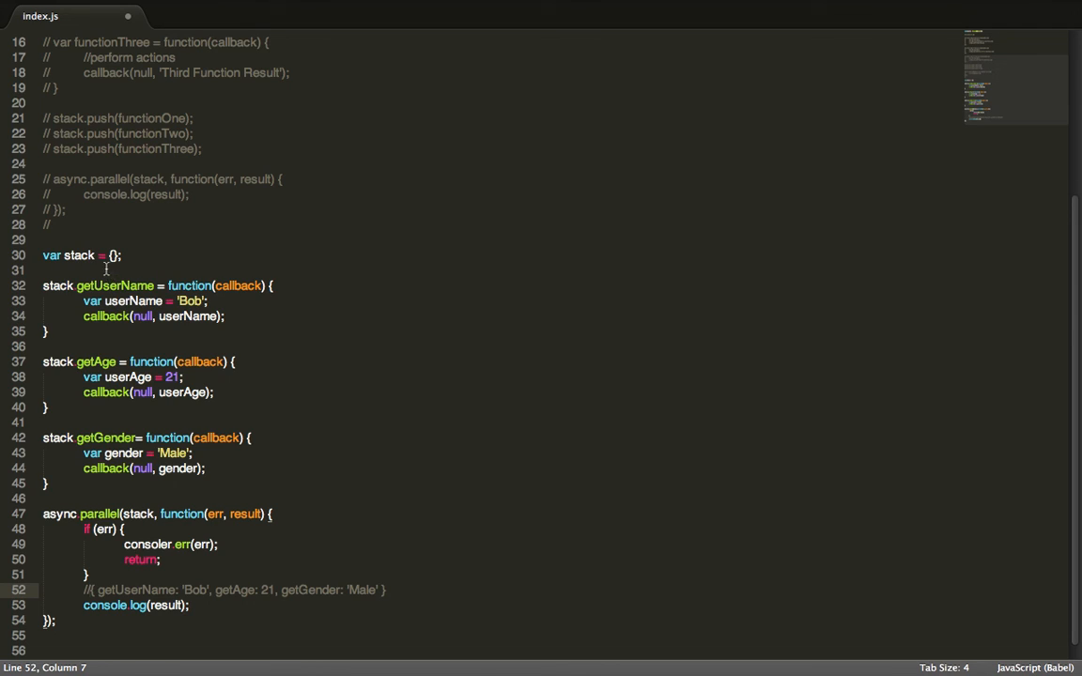
pyautogui.doubleClick(115, 285)
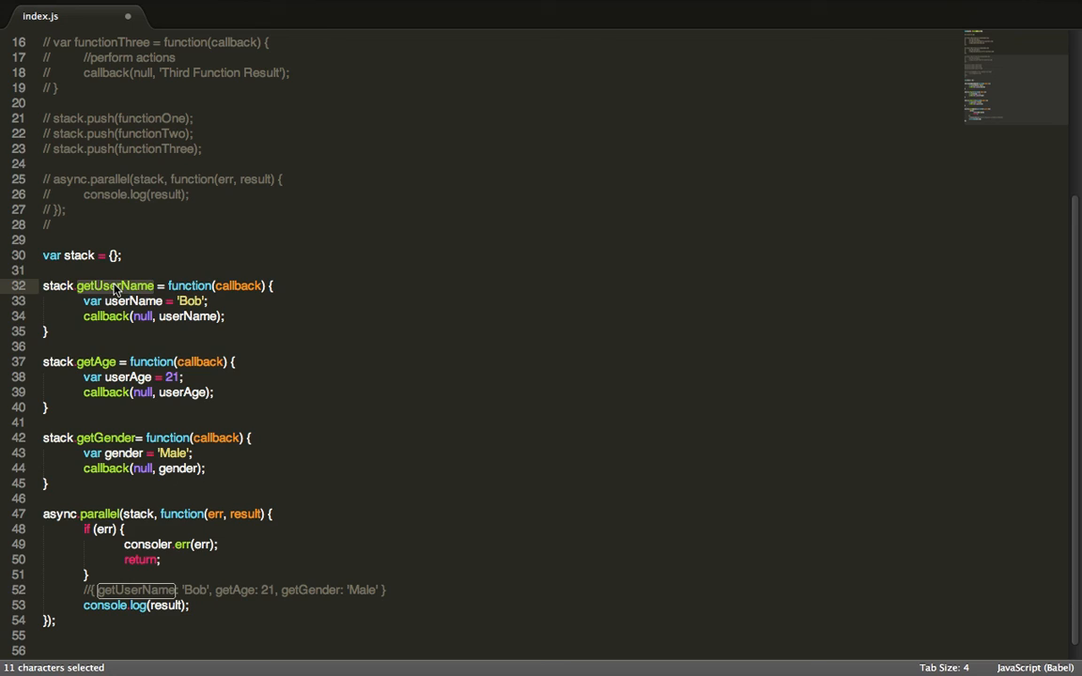
pyautogui.doubleClick(94, 360)
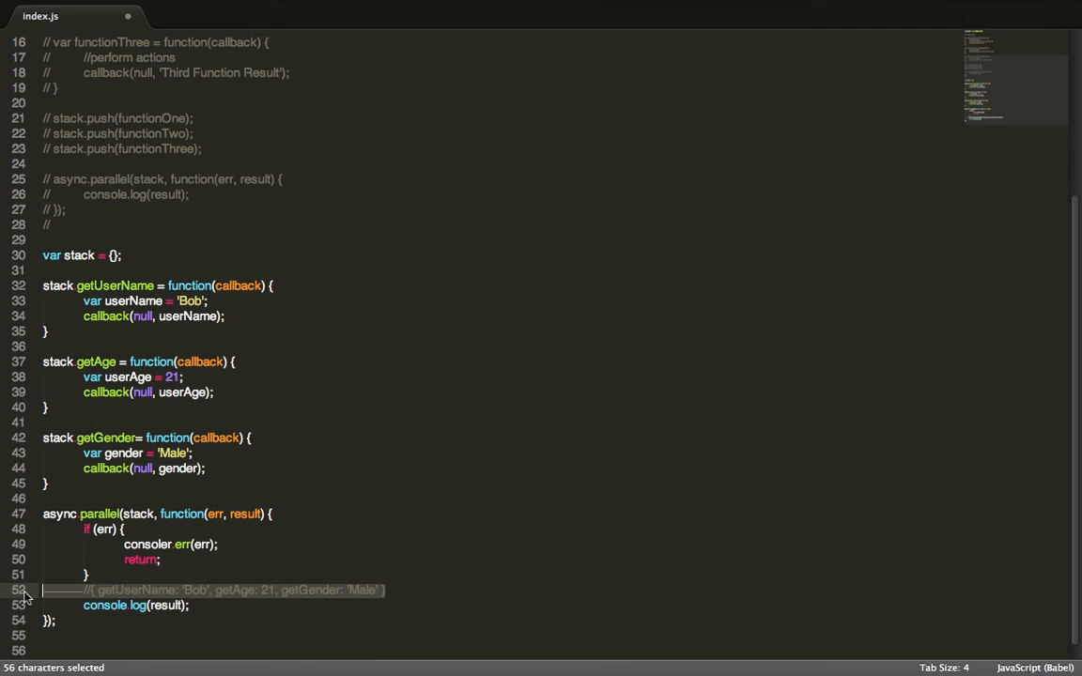
pyautogui.press('Delete')
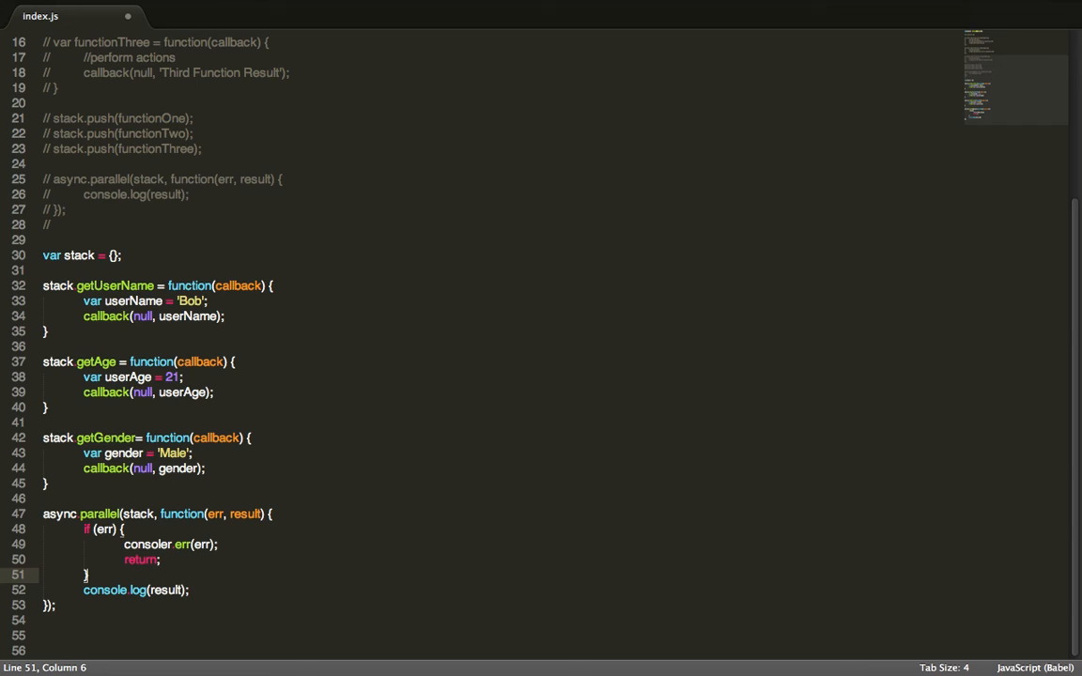